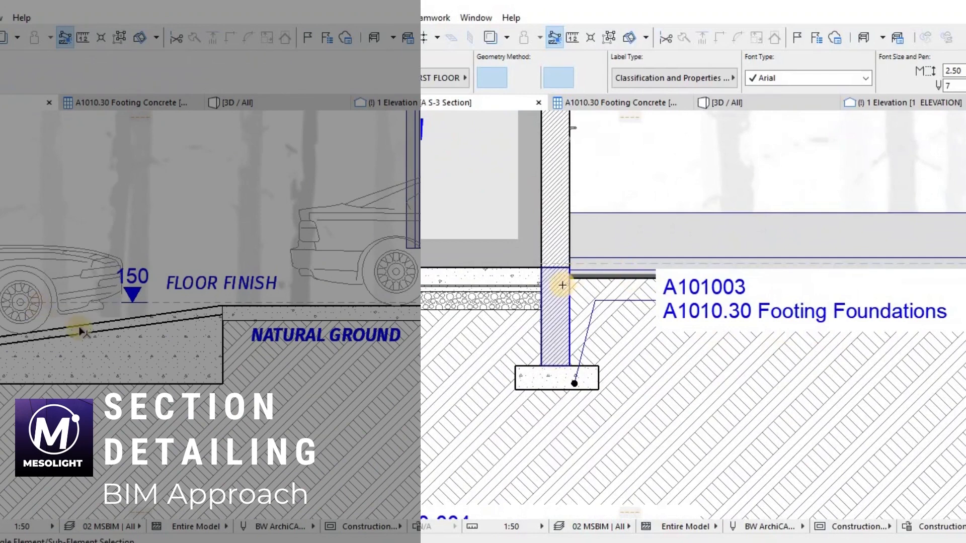
Step: Make the ground mesh a subtracting operator from its context menu
right_click(75, 329)
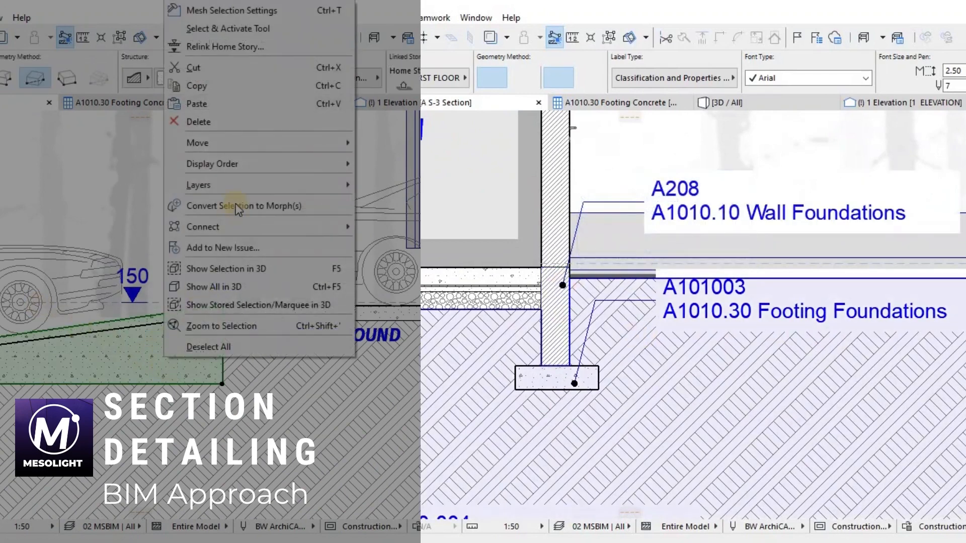
mouse_move(223, 226)
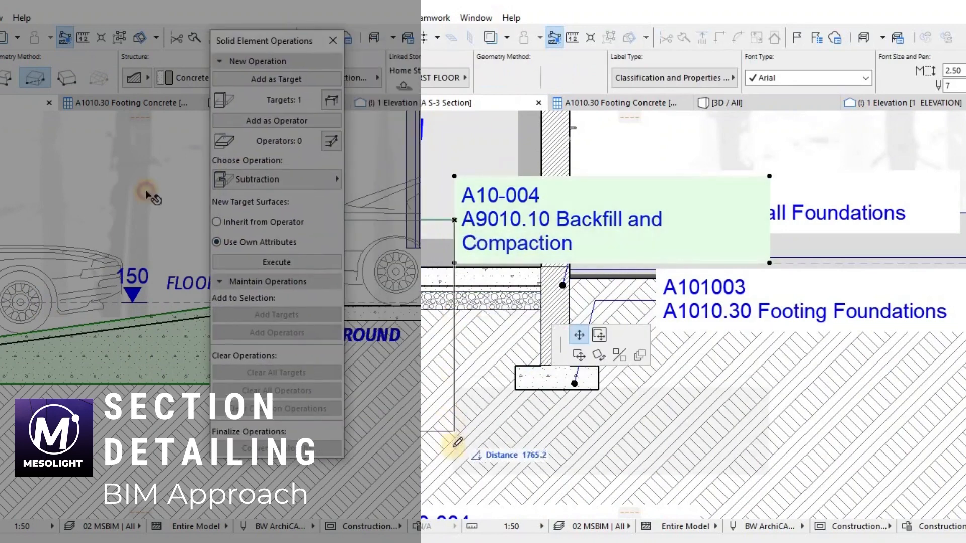
click(275, 121)
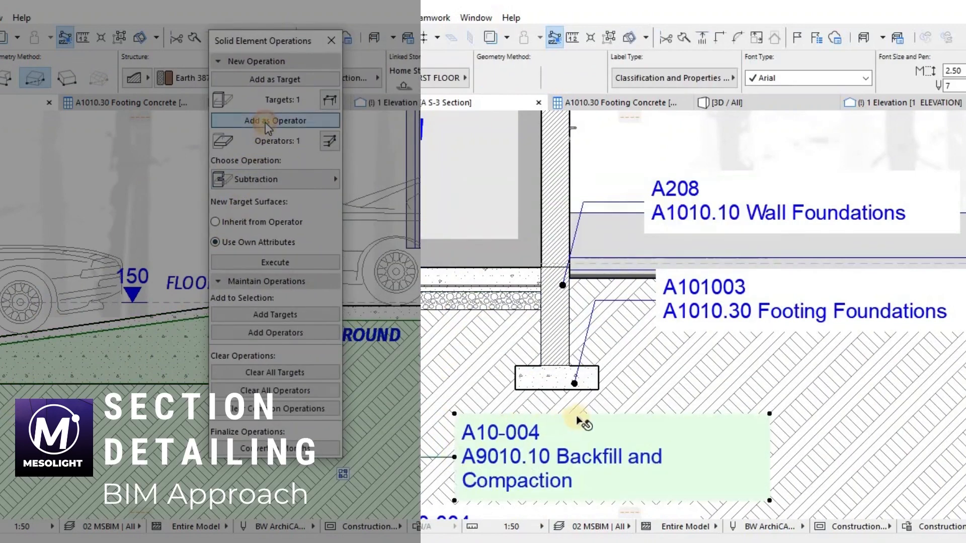
click(274, 180)
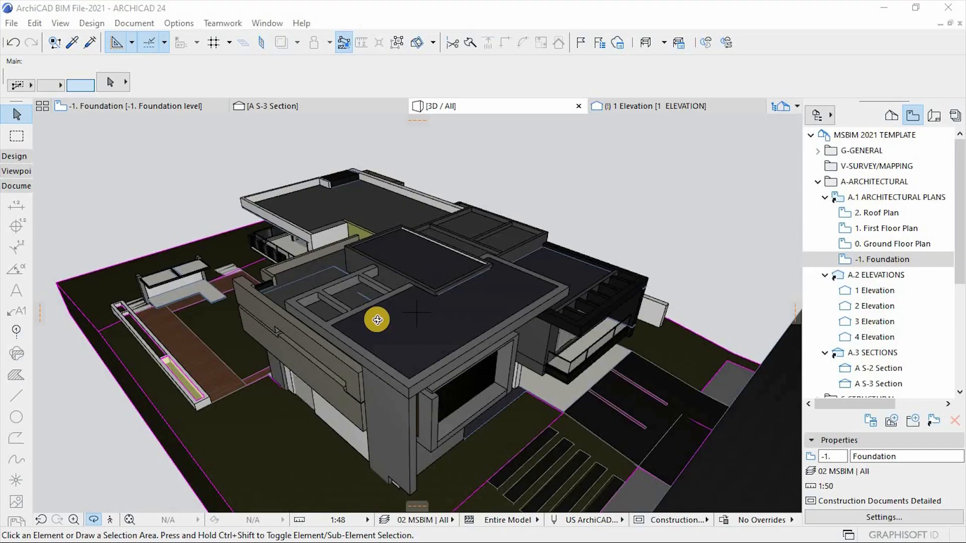
mouse_move(317, 177)
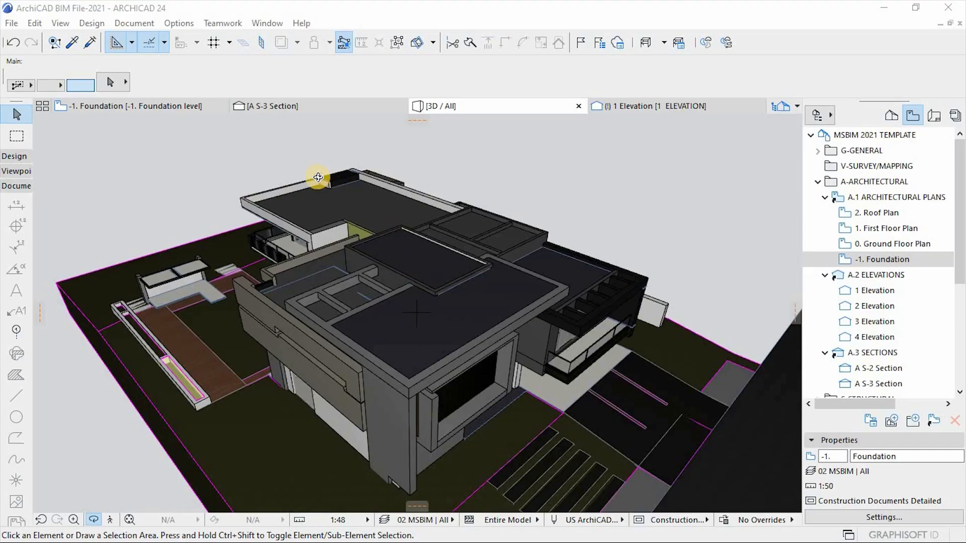
Step: Orbit the 3D model to view the roofs from above, then open 0. Ground Floor Plan
drag(318, 178, 618, 360)
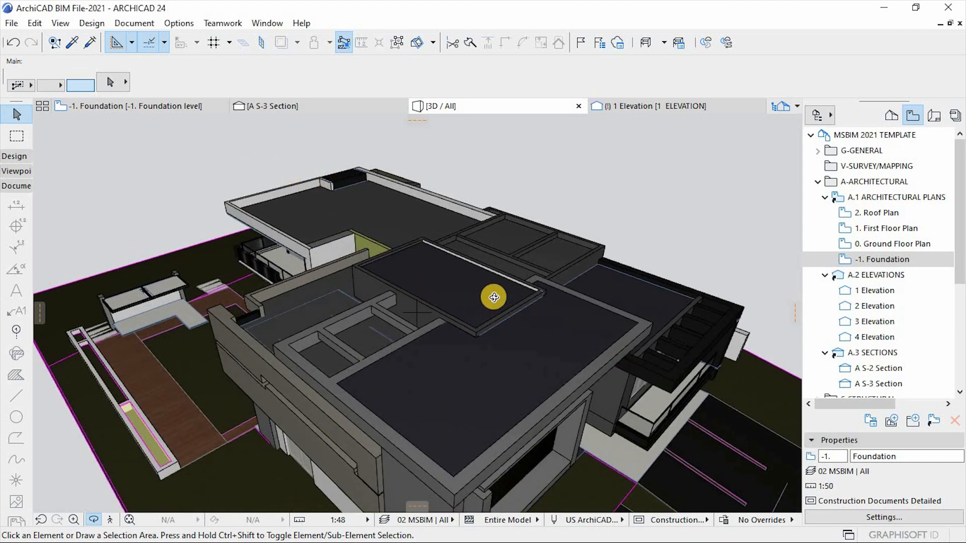
drag(494, 298, 368, 252)
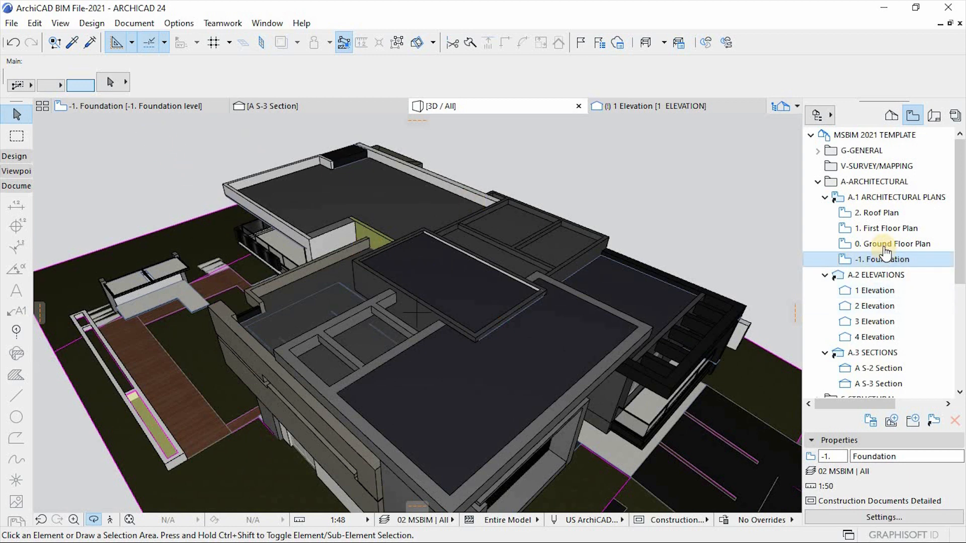
double_click(886, 244)
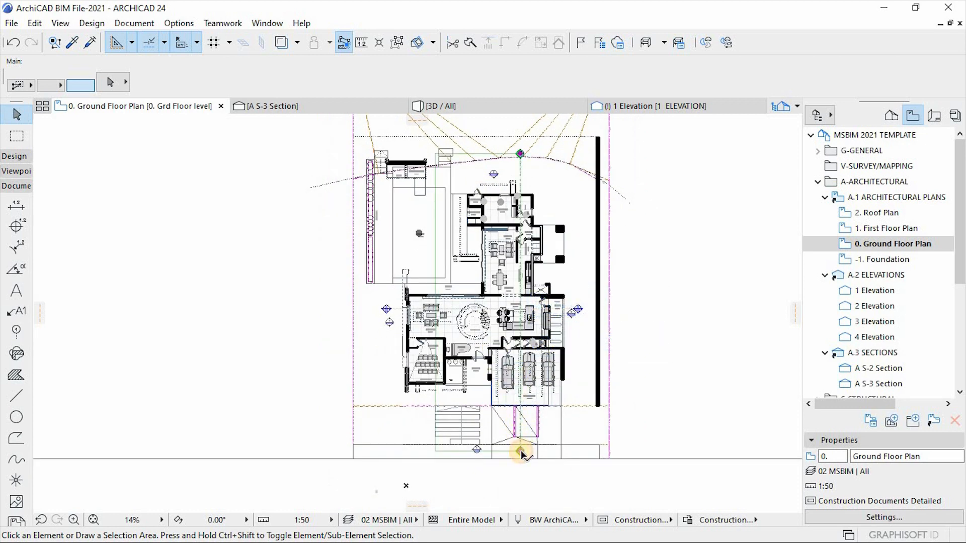
Step: Select the A S-3 section line on the plan and open that section view
click(518, 451)
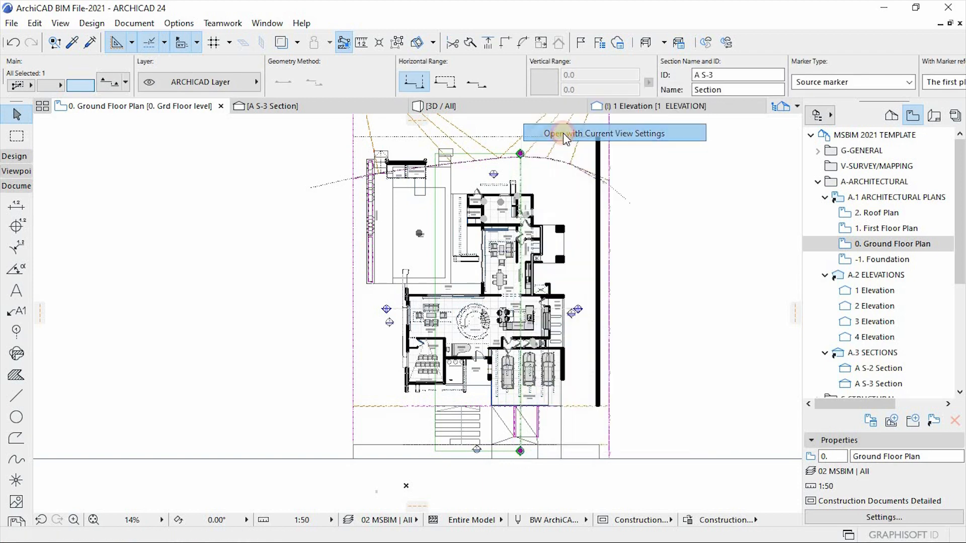
click(604, 133)
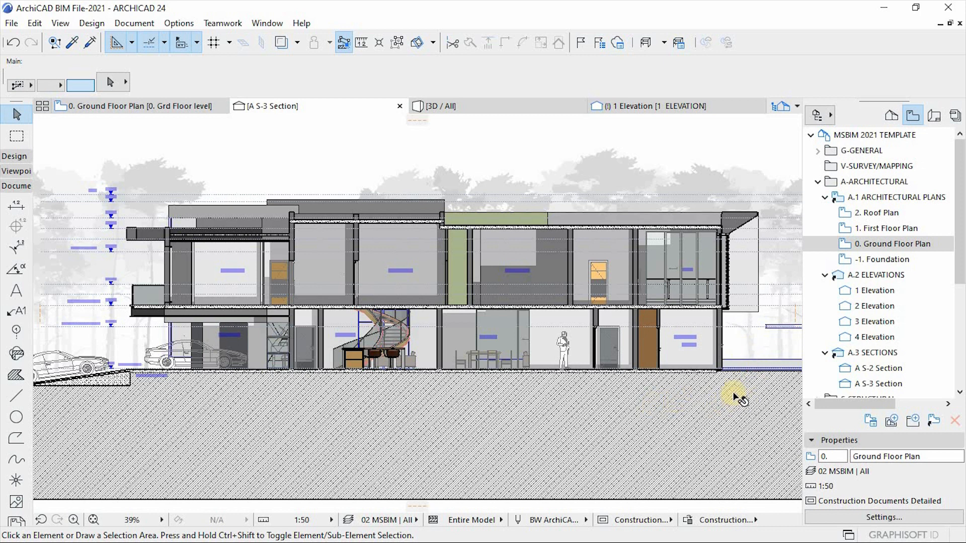
mouse_move(729, 372)
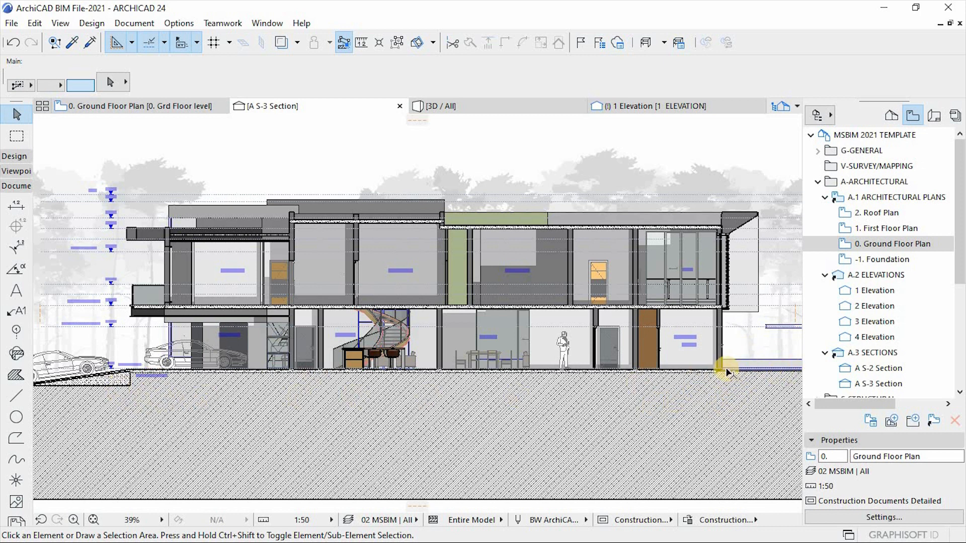
mouse_move(574, 392)
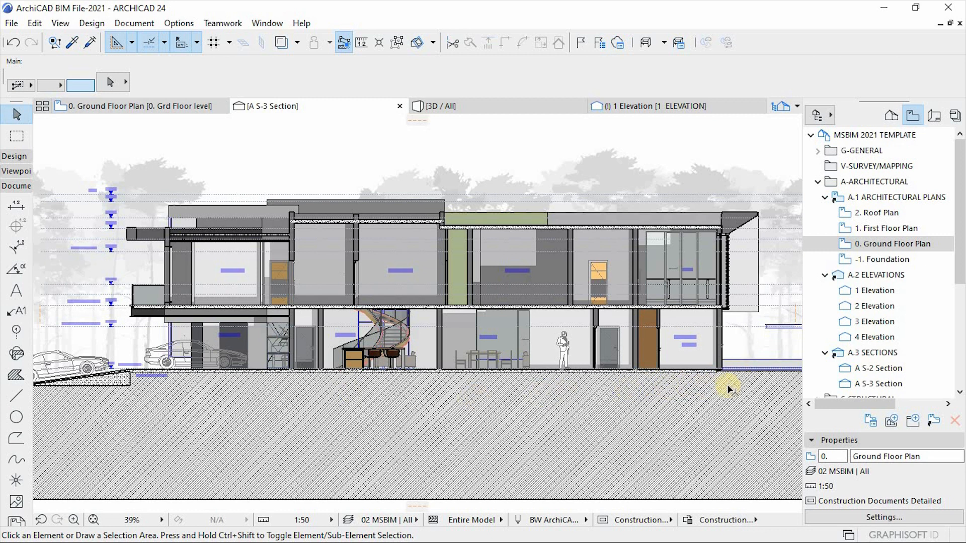
mouse_move(436, 223)
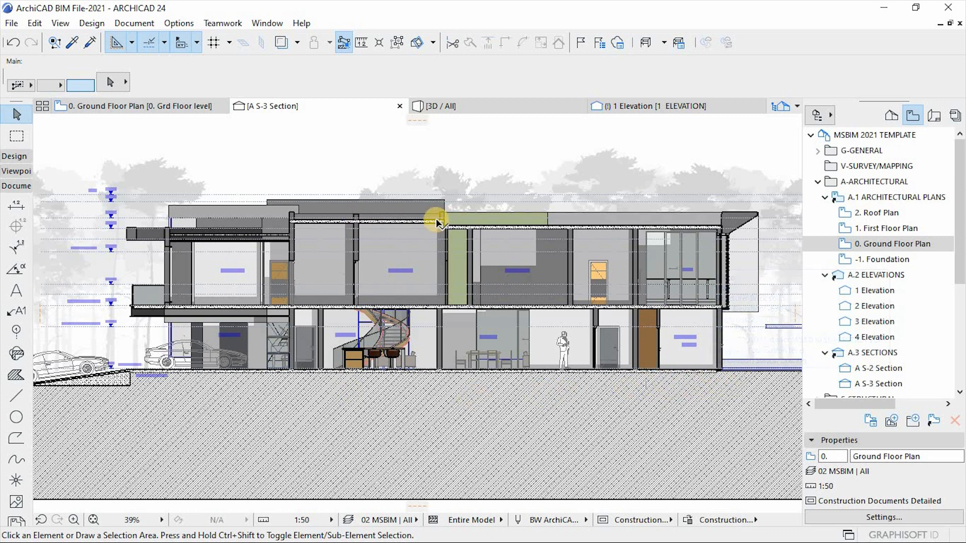
mouse_move(385, 227)
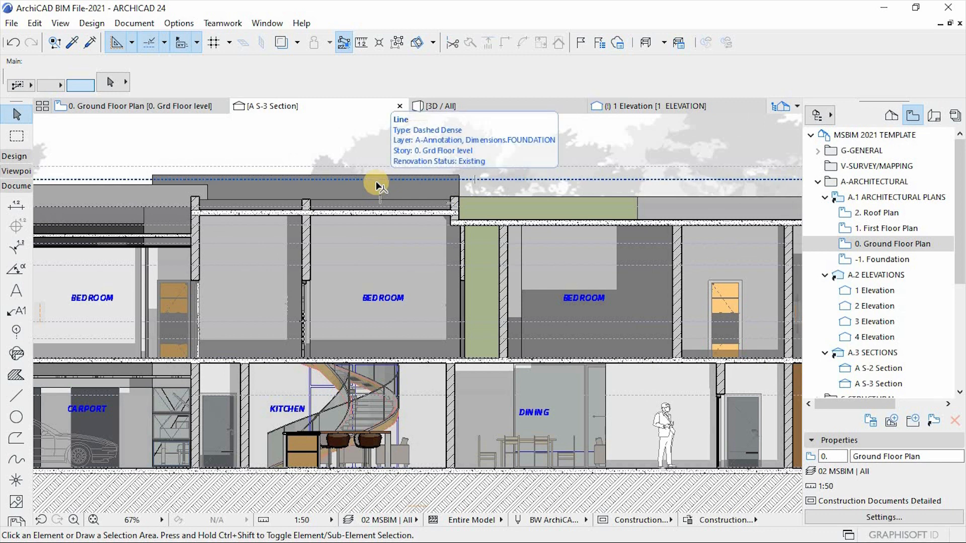
Step: Zoom into section A S-3 to examine its ground lines and room labels
click(378, 181)
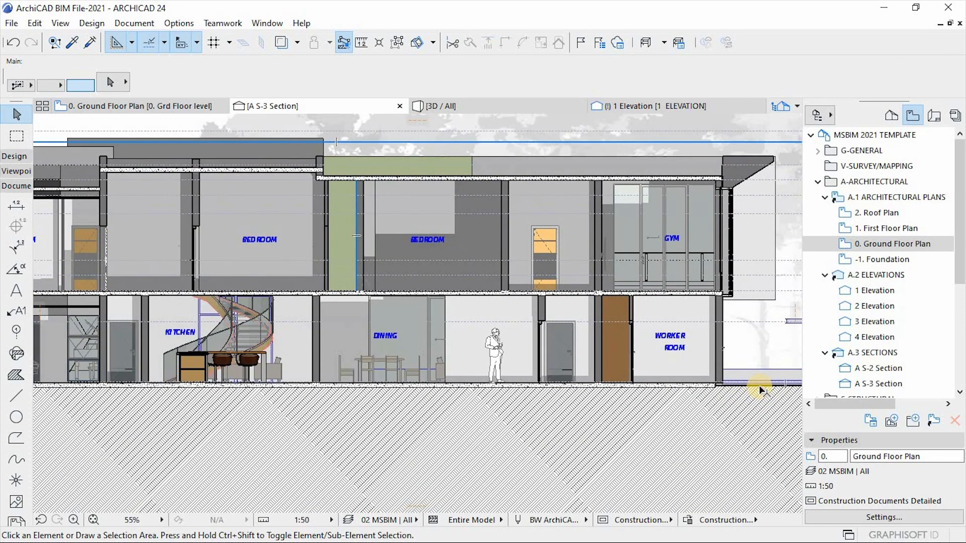
mouse_move(760, 389)
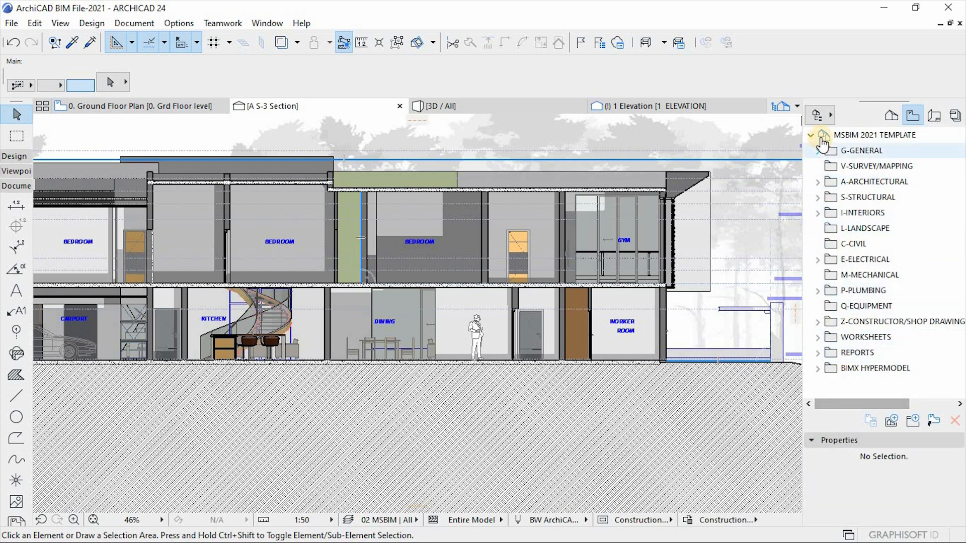
Step: Collapse the Project Map, expand A-ARCHITECTURAL and open the -1. Foundation plan
click(876, 166)
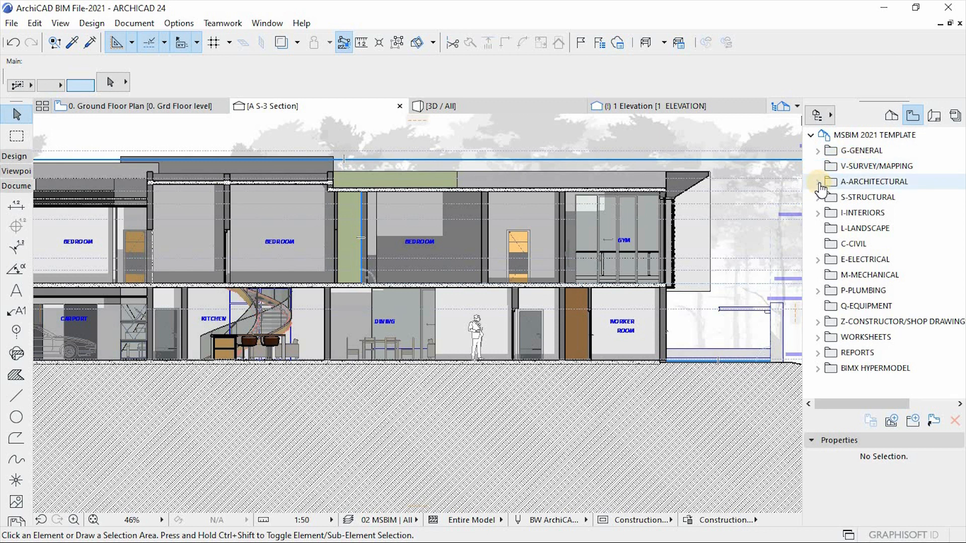
click(818, 182)
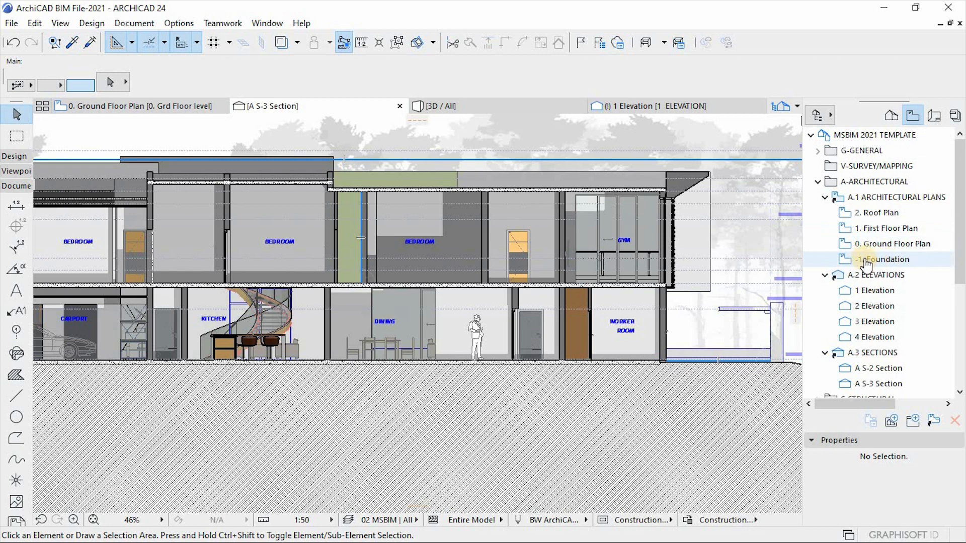
double_click(879, 259)
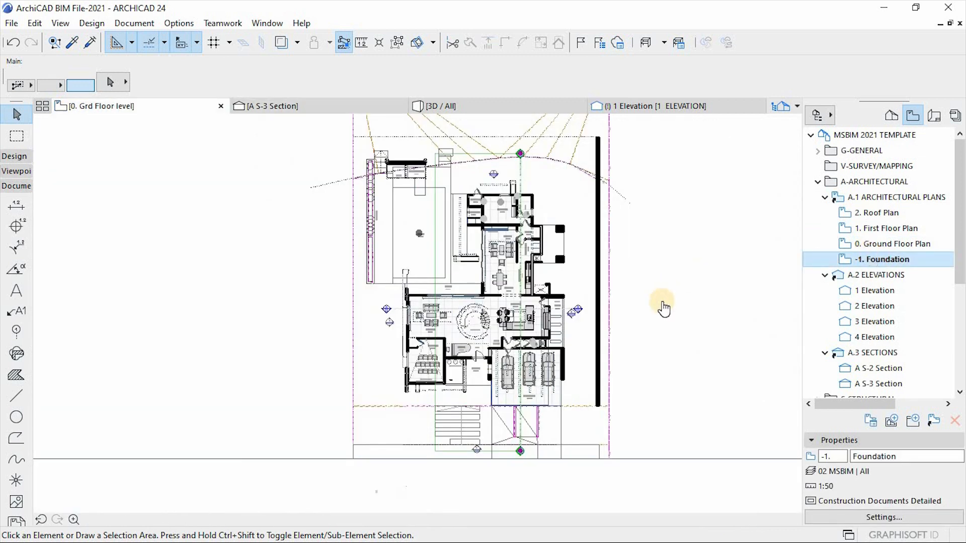
double_click(877, 259)
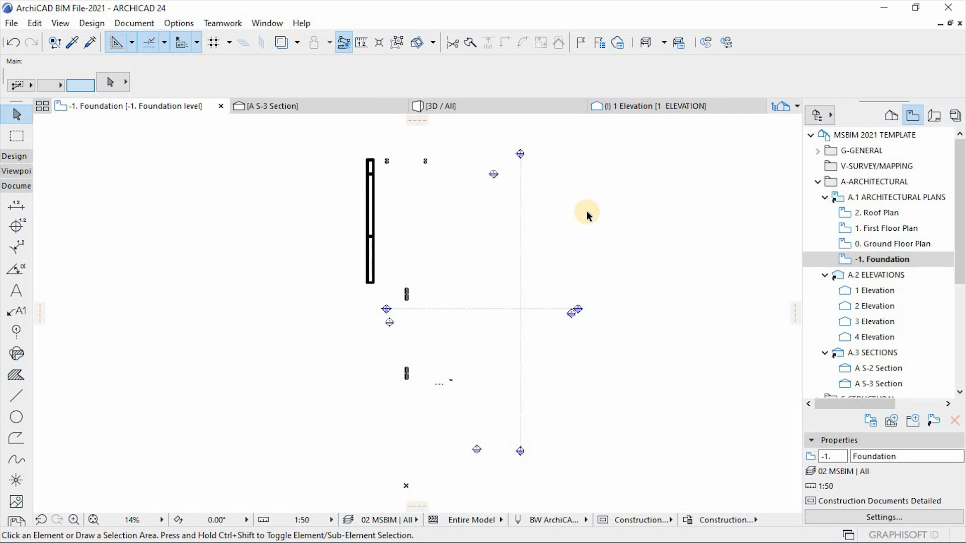
mouse_move(259, 29)
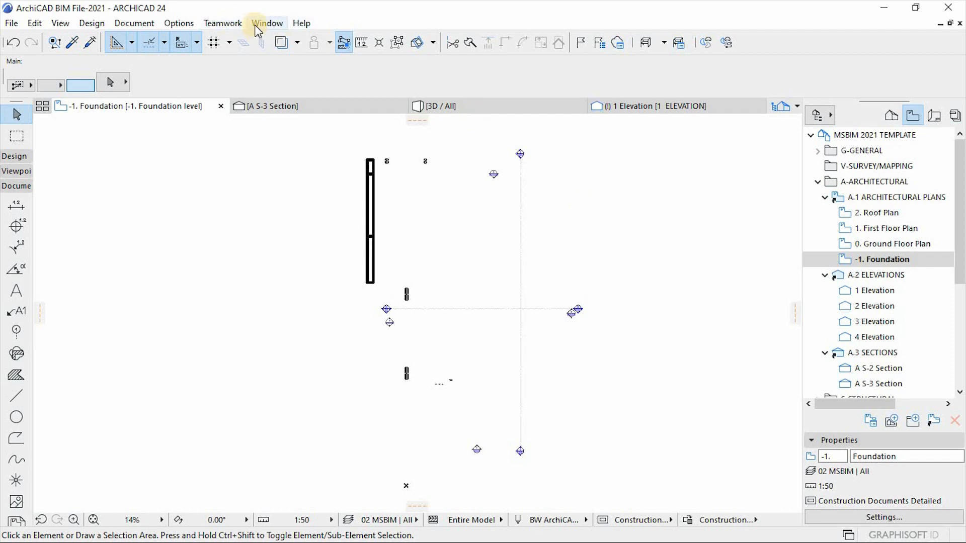
Step: Show the Favorites palette and browse A SUBSTRUCTURE to A1010.30 Footing Foundations
click(266, 23)
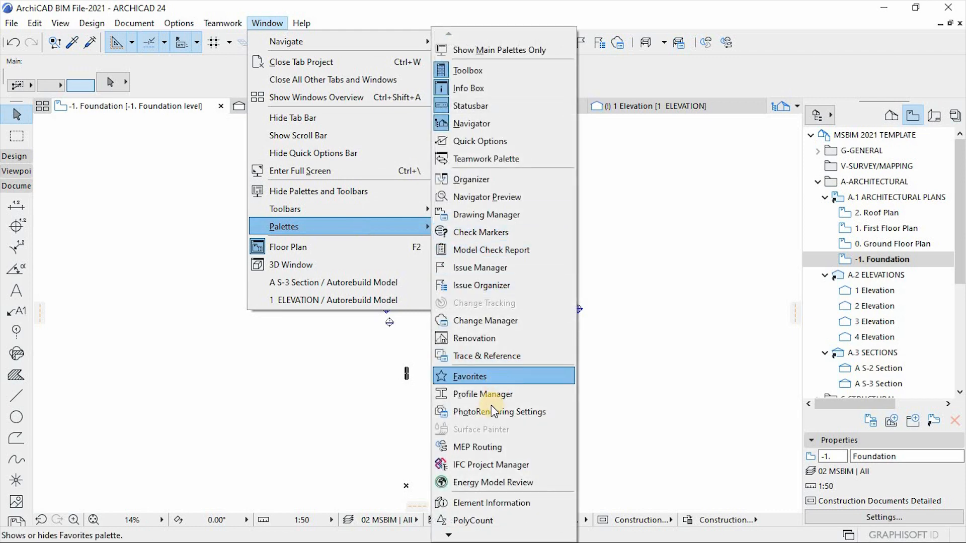
mouse_move(482, 383)
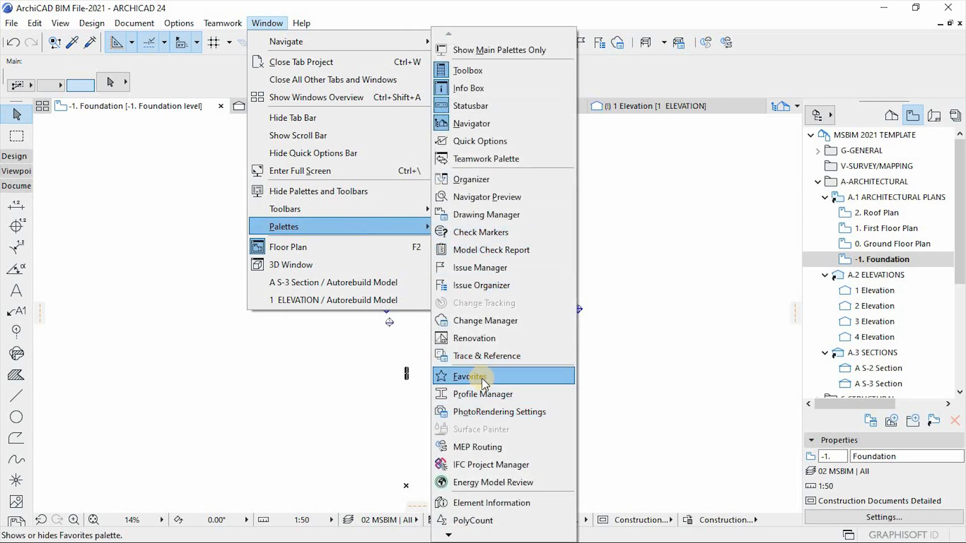
click(470, 375)
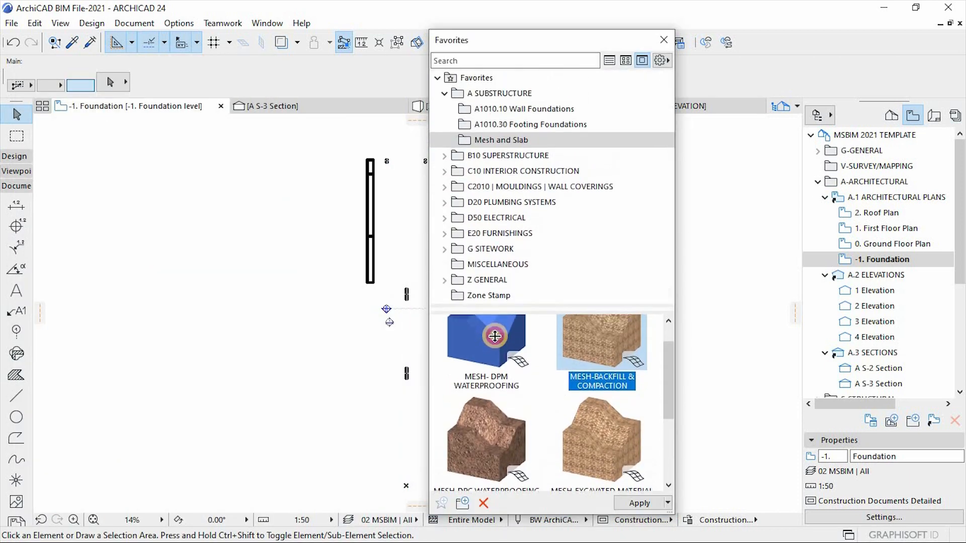
click(445, 93)
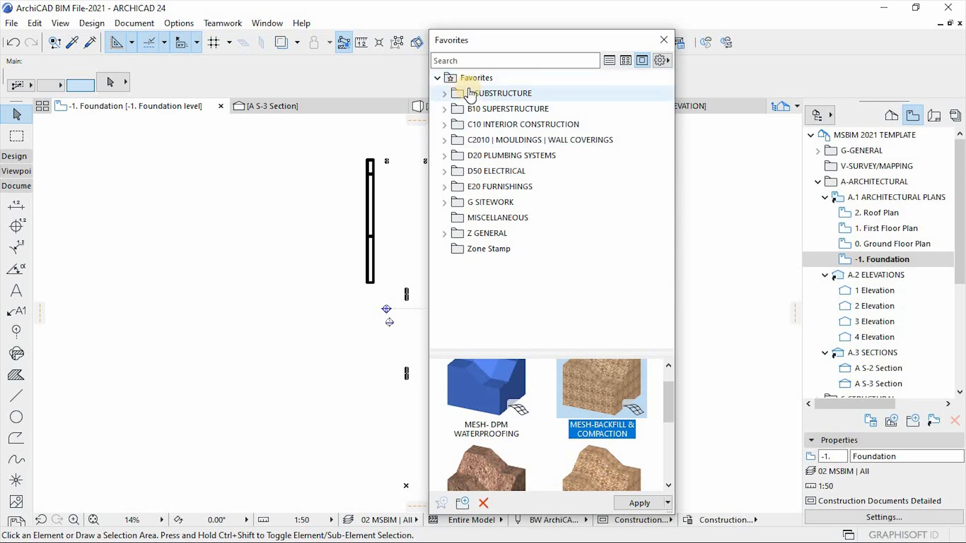
mouse_move(470, 115)
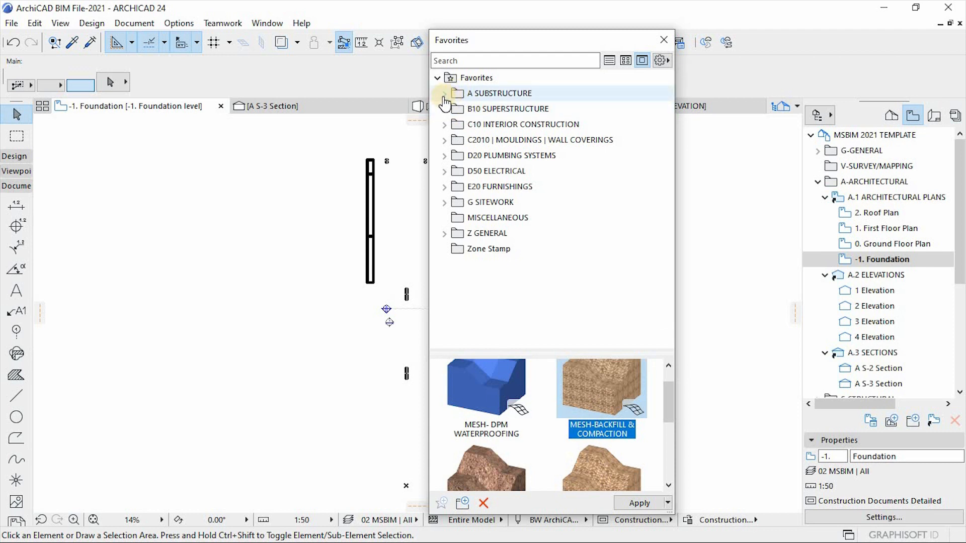
mouse_move(572, 132)
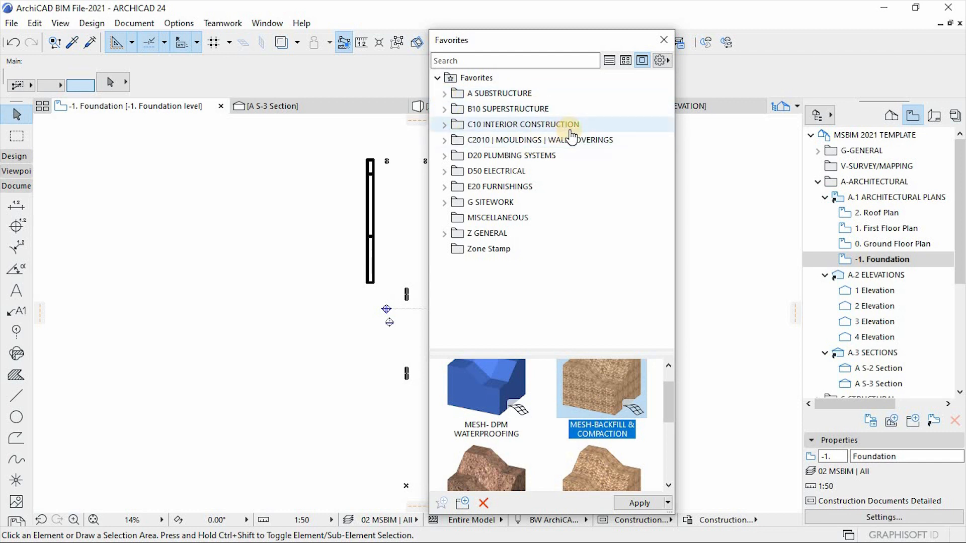
mouse_move(497, 175)
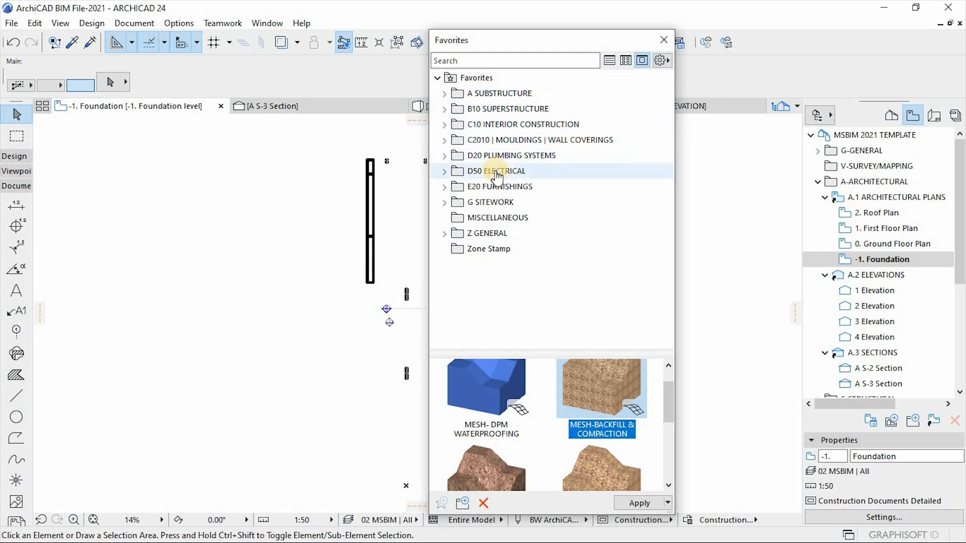
mouse_move(518, 225)
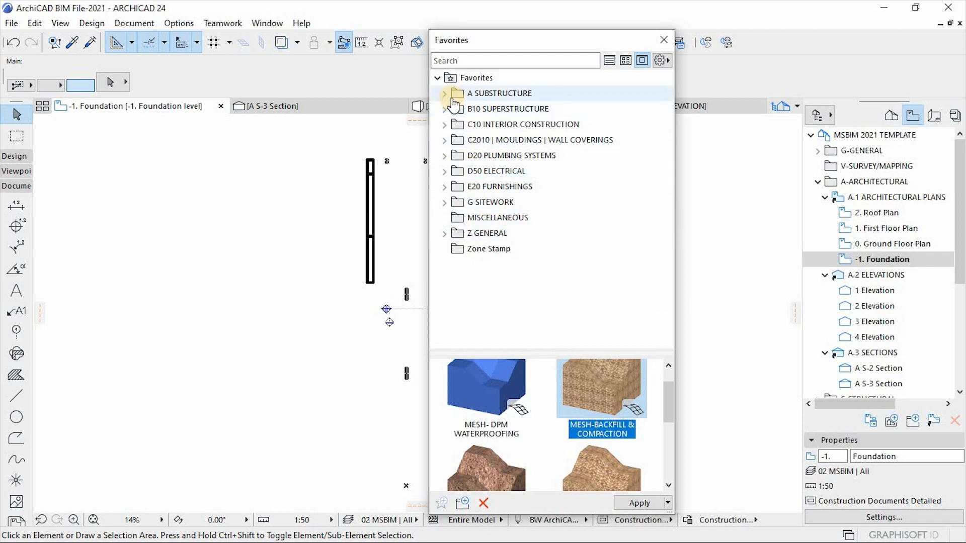
click(444, 93)
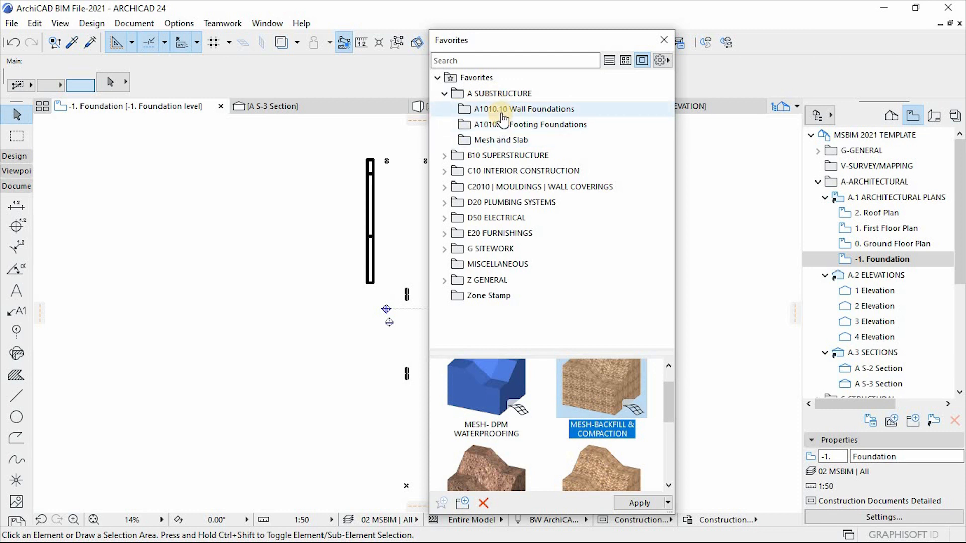
click(532, 124)
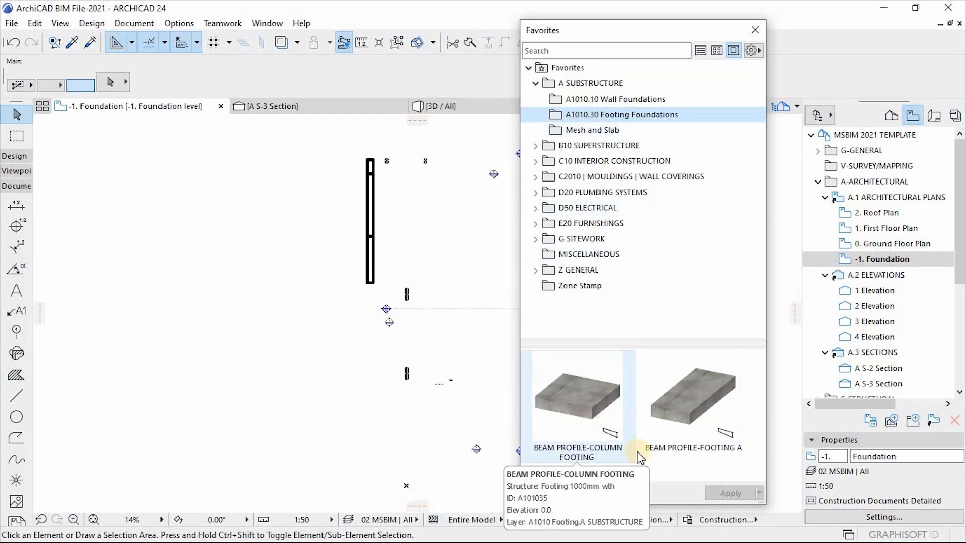
click(686, 408)
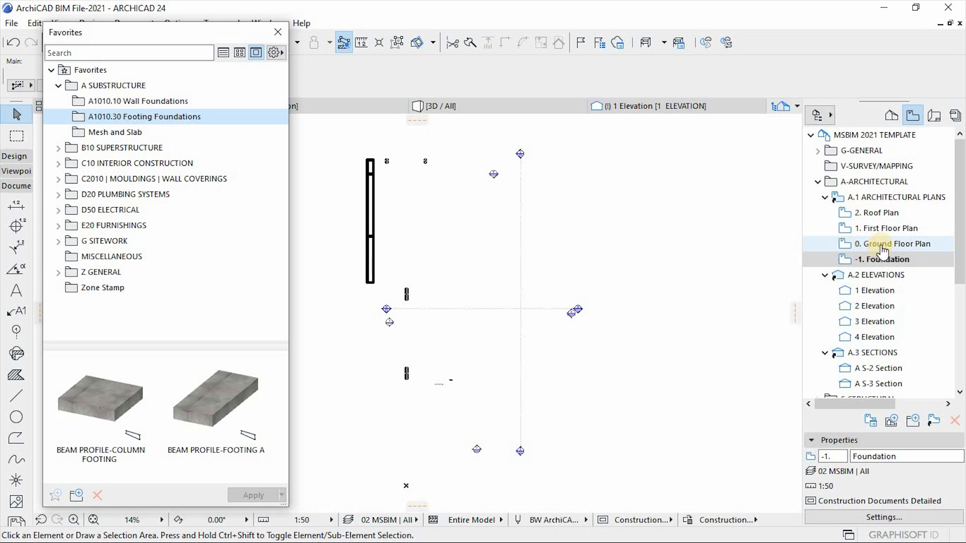
Step: Show 0. Ground Floor Plan as a trace reference behind the -1. Foundation plan
right_click(882, 244)
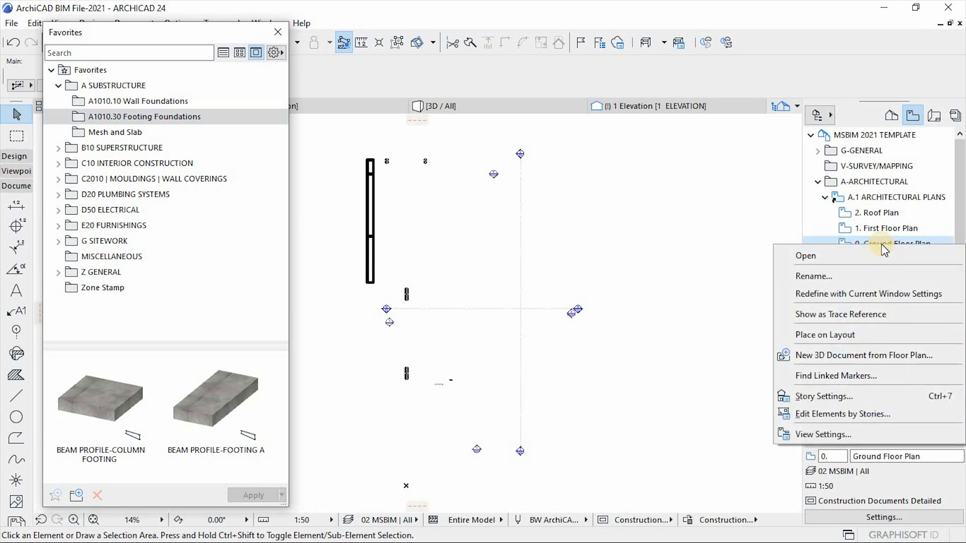
mouse_move(831, 320)
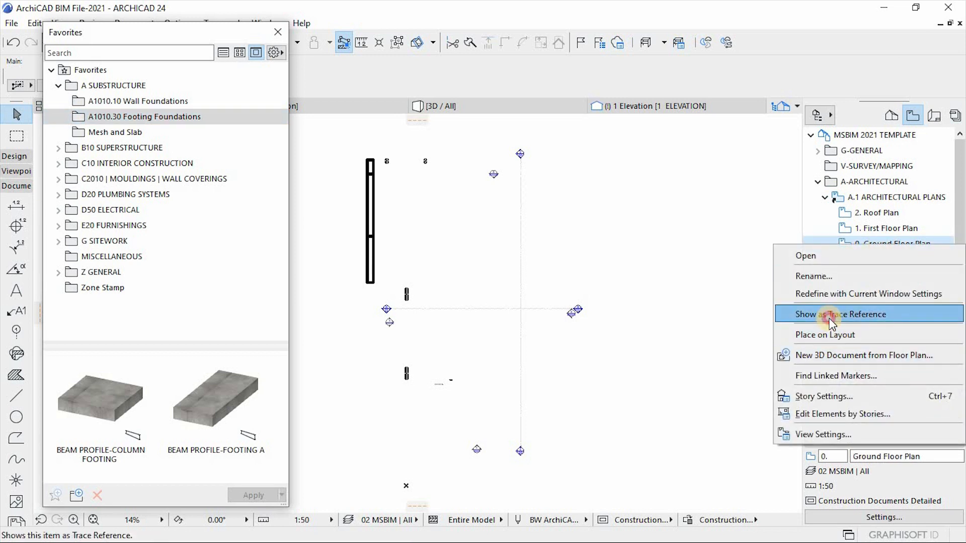
click(840, 314)
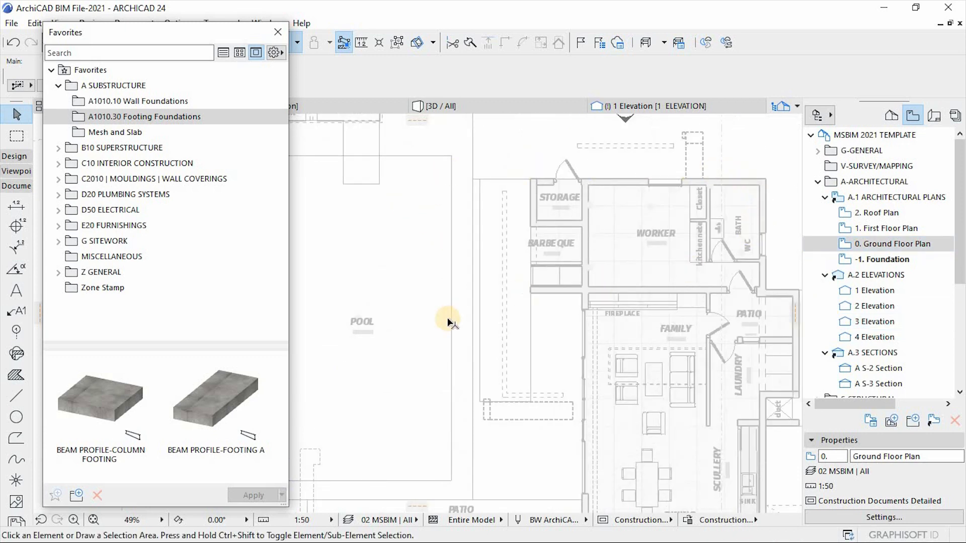
scroll(down, 3)
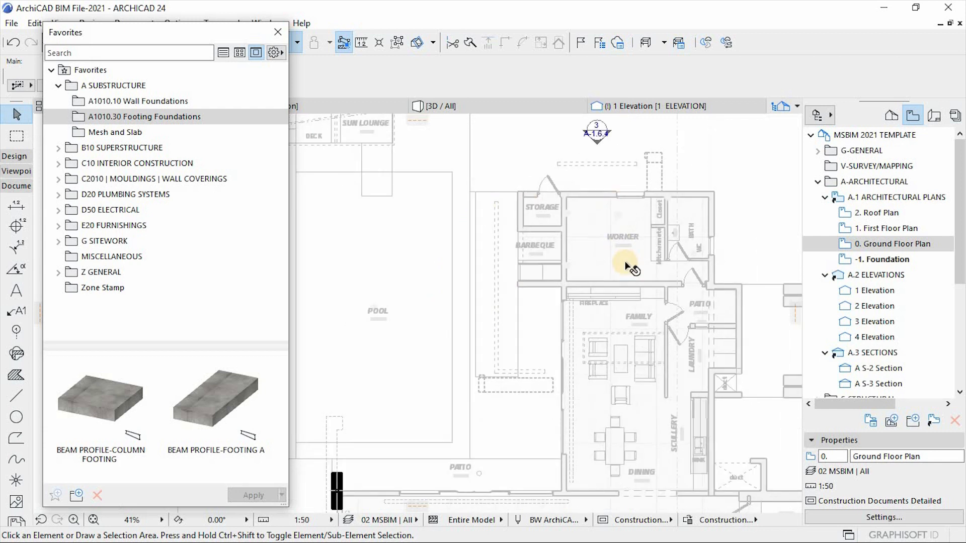
mouse_move(208, 403)
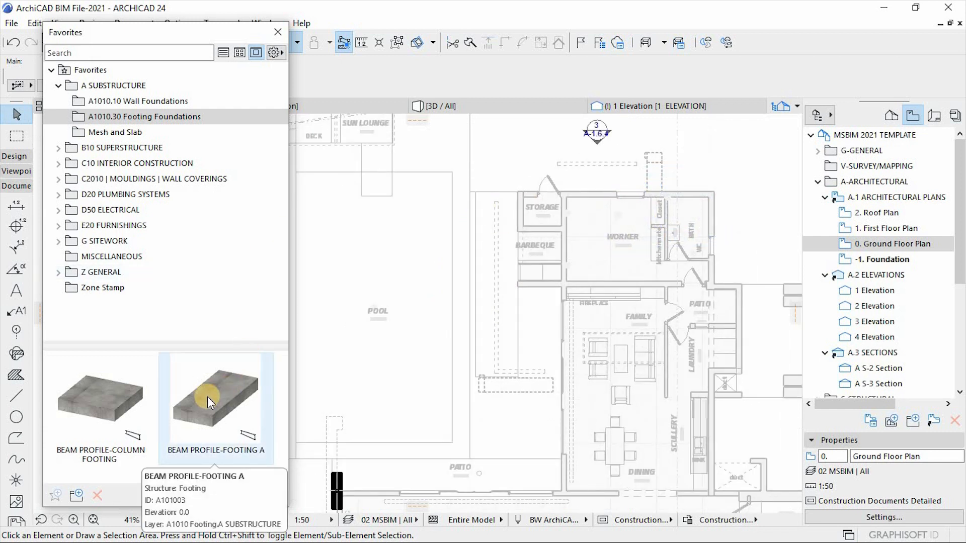
Step: Draw a BEAM PROFILE-FOOTING A chain along the outer walls, then reopen -1. Foundation
click(215, 400)
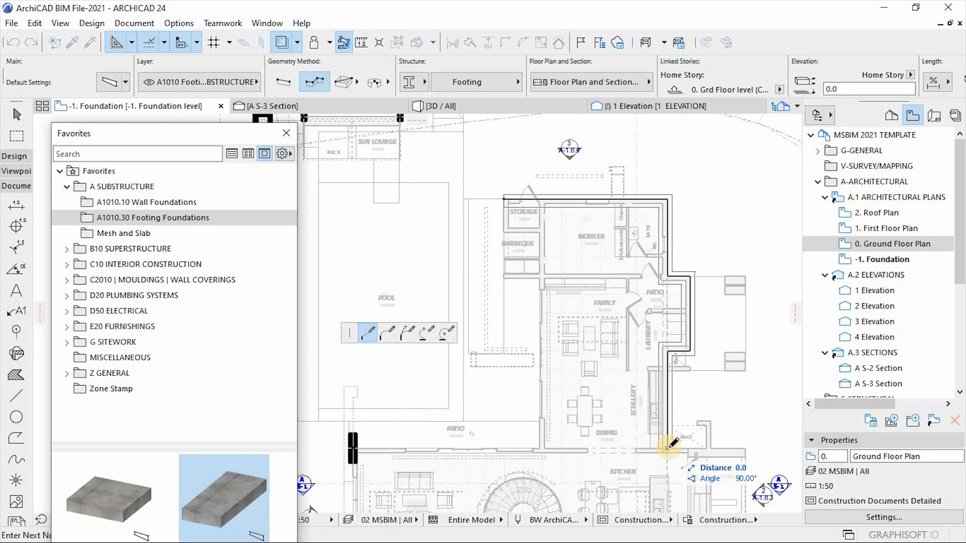
click(668, 448)
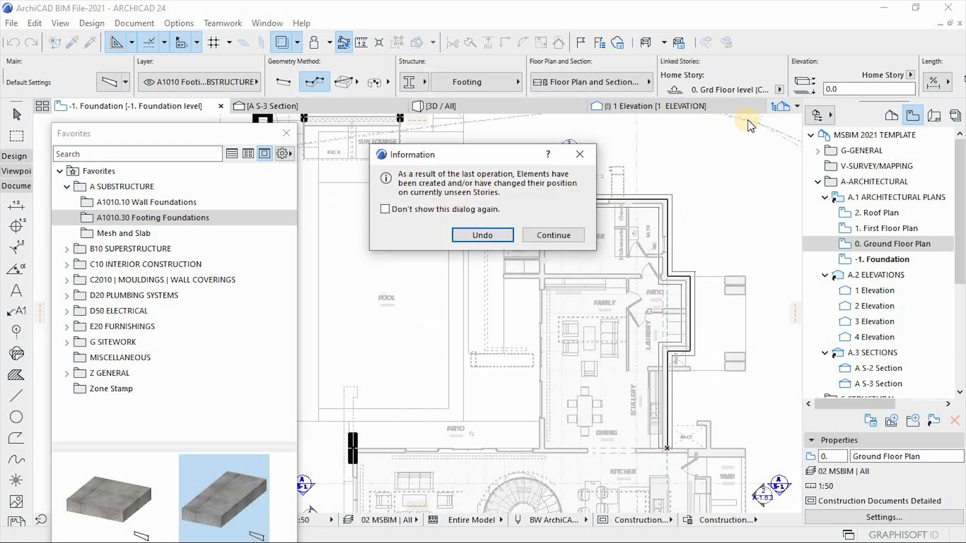
mouse_move(688, 225)
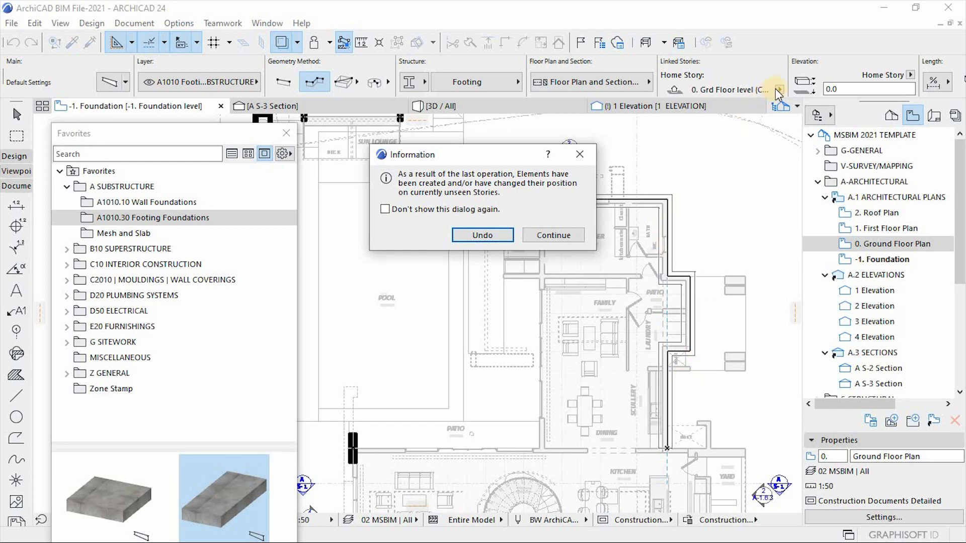
mouse_move(591, 220)
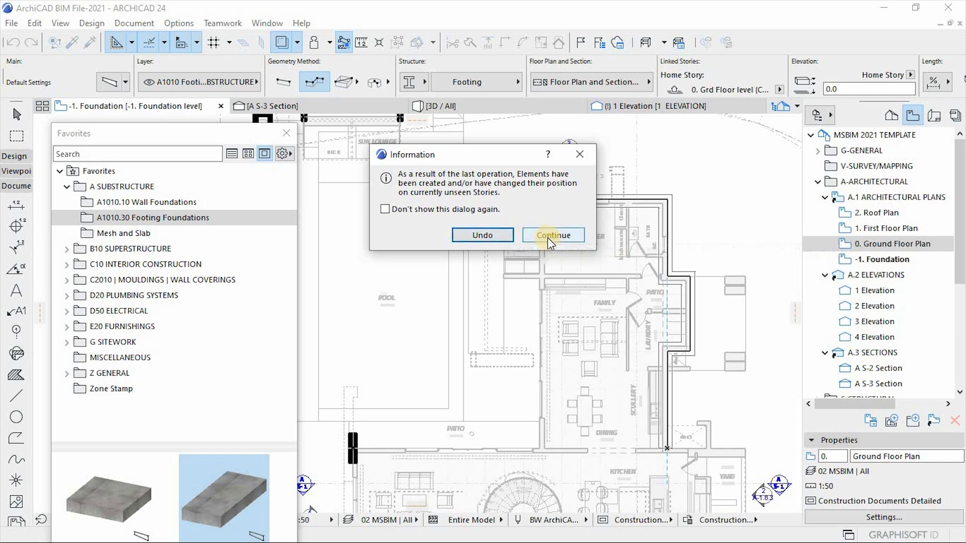
click(553, 235)
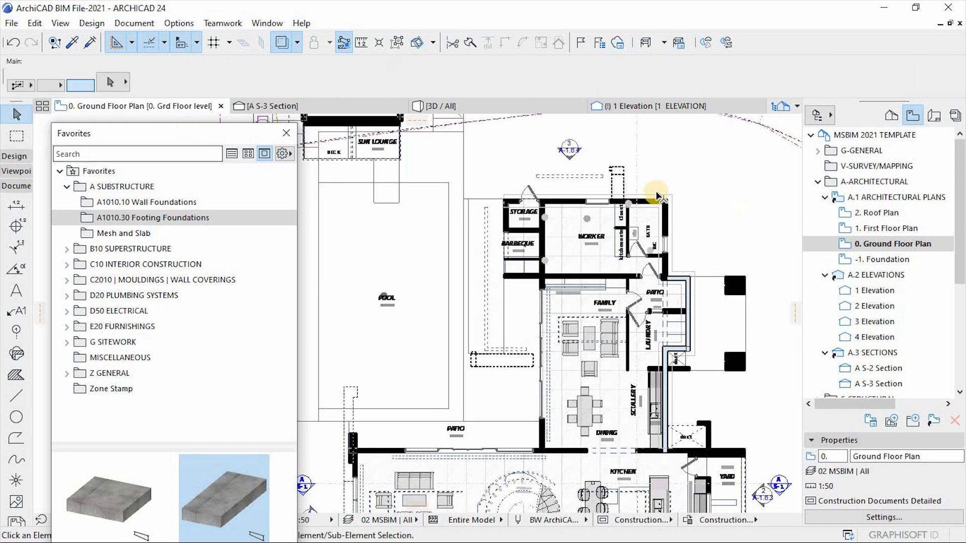
click(654, 196)
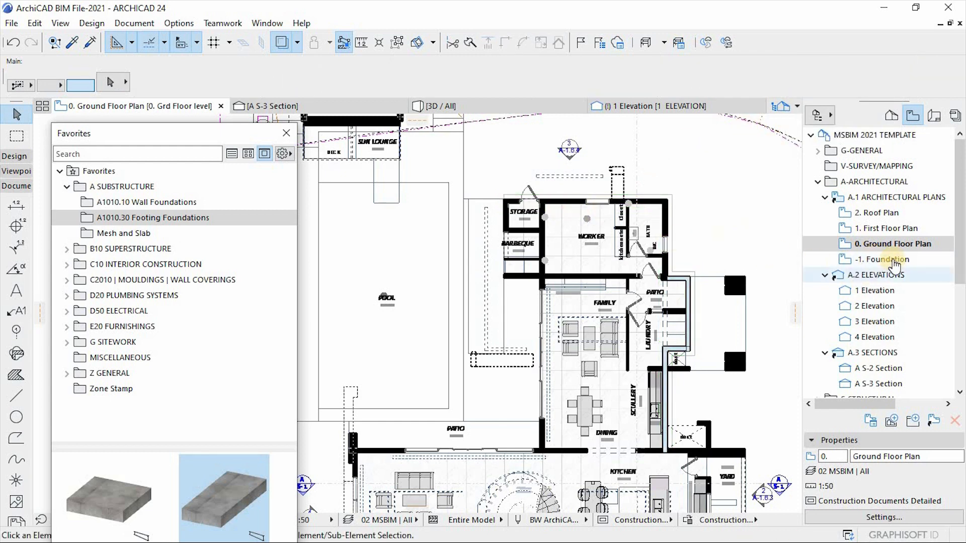
double_click(882, 259)
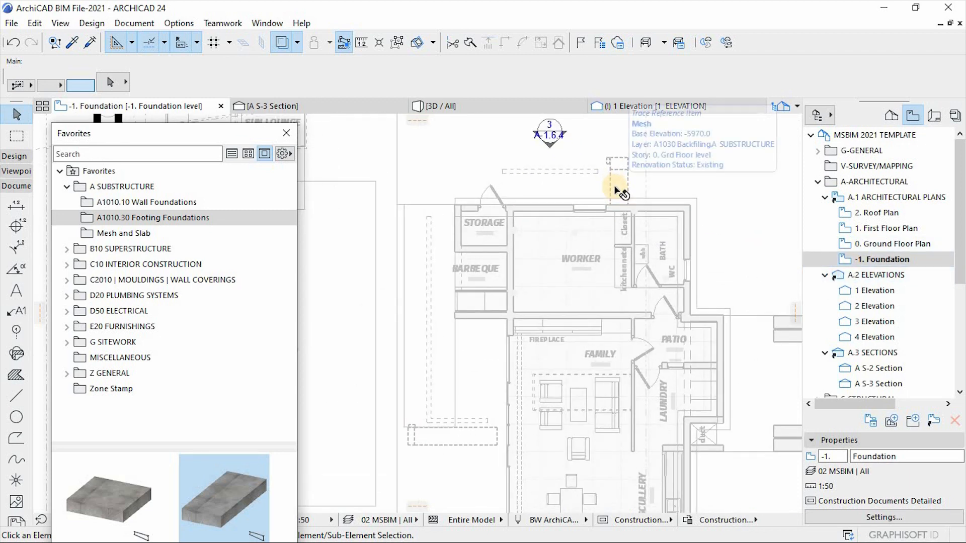
mouse_move(511, 213)
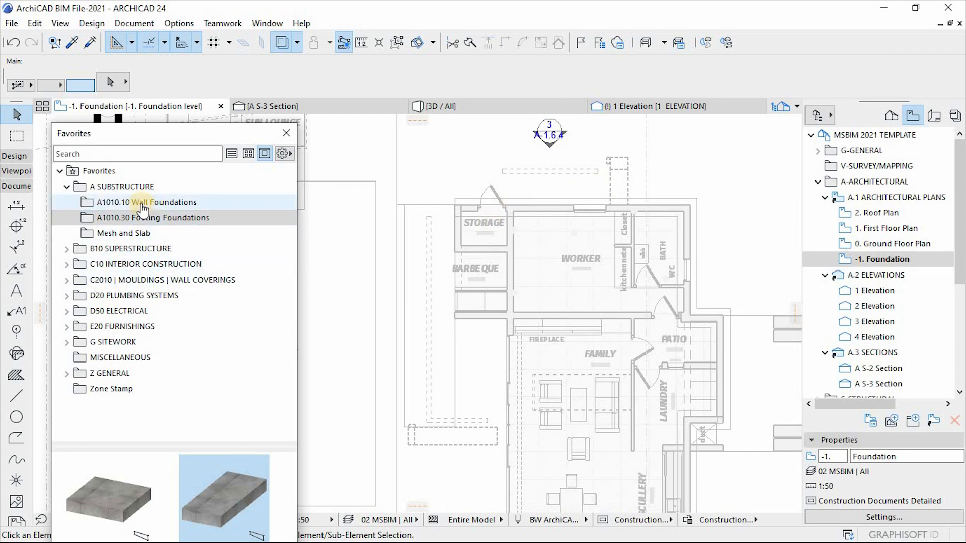
Step: Draw a WALL FOUNDATIONS wall chain along the outline, homed on the -1. Foundation level
click(141, 203)
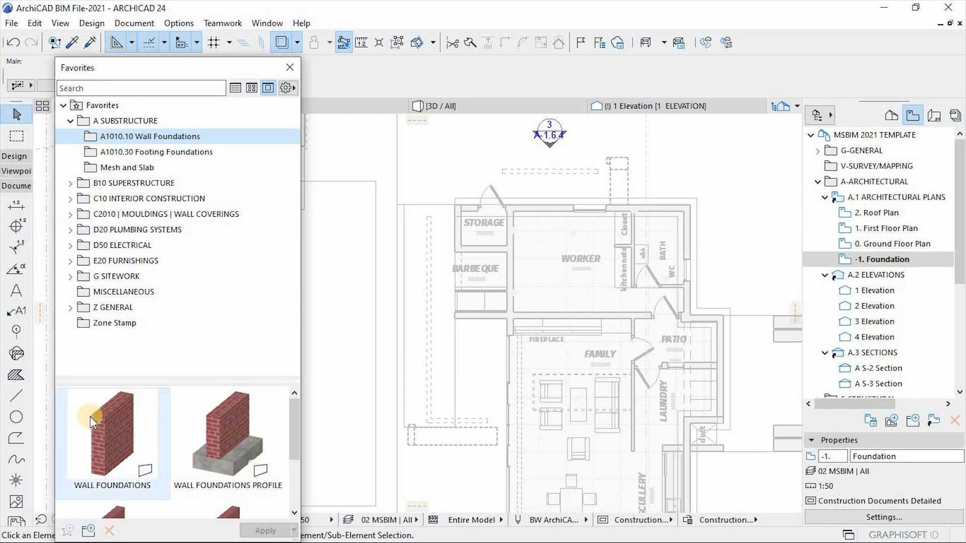
click(112, 434)
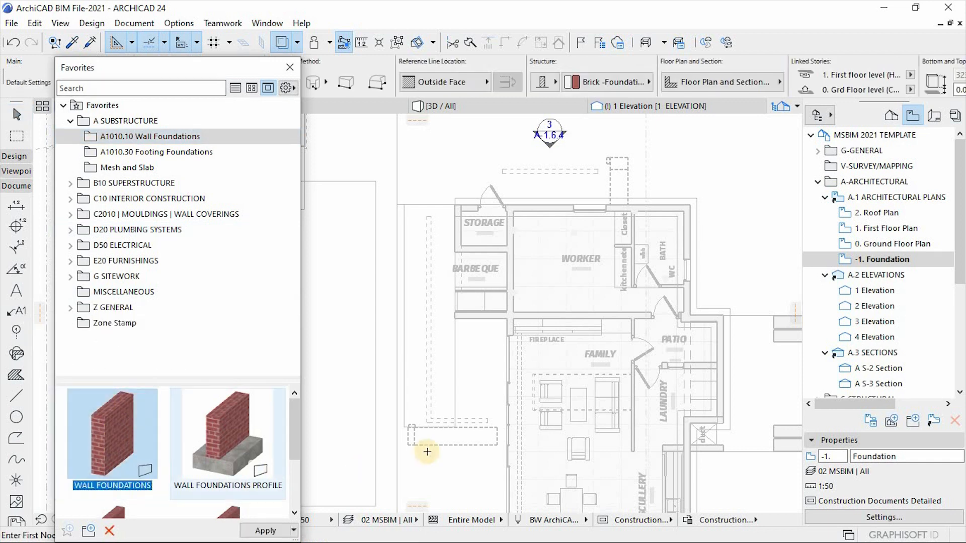
mouse_move(229, 466)
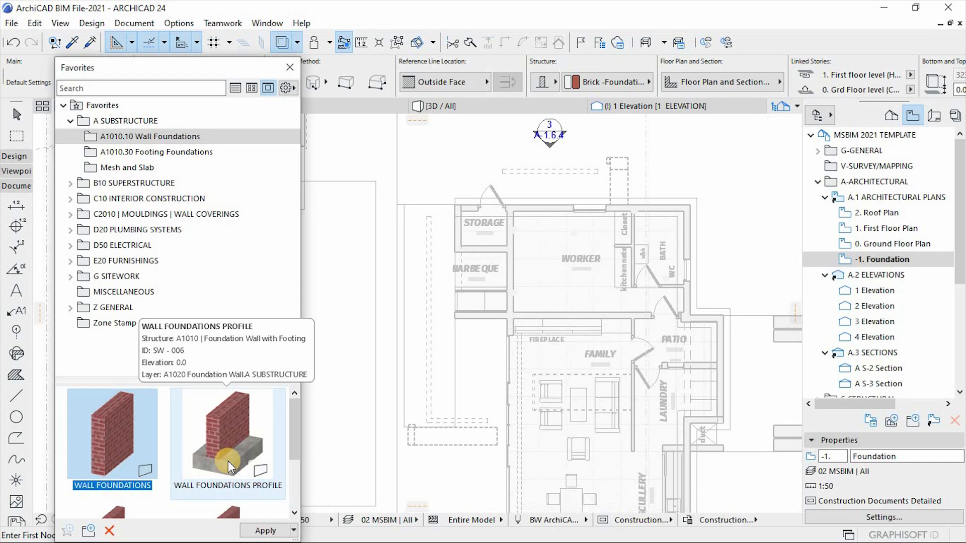
mouse_move(100, 457)
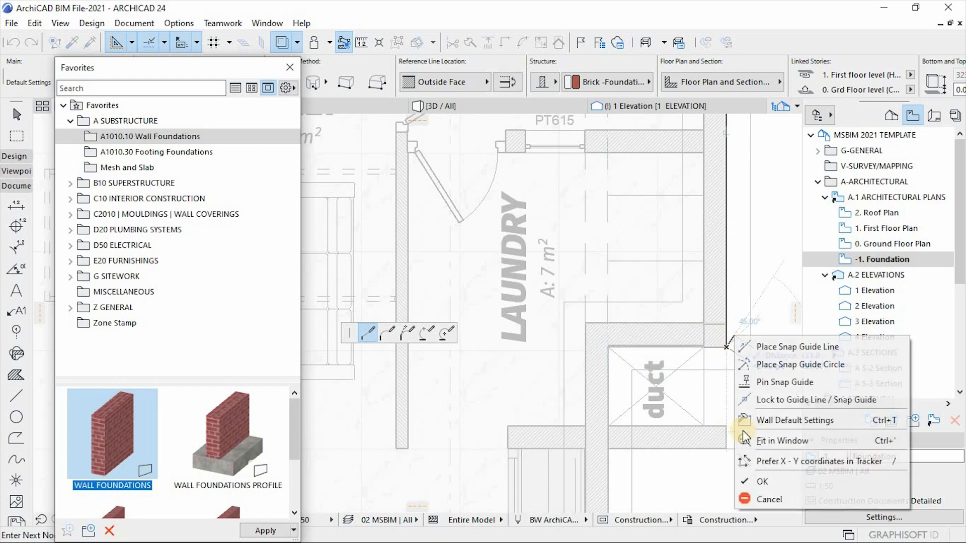
click(762, 482)
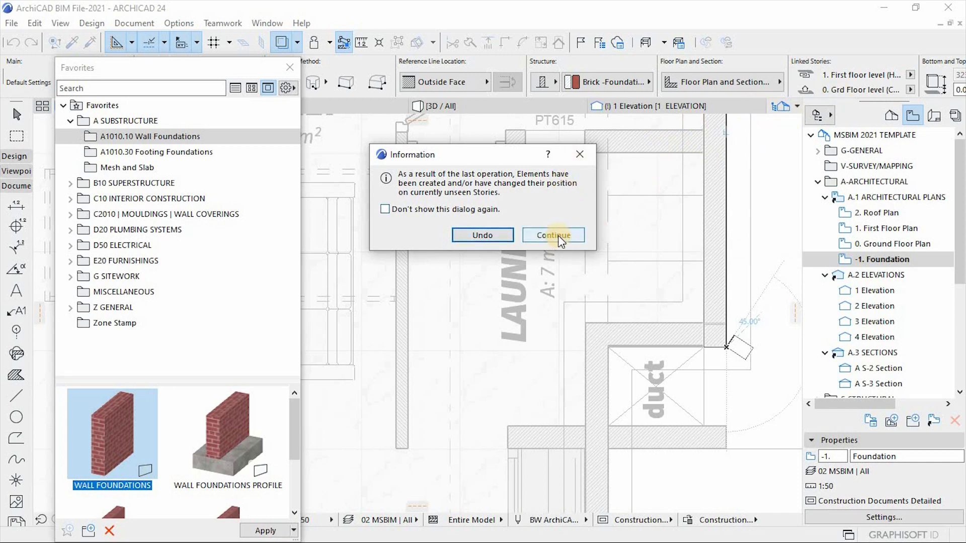
click(553, 235)
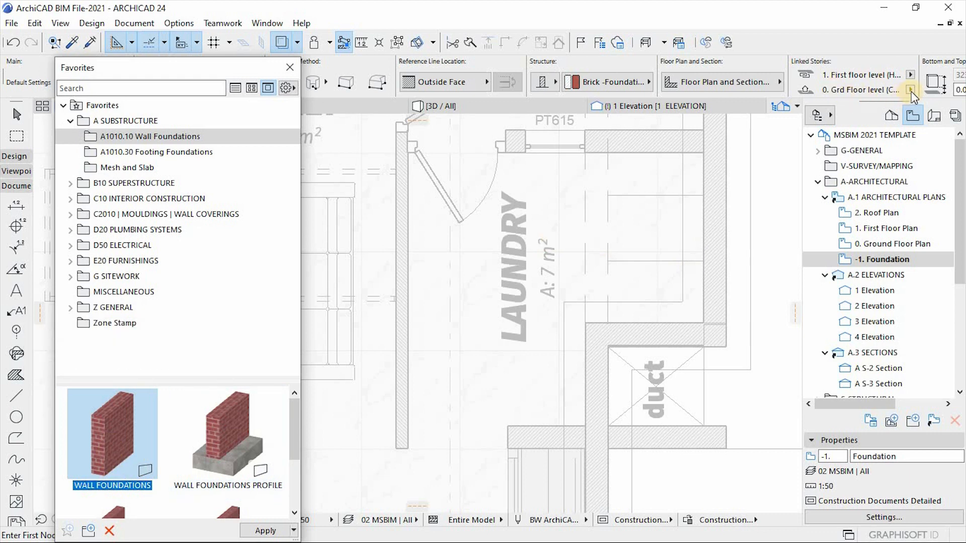
click(910, 90)
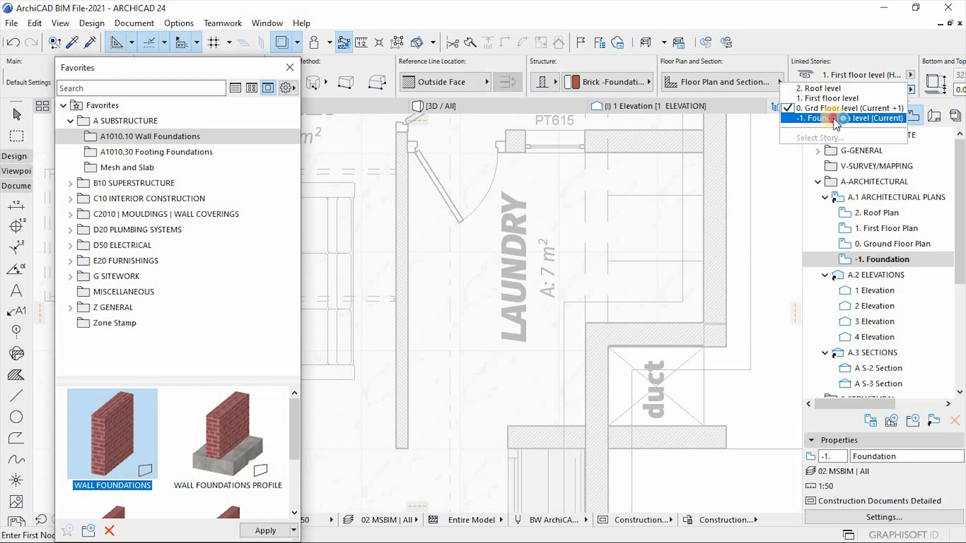
click(843, 118)
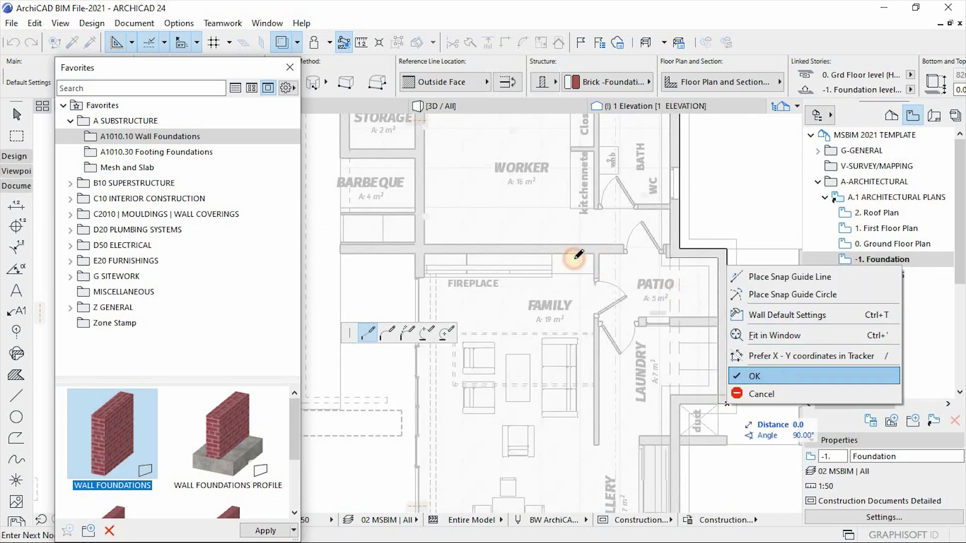
click(756, 376)
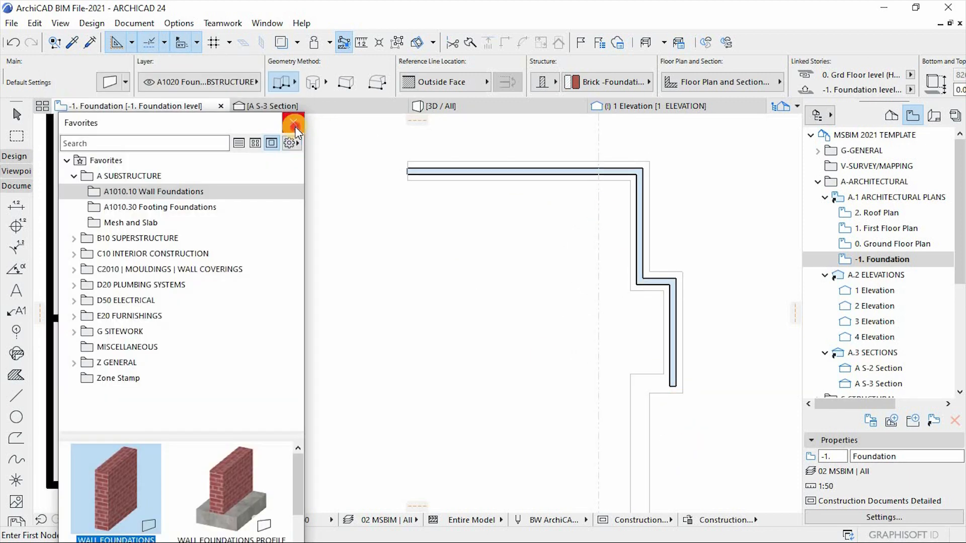
Step: Link the foundation wall's top to 0. Grd Floor (Home + 1) with a 120 offset
click(293, 126)
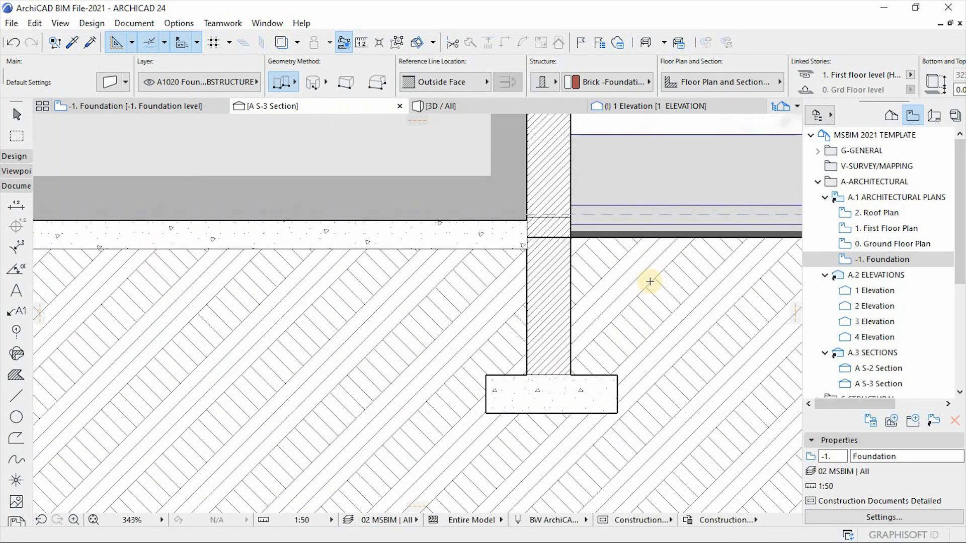
scroll(down, 3)
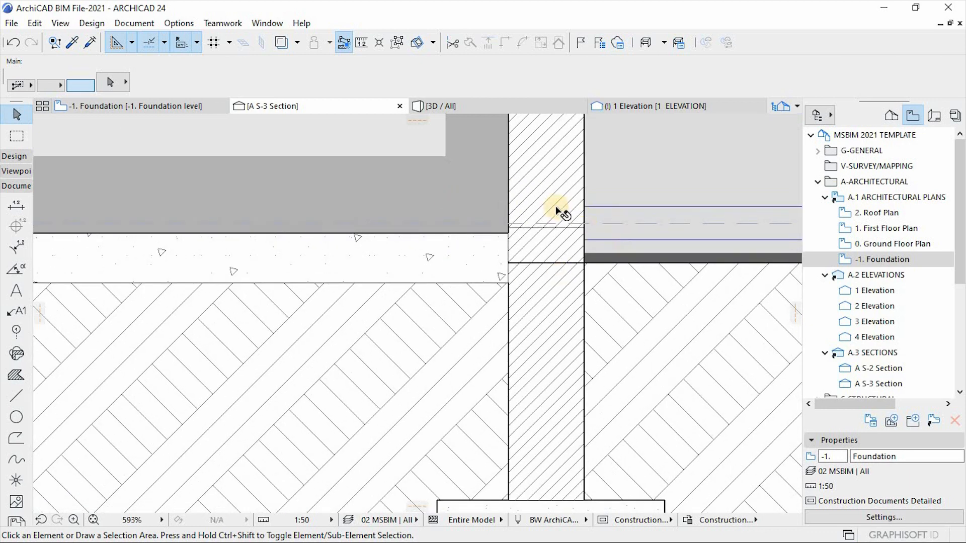
click(550, 214)
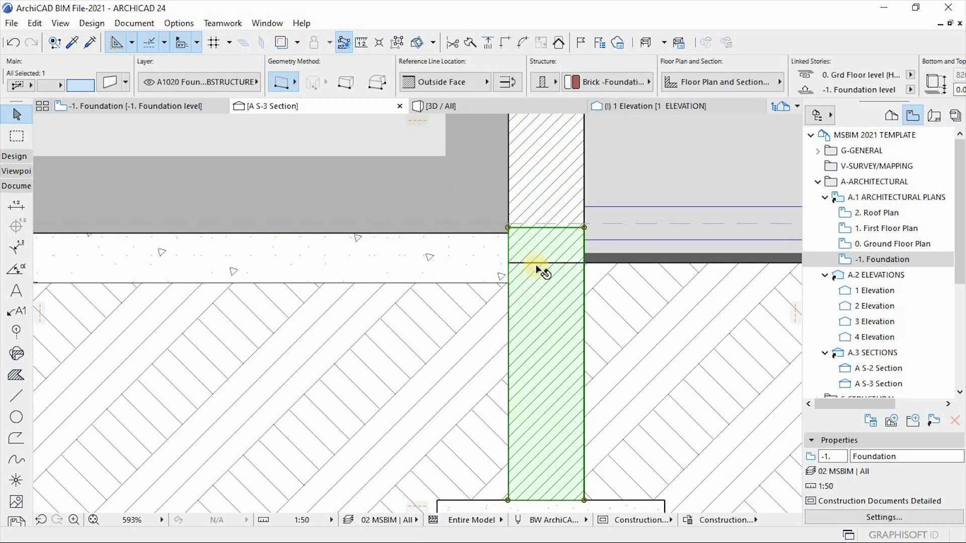
mouse_move(504, 232)
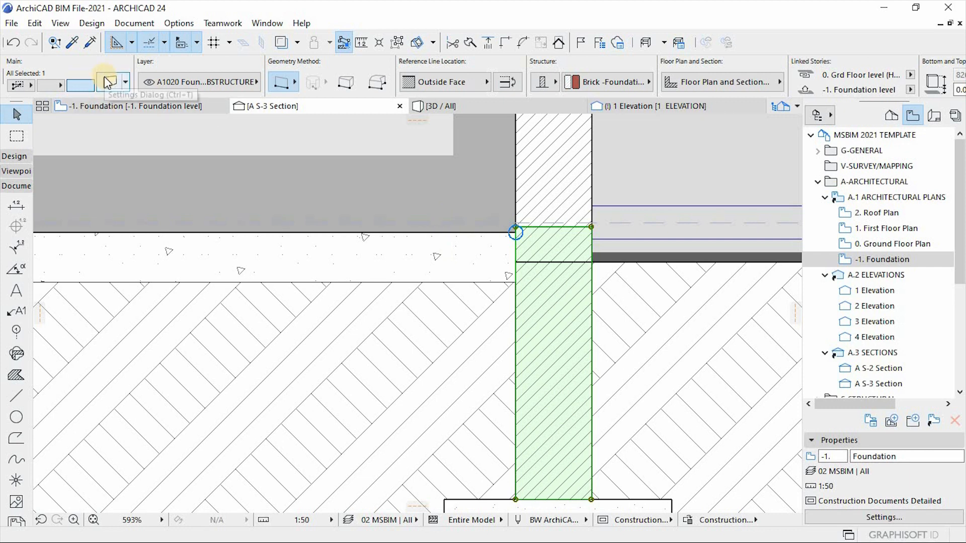
mouse_move(169, 102)
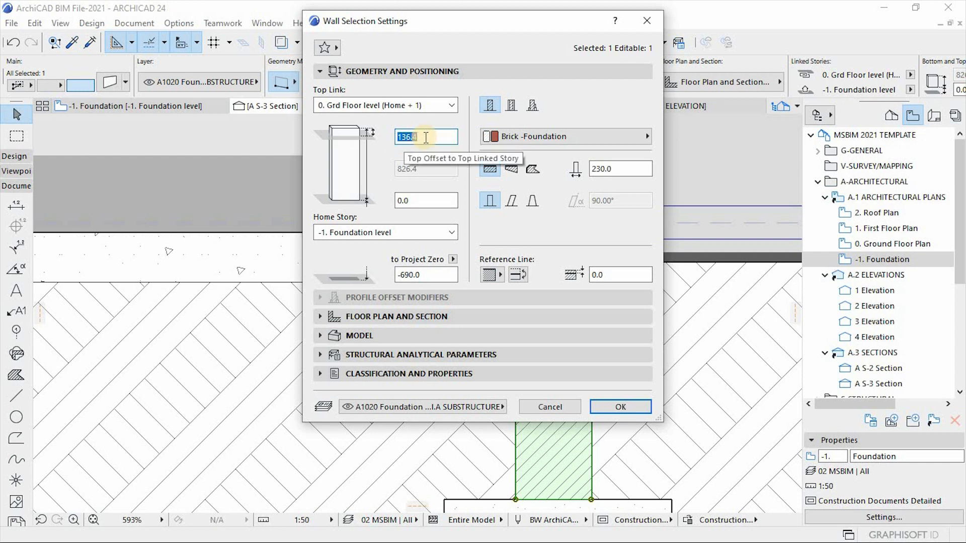
text(120.0)
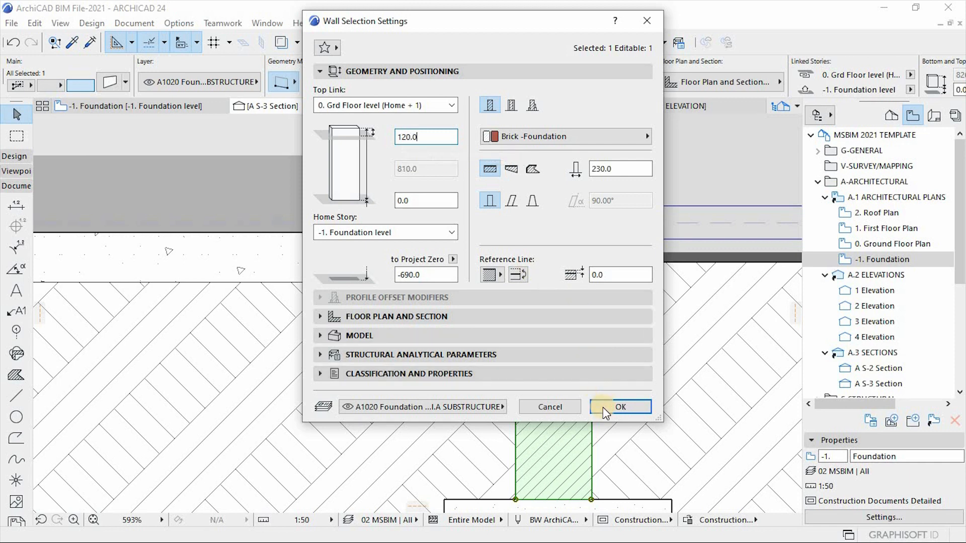
click(621, 407)
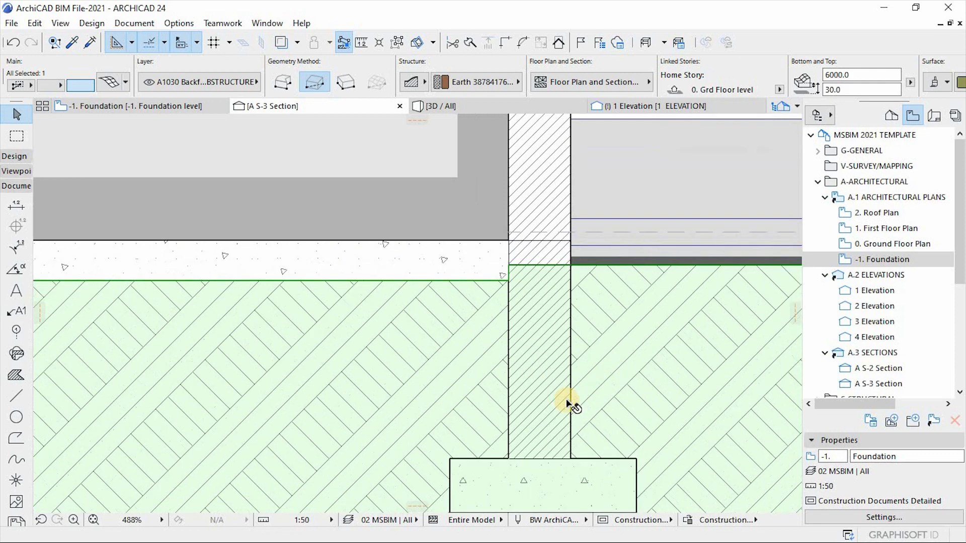
mouse_move(640, 308)
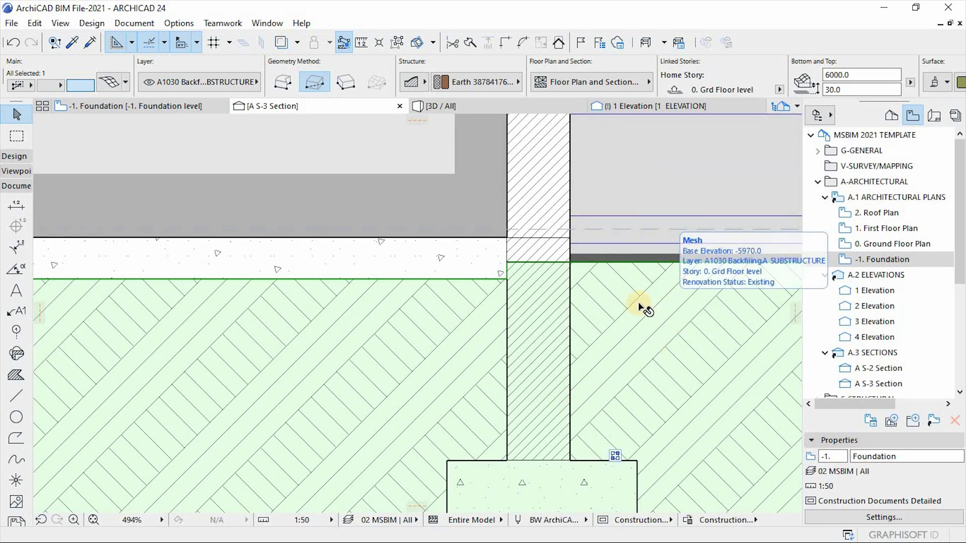
Step: Subtract the brick foundation wall from the backfill mesh using Solid Element Operations
right_click(639, 306)
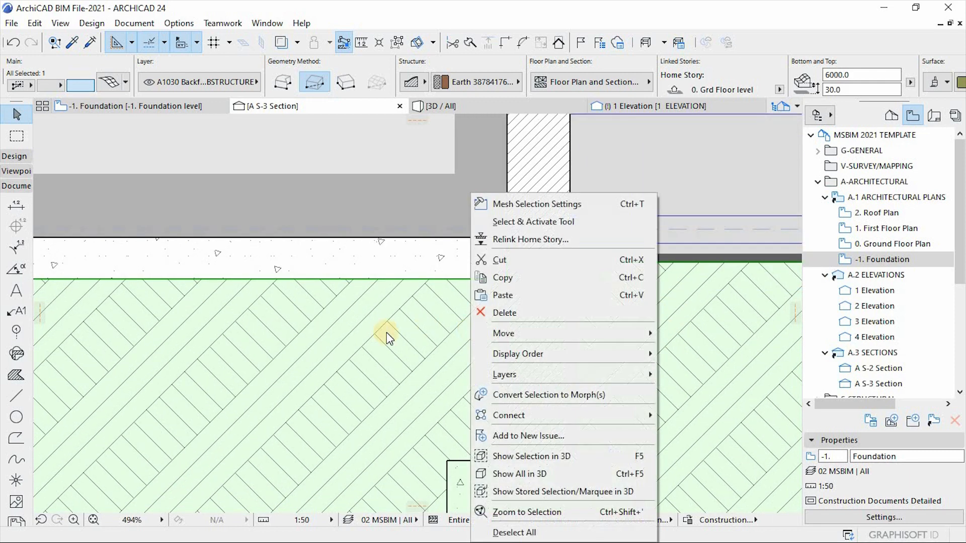
mouse_move(565, 424)
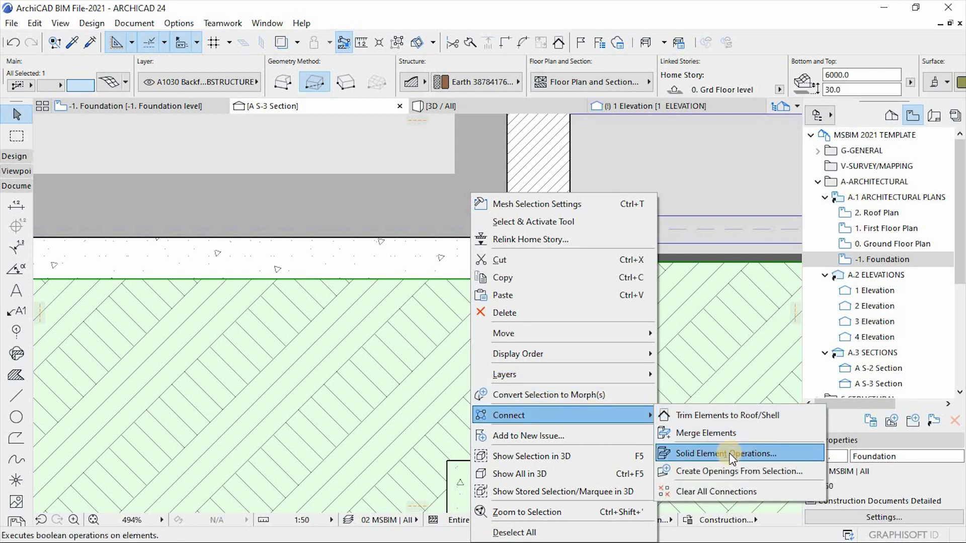
click(726, 454)
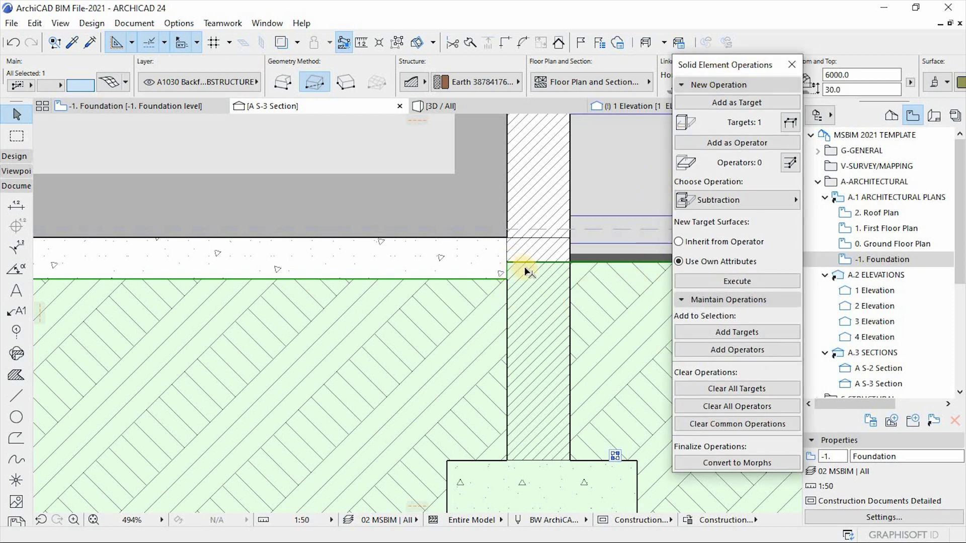
mouse_move(608, 309)
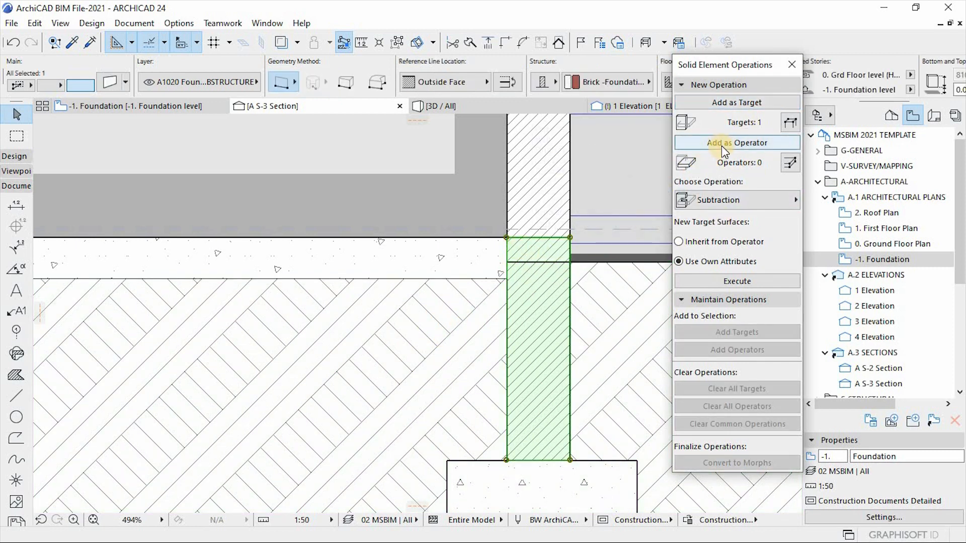
click(737, 142)
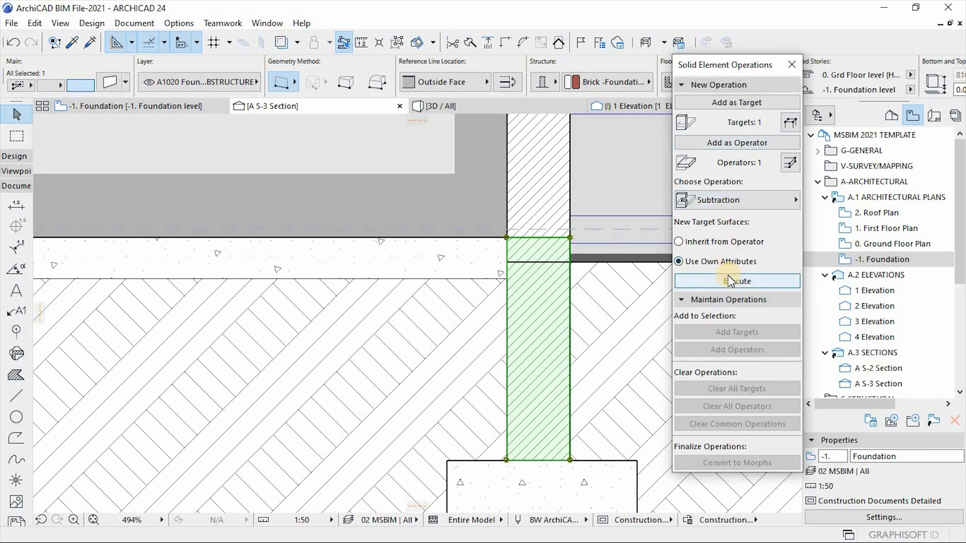
click(724, 281)
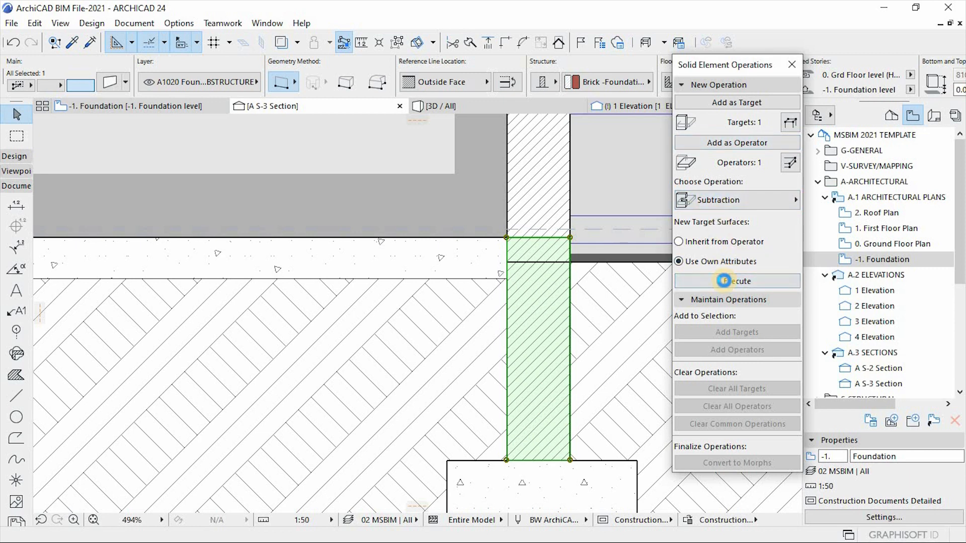
click(737, 282)
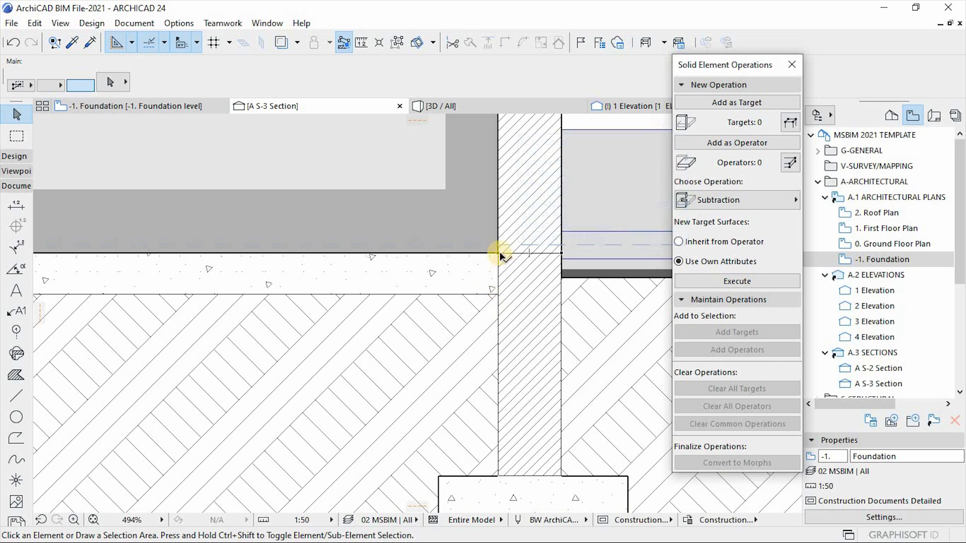
mouse_move(535, 259)
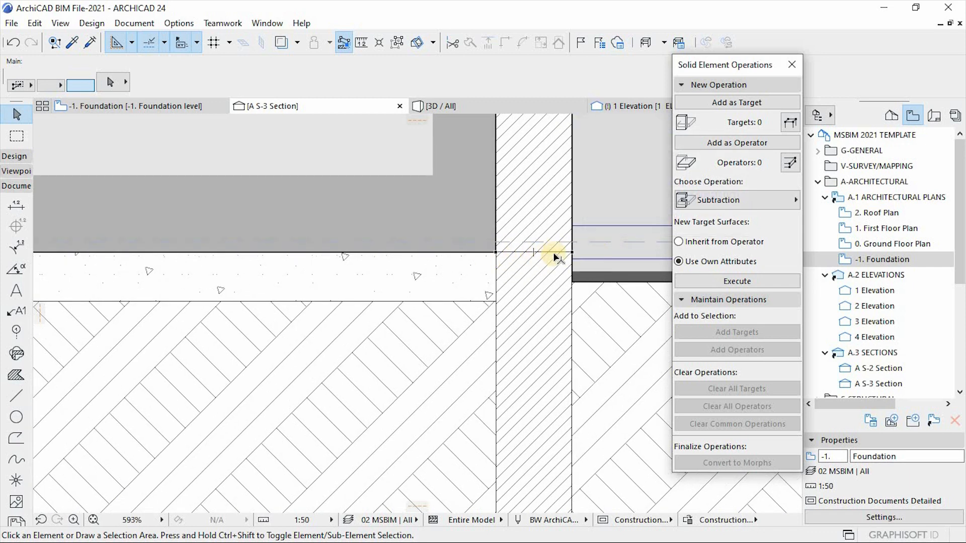
mouse_move(497, 270)
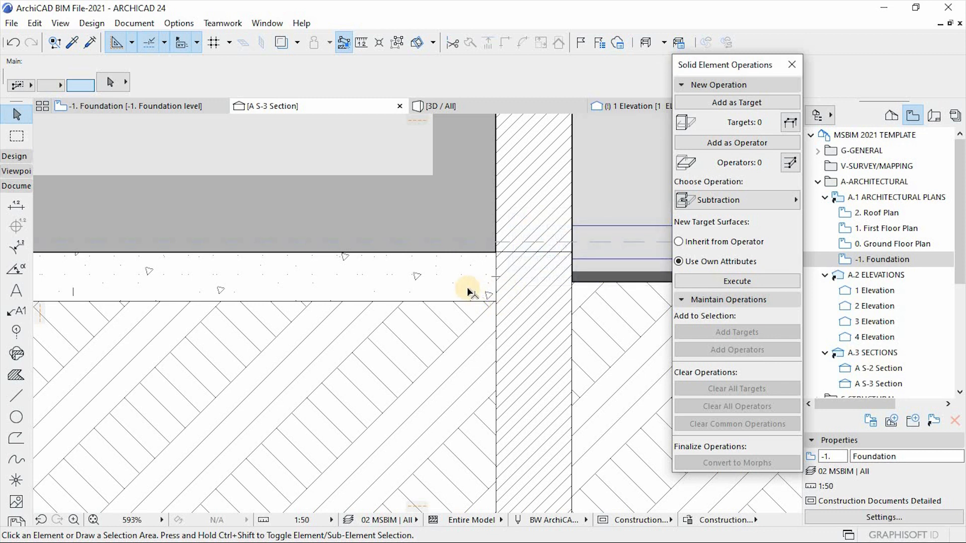
mouse_move(466, 291)
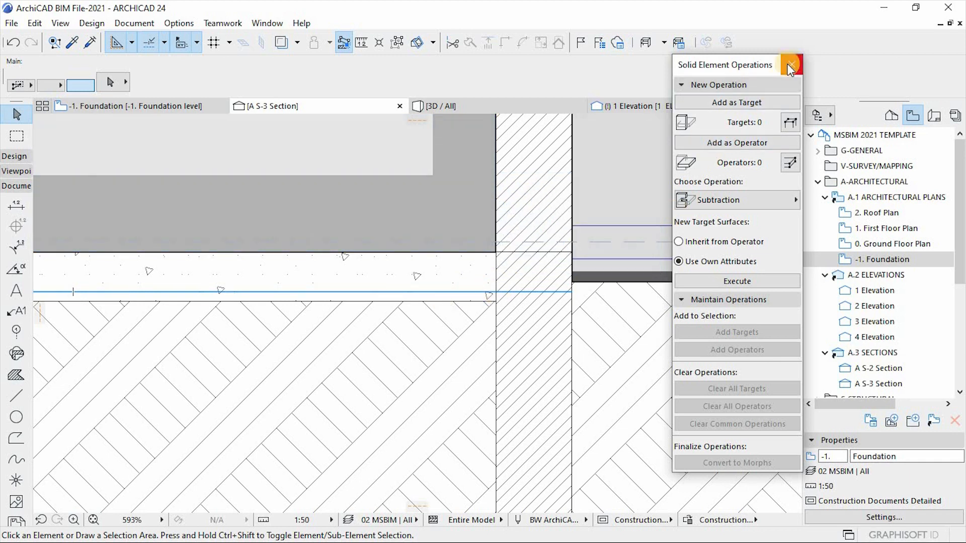
click(792, 65)
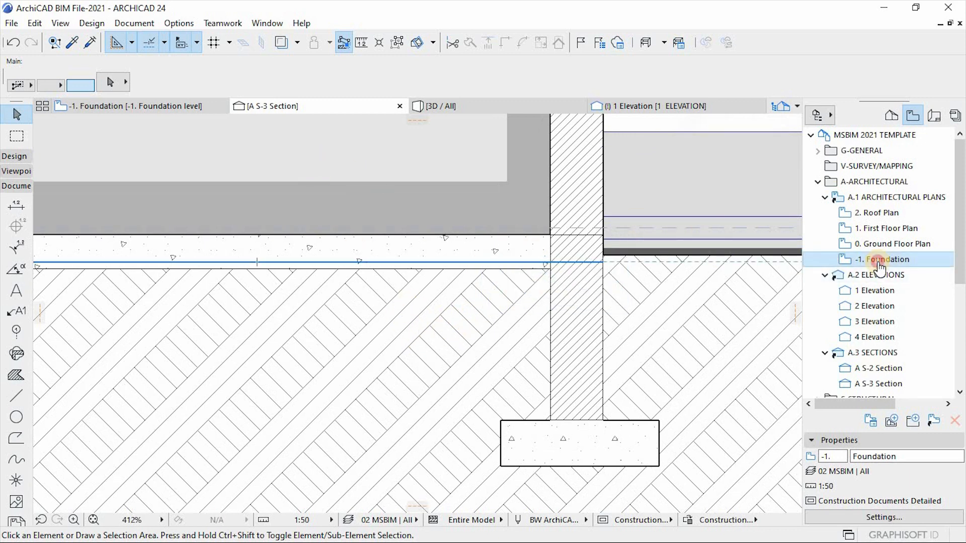
Step: Open the -1. Foundation plan and the Favorites palette's Mesh and Slab folder
double_click(879, 259)
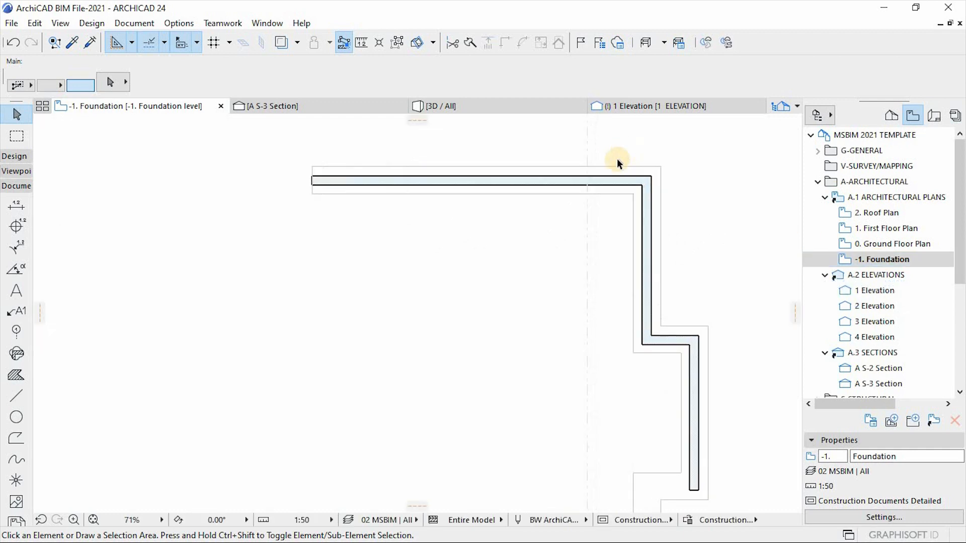
click(266, 23)
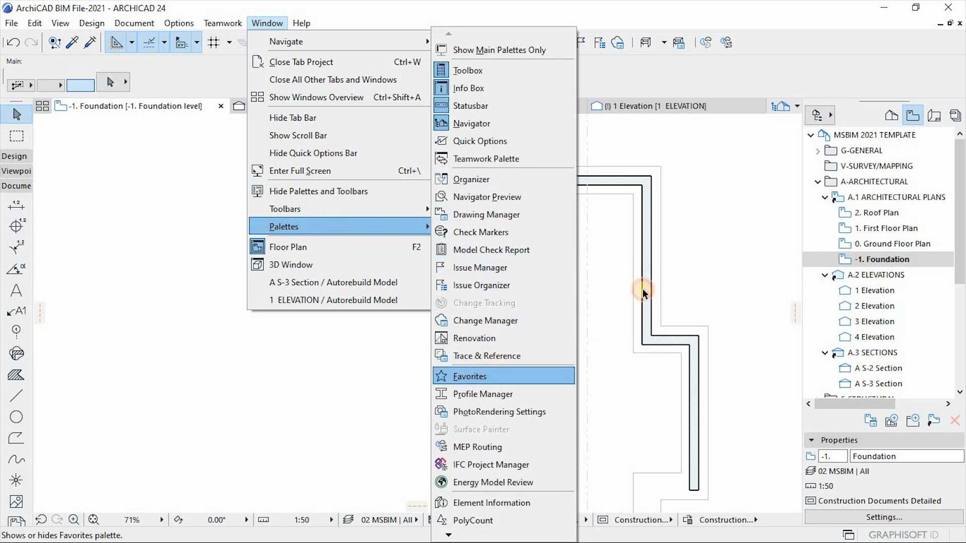
click(469, 376)
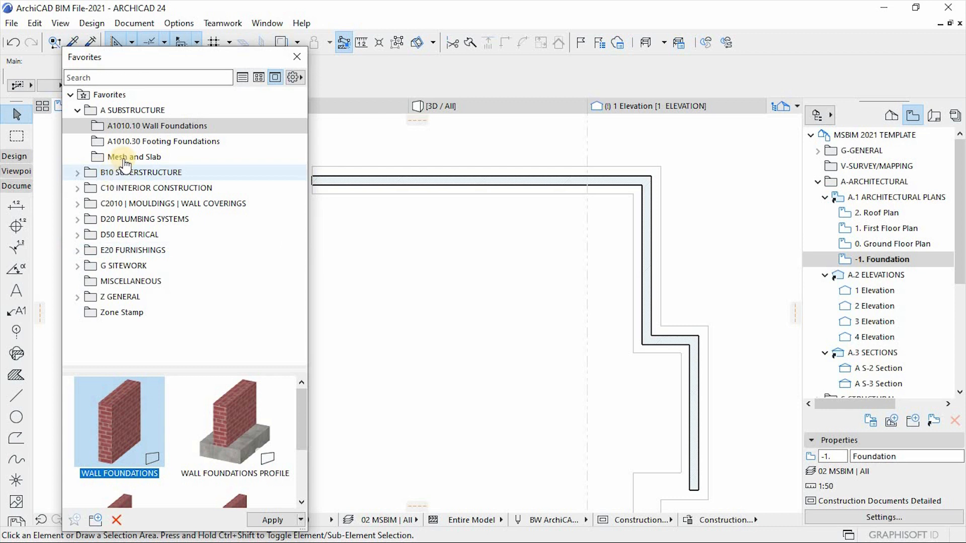
click(133, 157)
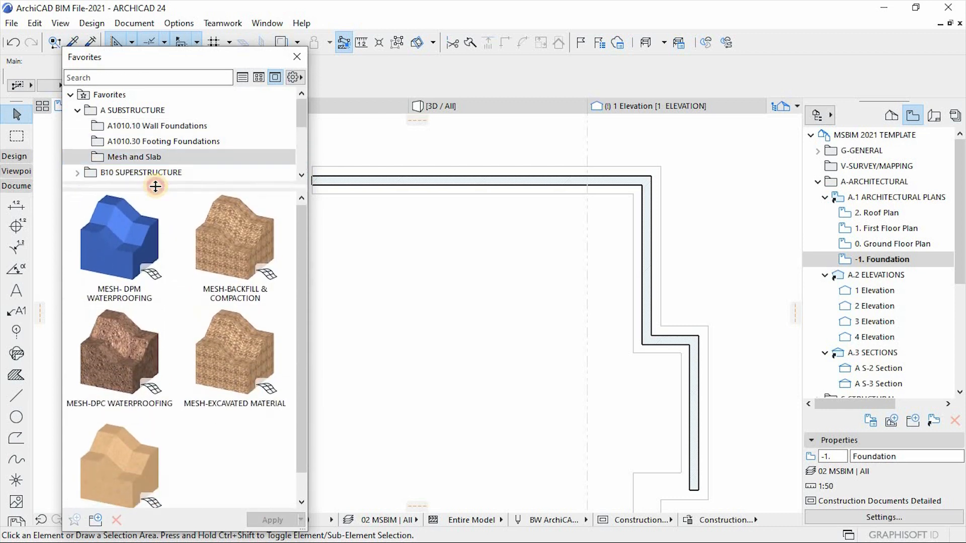
mouse_move(124, 249)
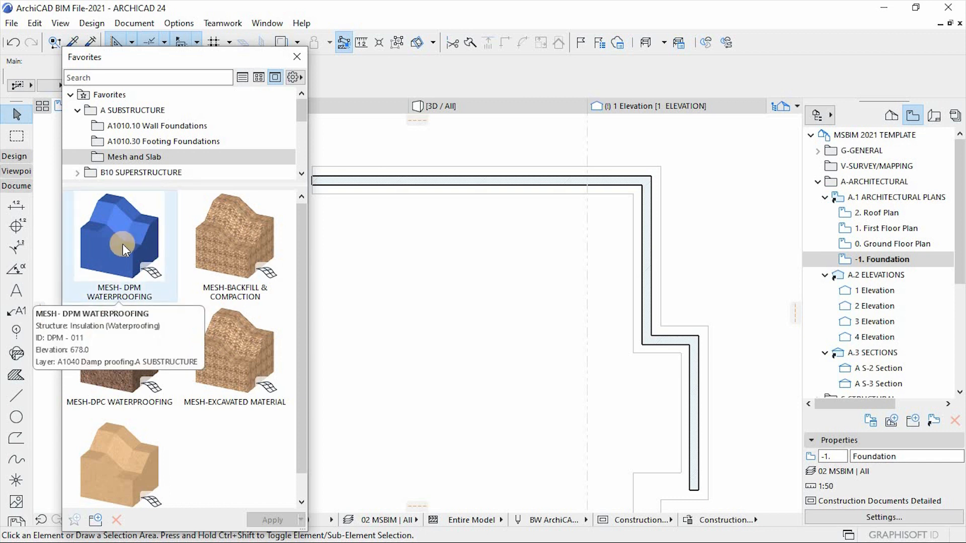
Step: Draw a MESH- DPM WATERPROOFING rectangle inside the foundation walls and keep it
click(119, 238)
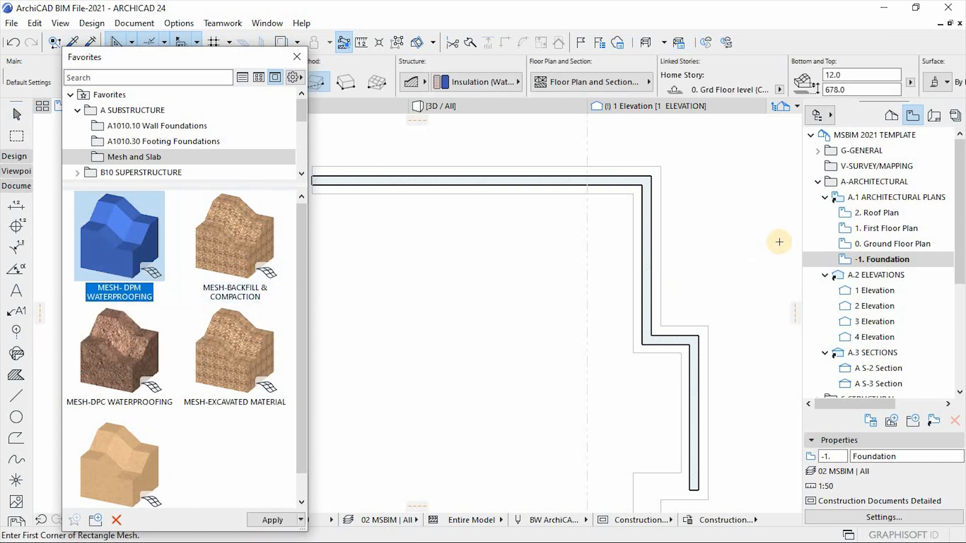
mouse_move(318, 203)
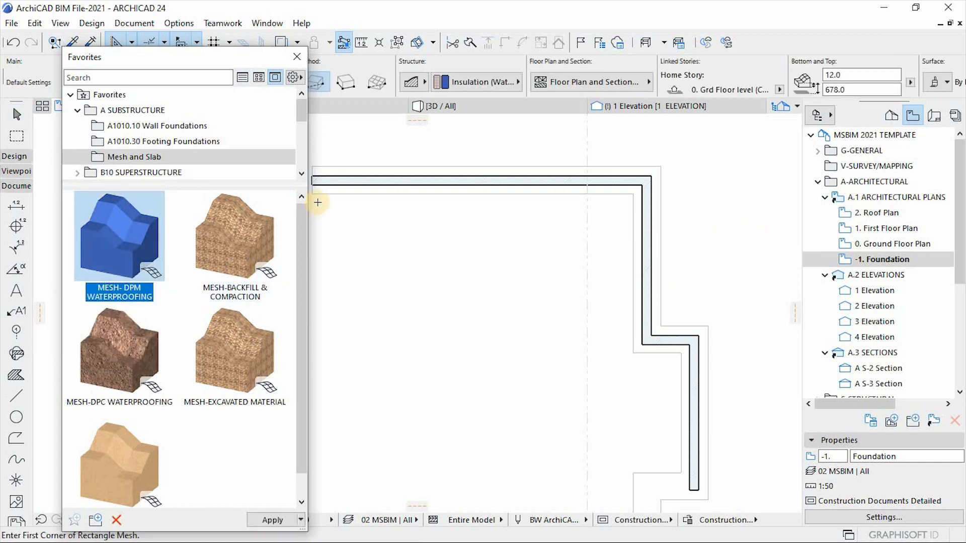
mouse_move(640, 185)
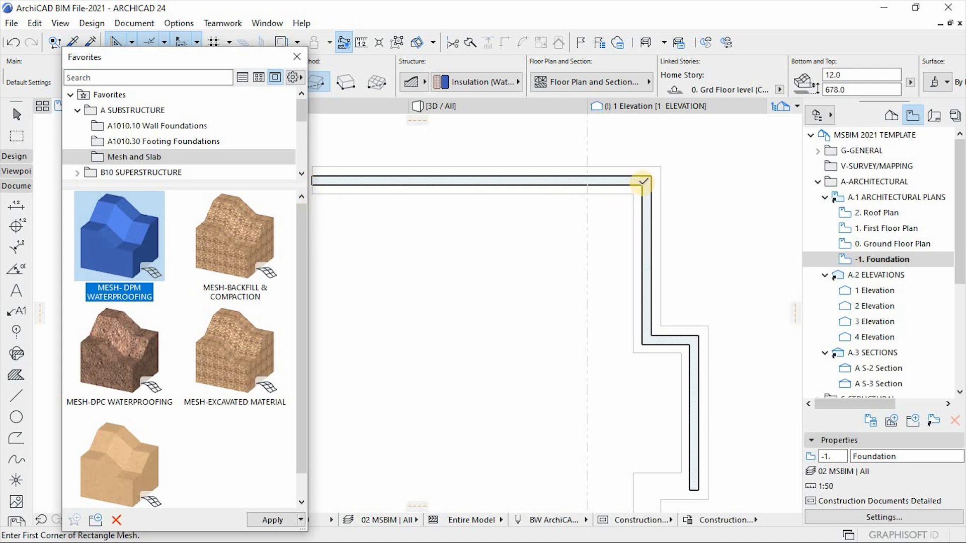
drag(640, 182, 314, 376)
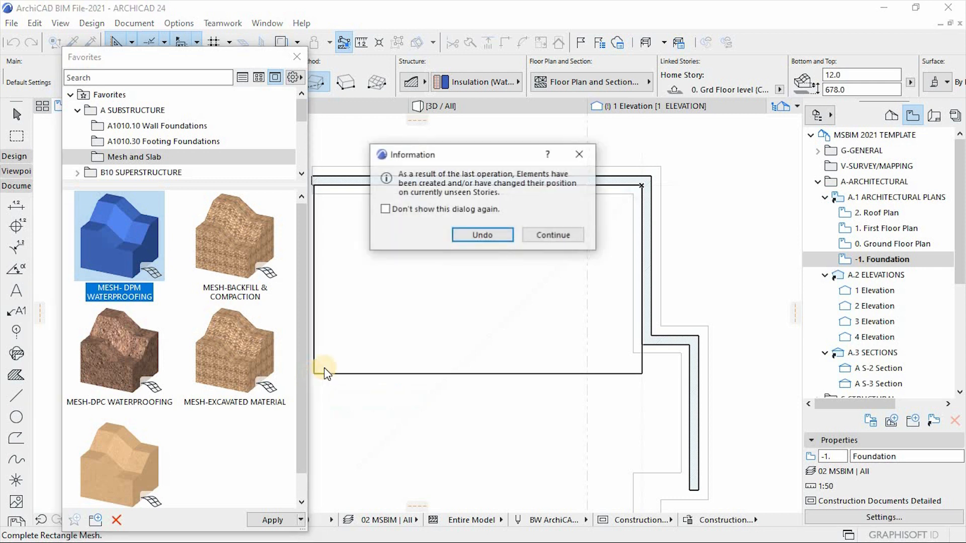
mouse_move(552, 235)
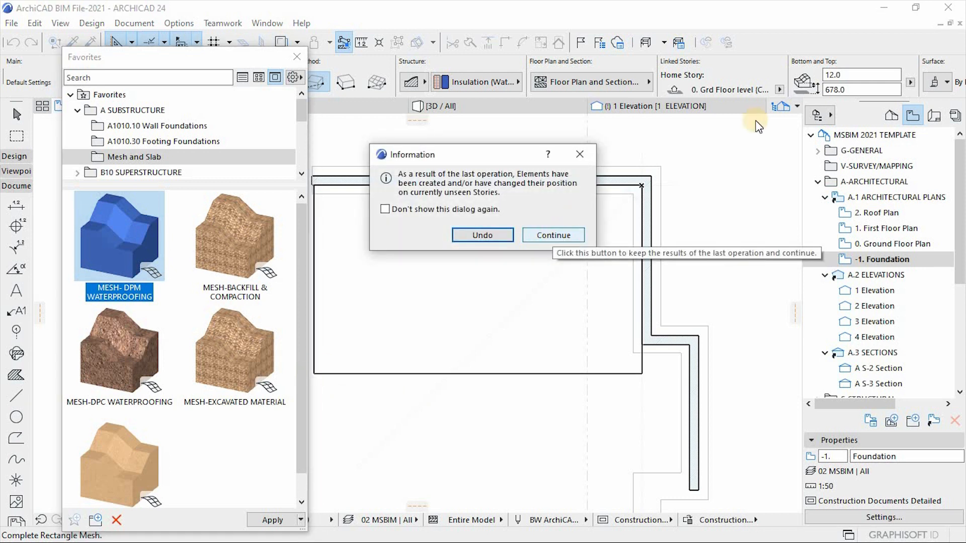
click(553, 235)
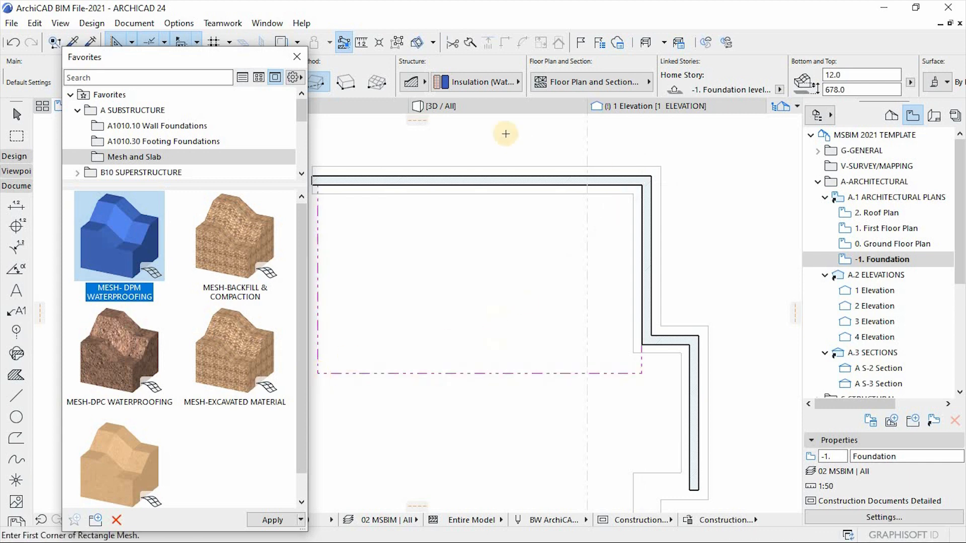
mouse_move(239, 66)
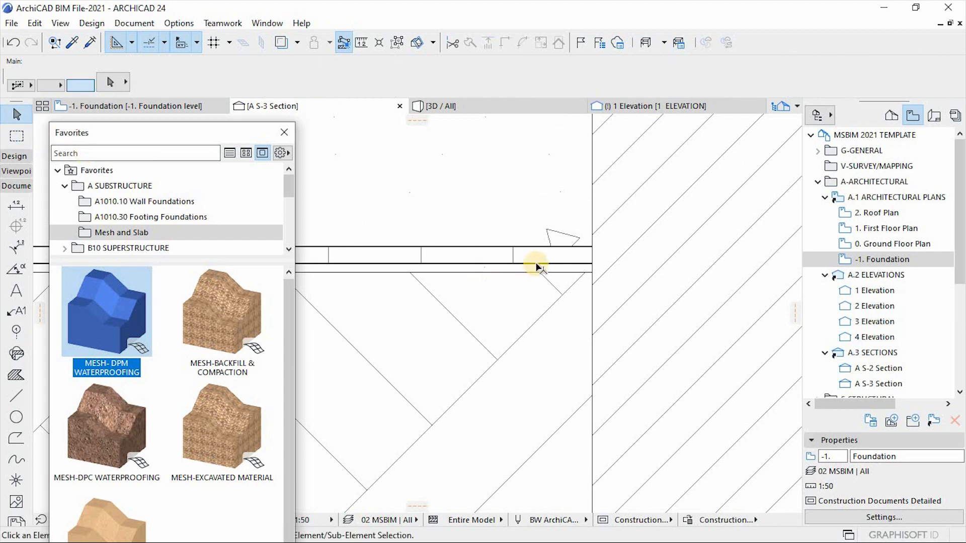
Step: Bring the A S-3 Section back to view the DPM mesh under the slab
click(538, 267)
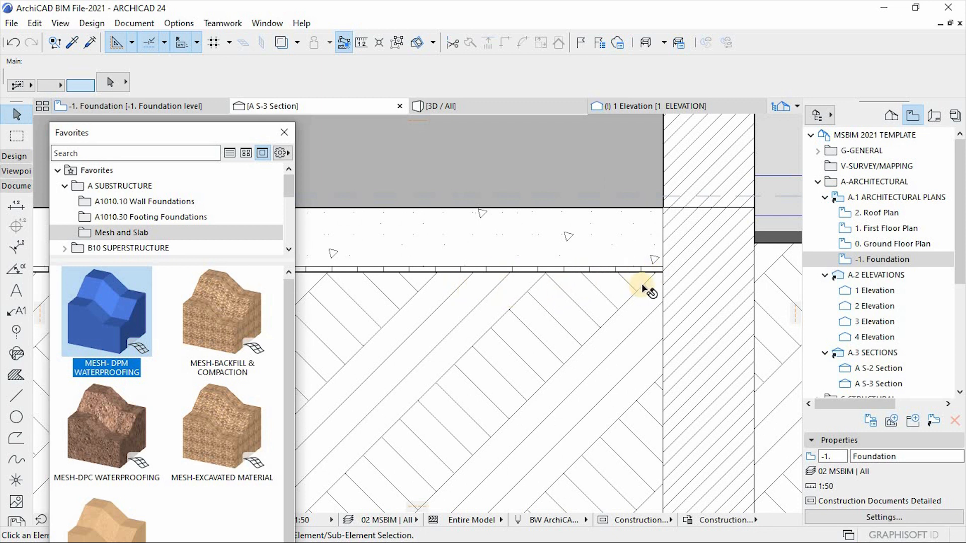
mouse_move(625, 293)
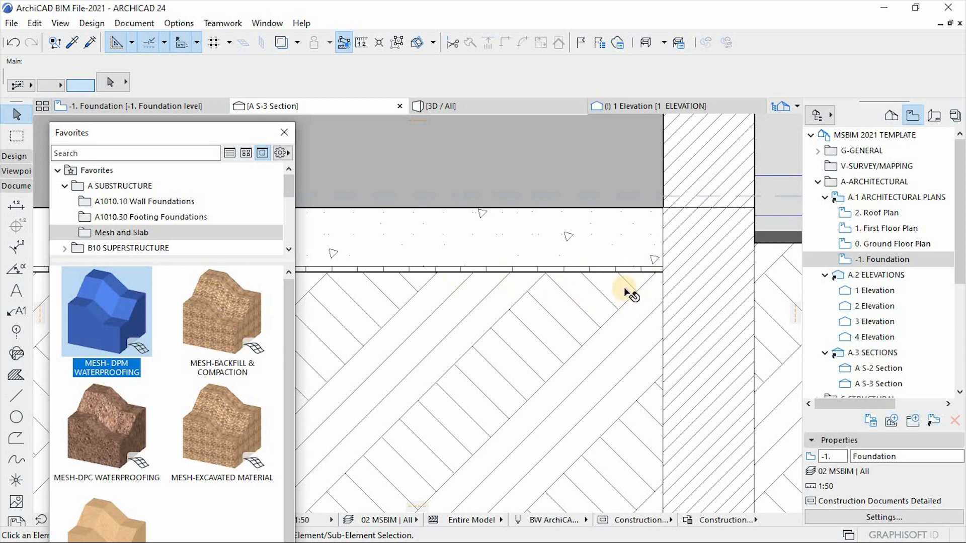
mouse_move(612, 299)
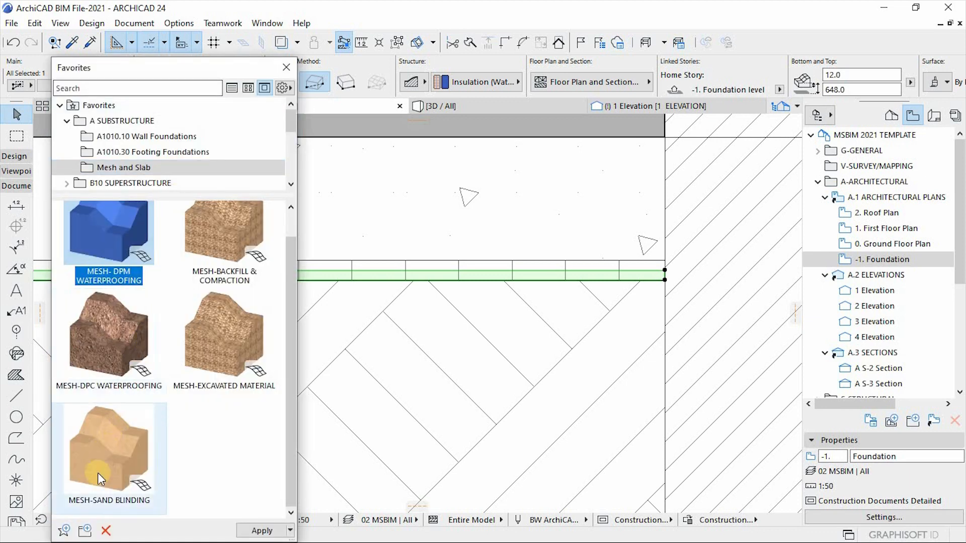
mouse_move(100, 464)
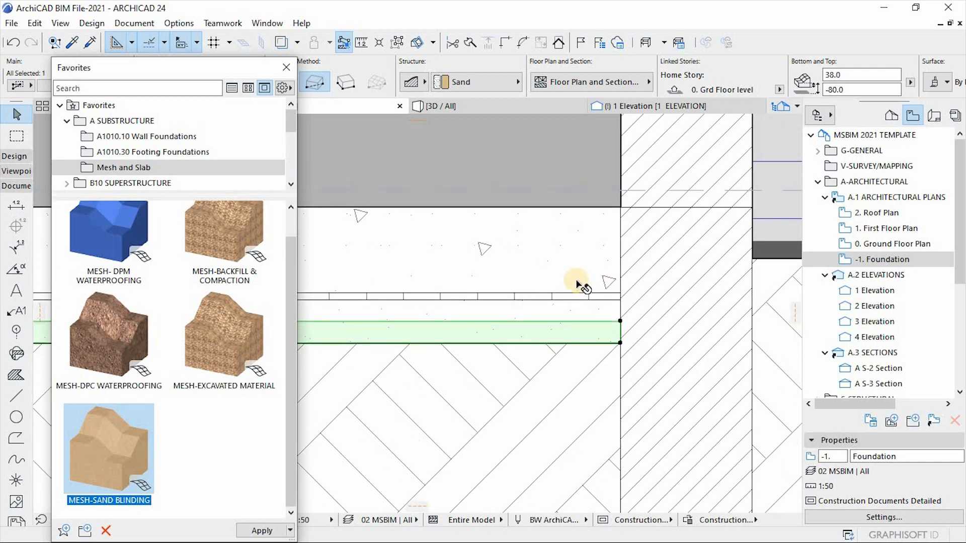
Step: Apply the MESH-BACKFILL & COMPACTION favourite to the thin layer beneath the slab
click(224, 232)
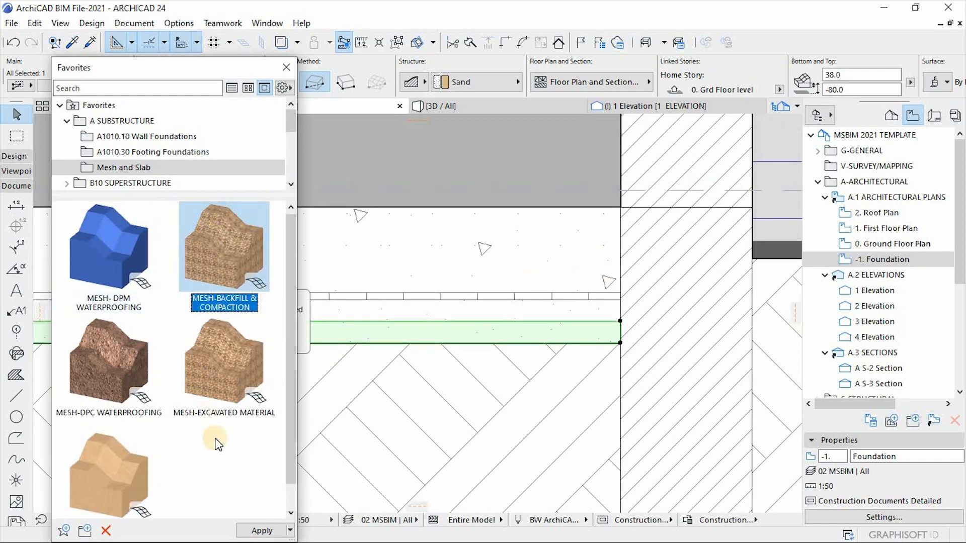
click(264, 531)
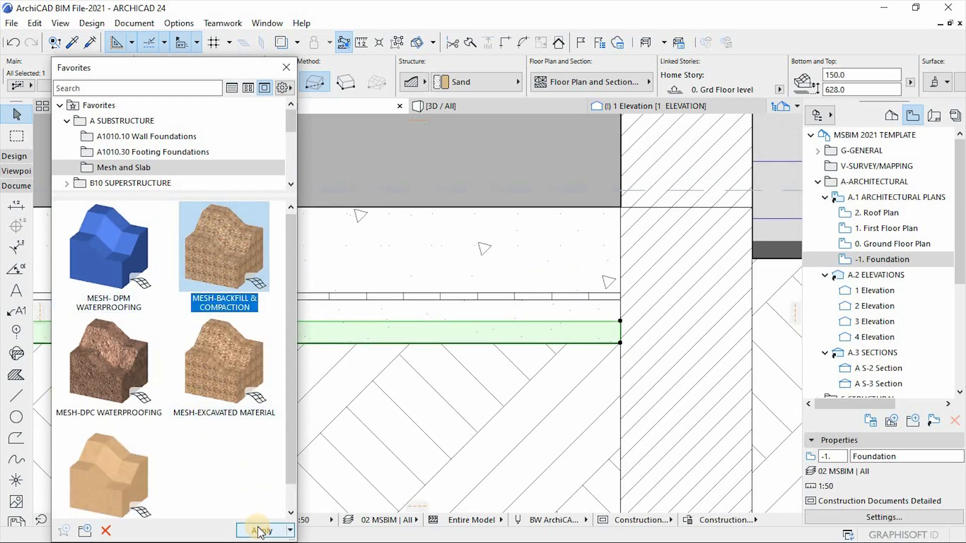
click(261, 530)
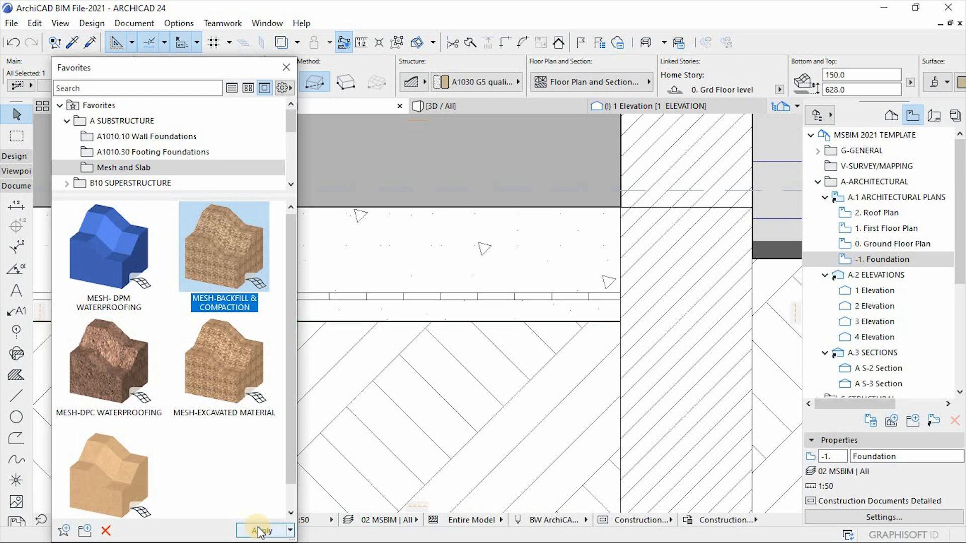
click(264, 530)
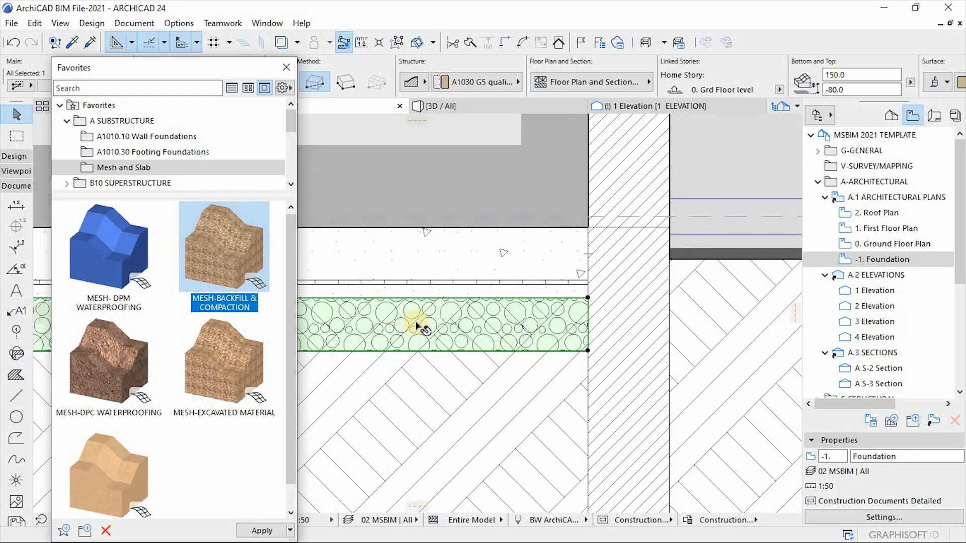
mouse_move(431, 346)
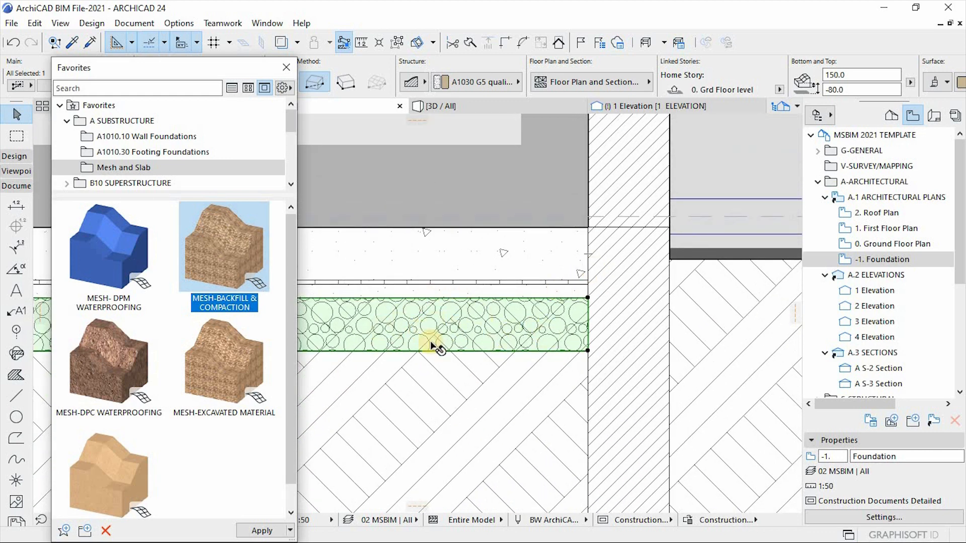
mouse_move(470, 353)
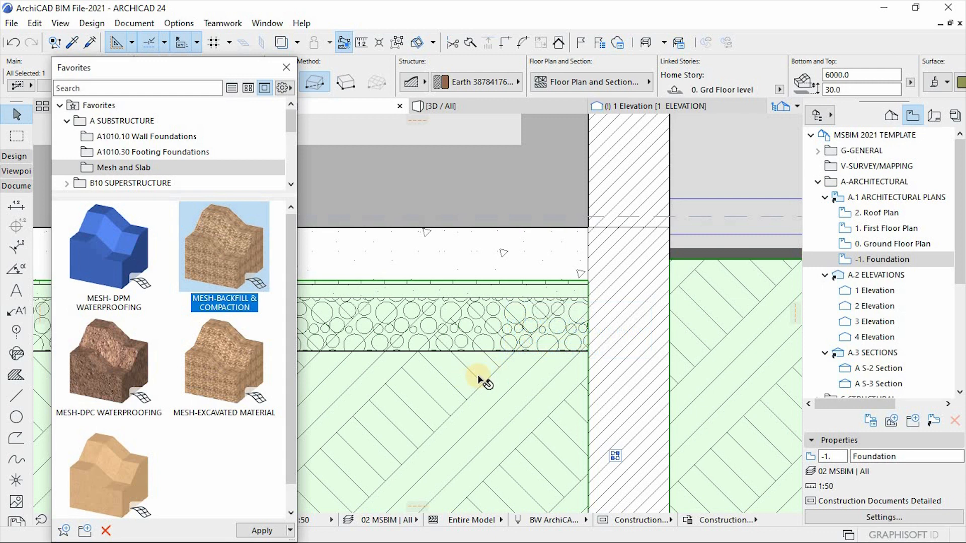
Step: Subtract the backfill layer from the earth mesh with an upwards-extrusion Solid Element Operation
right_click(481, 380)
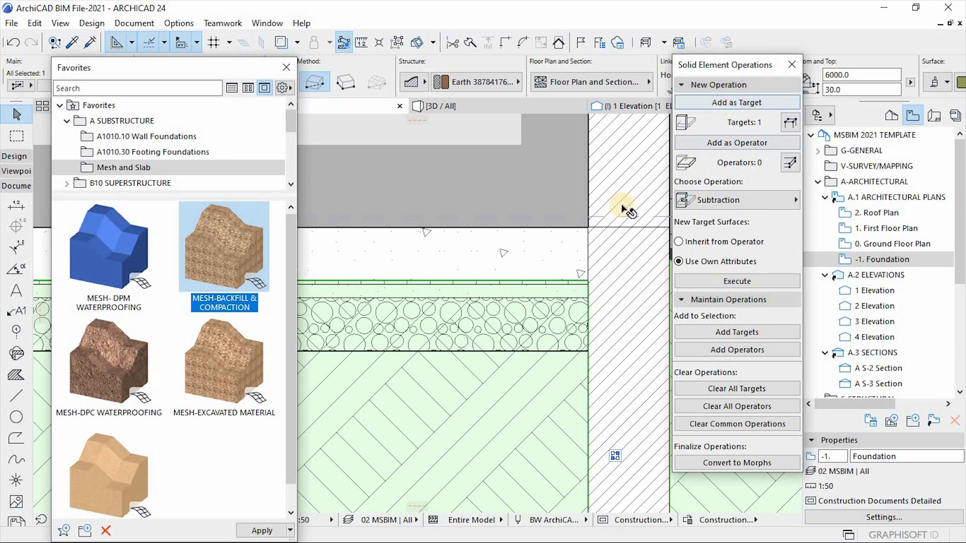
mouse_move(481, 380)
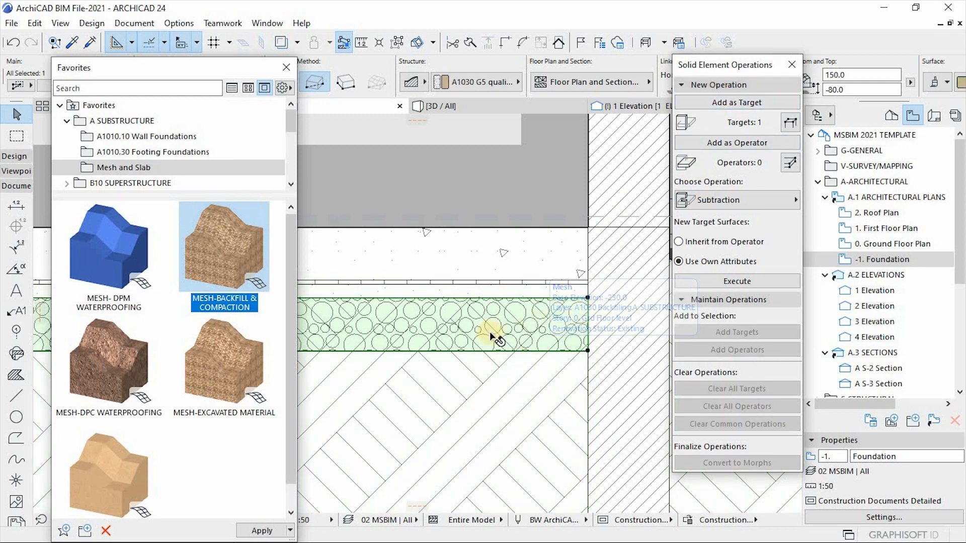
click(720, 147)
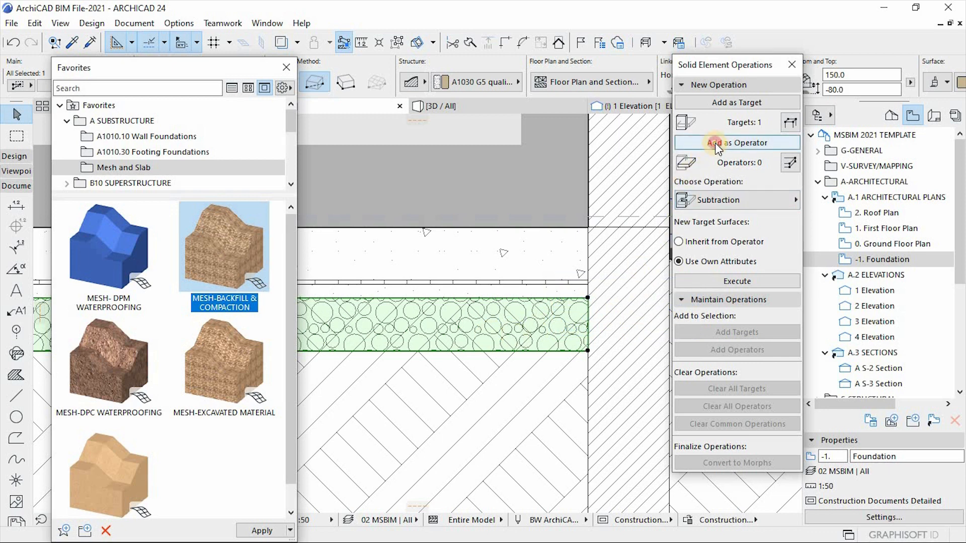
click(736, 143)
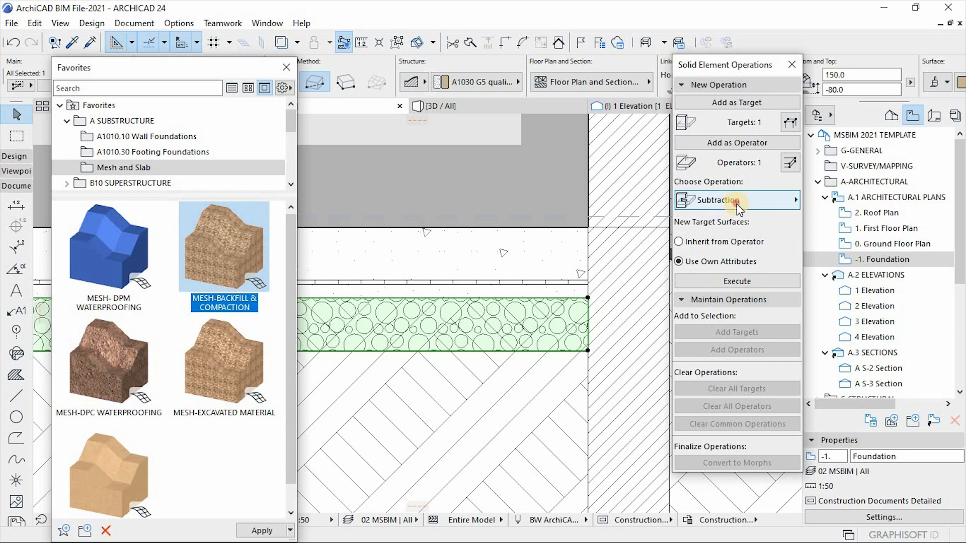
click(736, 200)
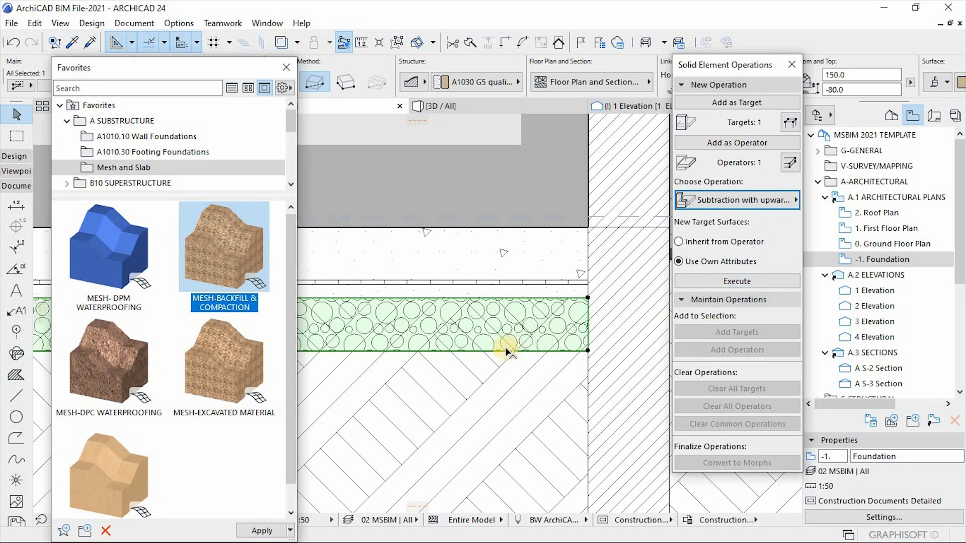
click(737, 281)
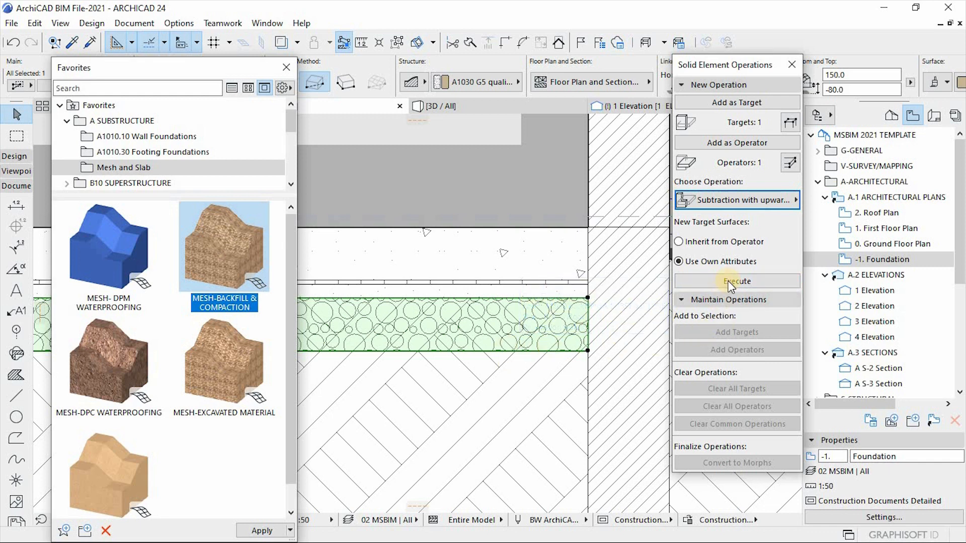
click(725, 283)
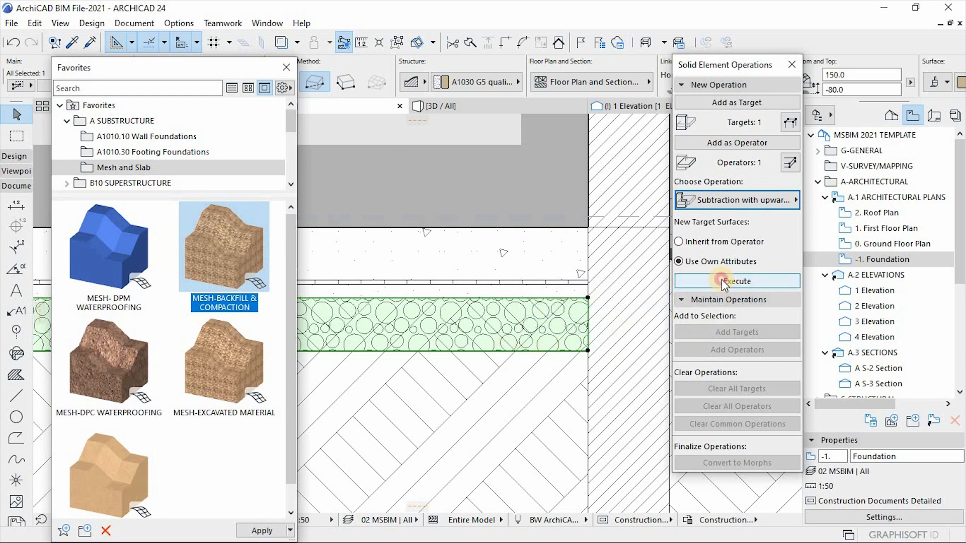
click(715, 281)
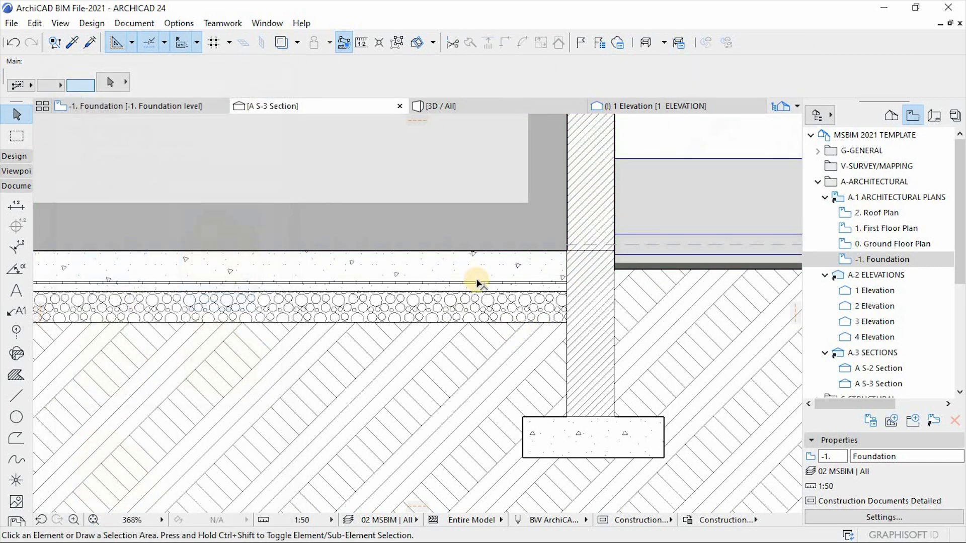
scroll(down, 3)
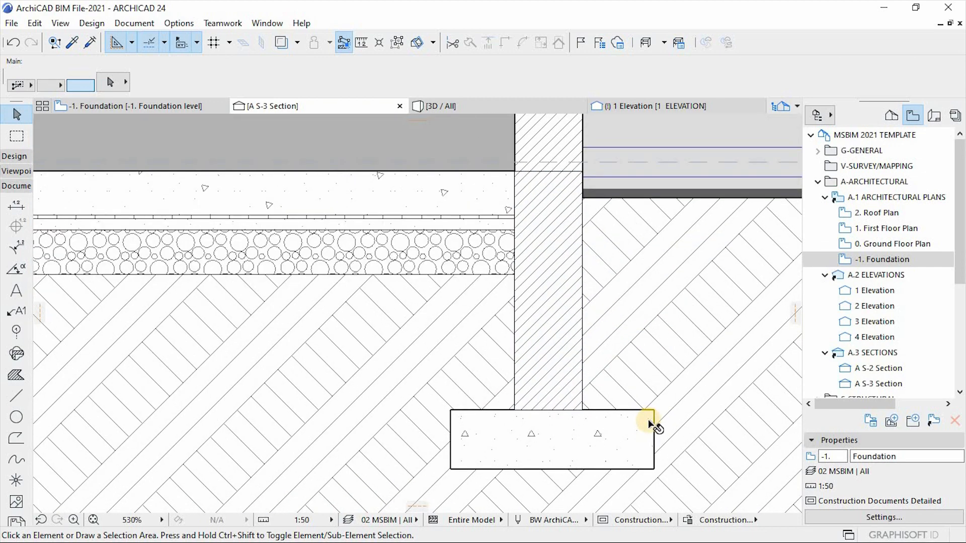
scroll(down, 3)
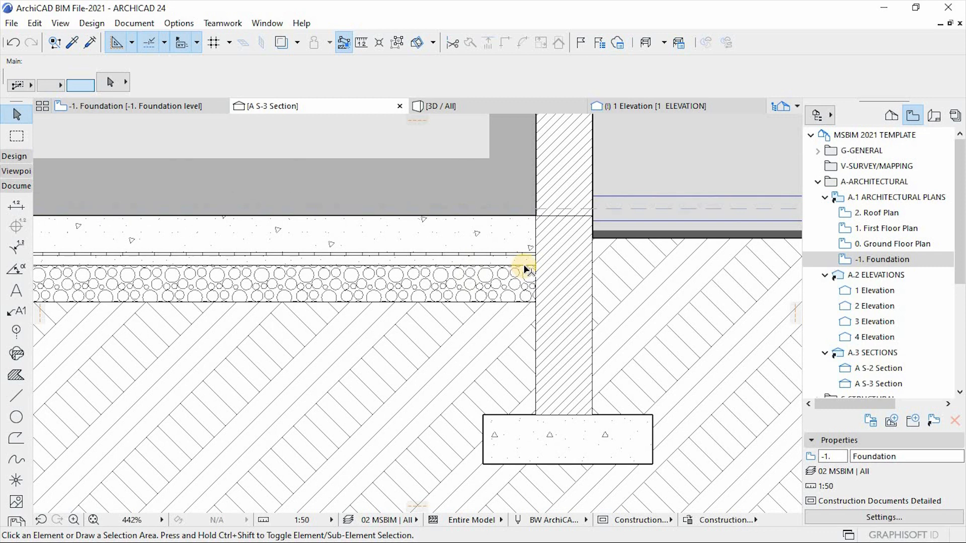
mouse_move(508, 231)
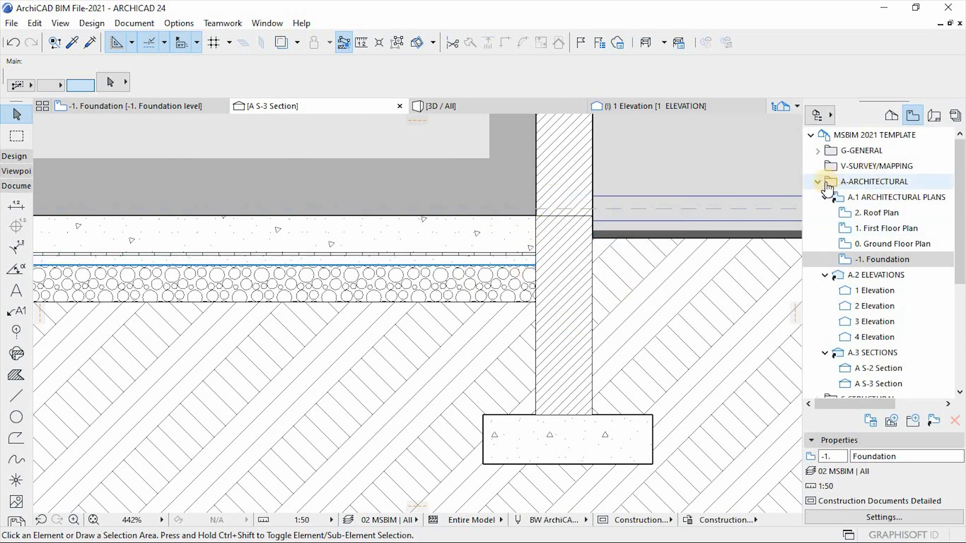
Step: Expand REPORTS > A SUBSTRUCTURE and open the A1010.10 Brickwork in Foundation schedule
click(817, 182)
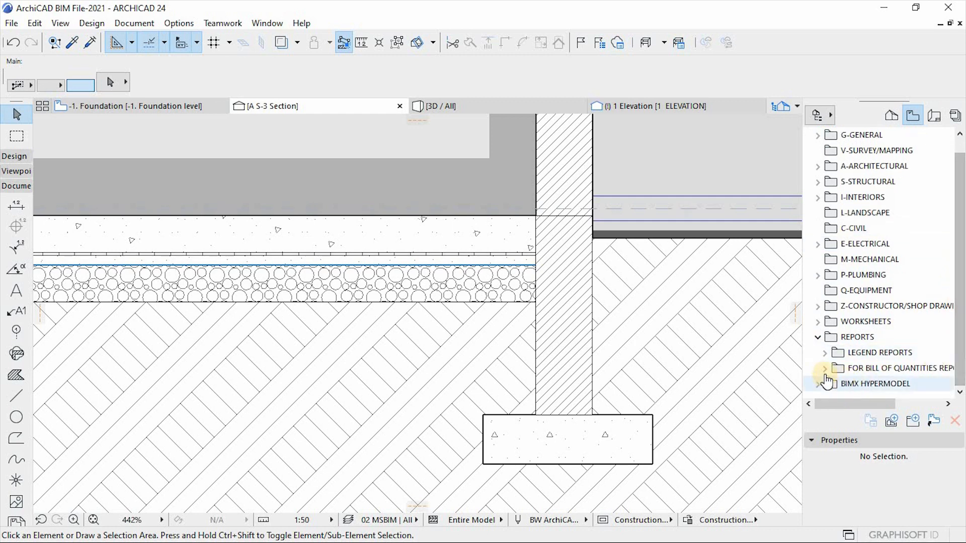
click(822, 368)
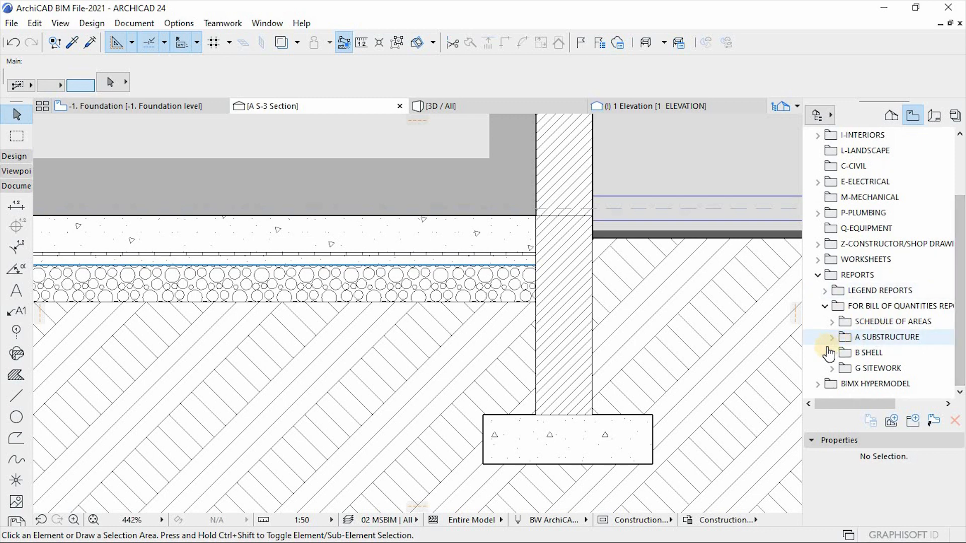
click(832, 337)
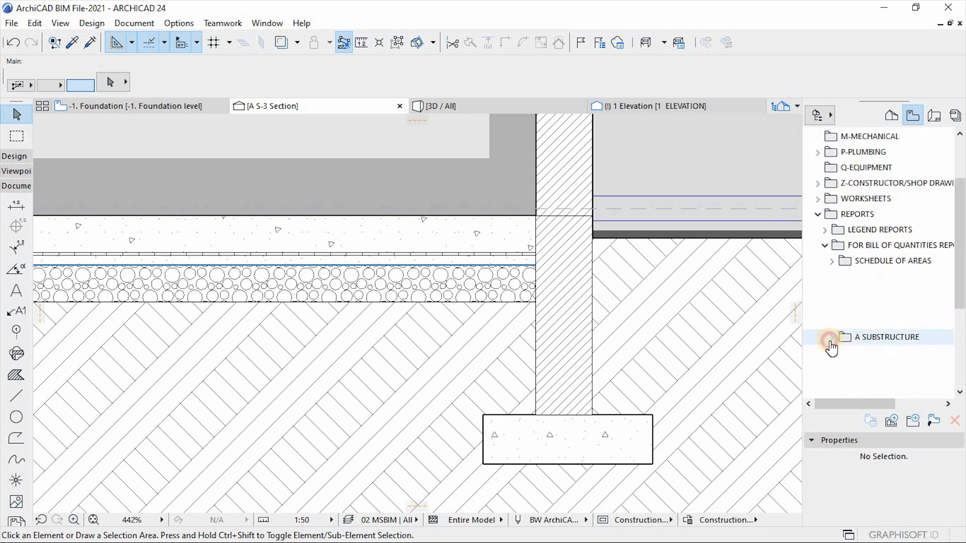
click(831, 337)
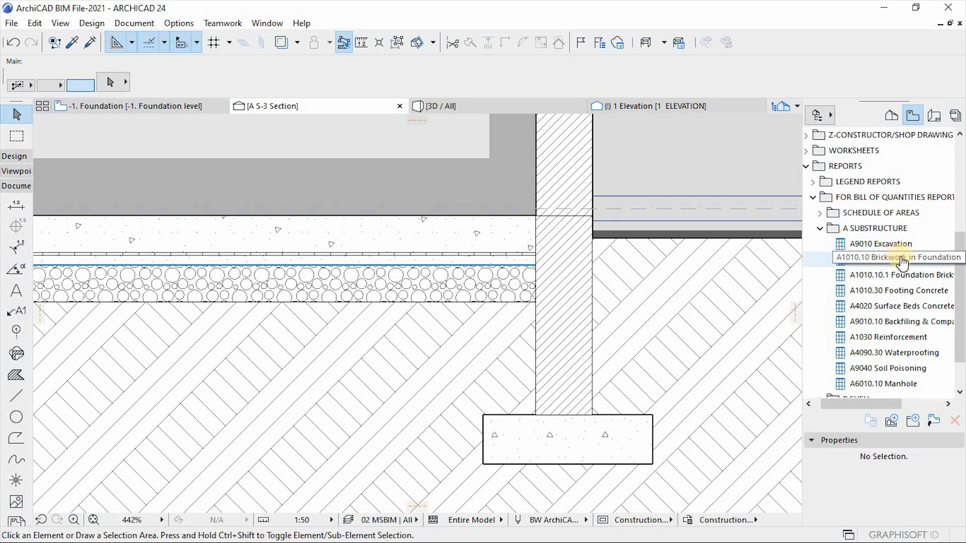
click(896, 258)
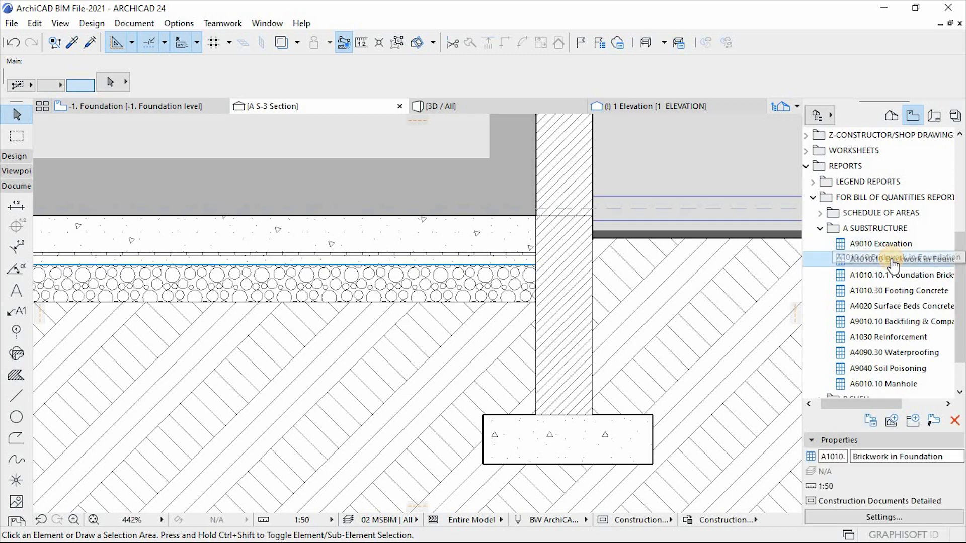
double_click(886, 259)
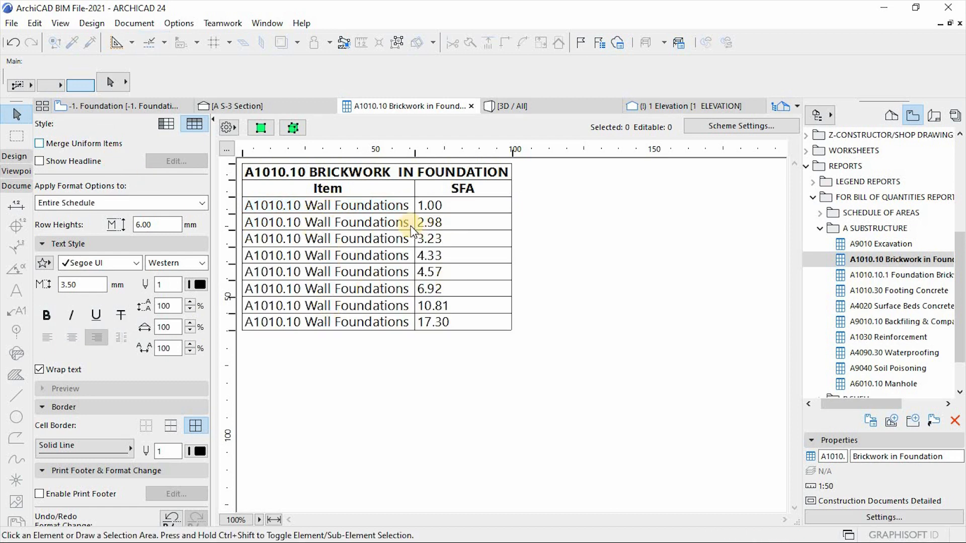
Step: Open the A1010.10.1 Foundation Brickwork Reinforcement schedule and select its Length column
click(901, 275)
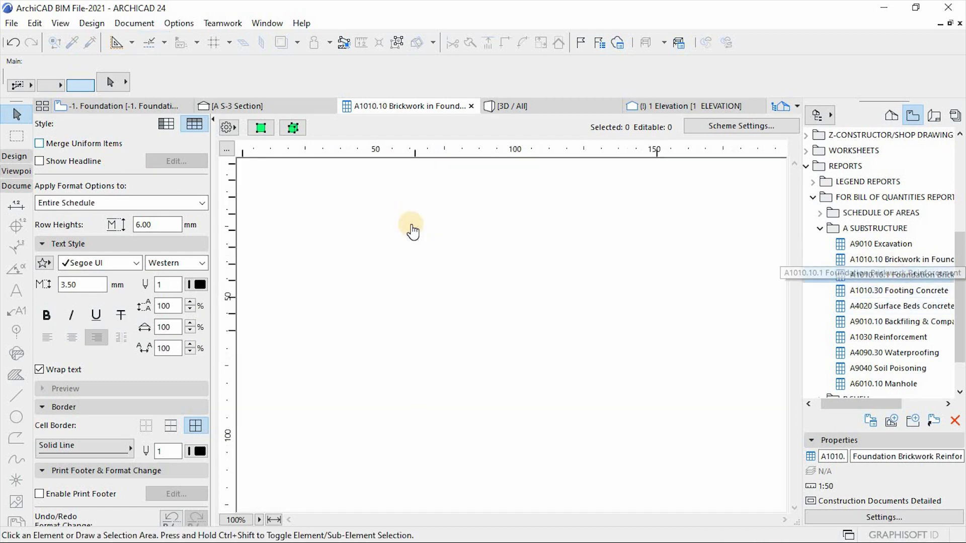
click(895, 275)
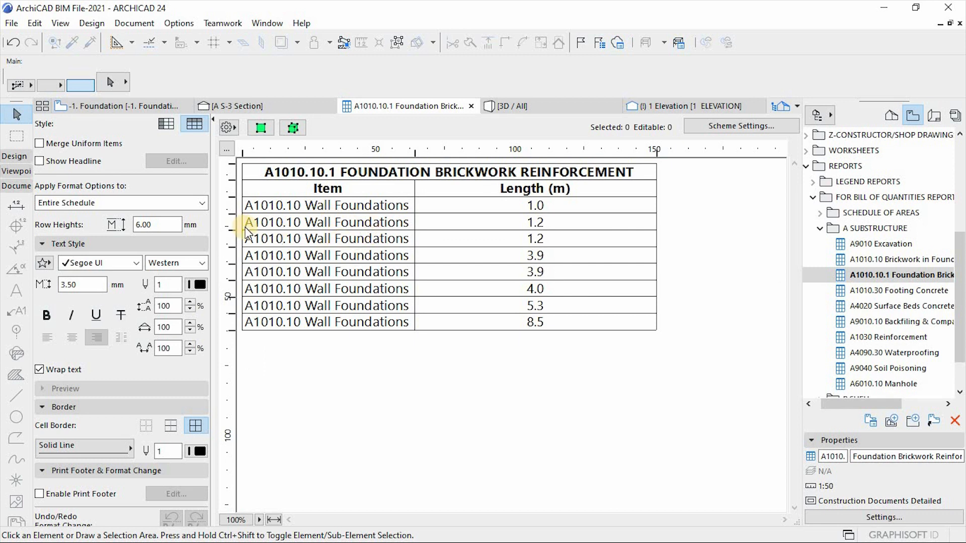
mouse_move(520, 202)
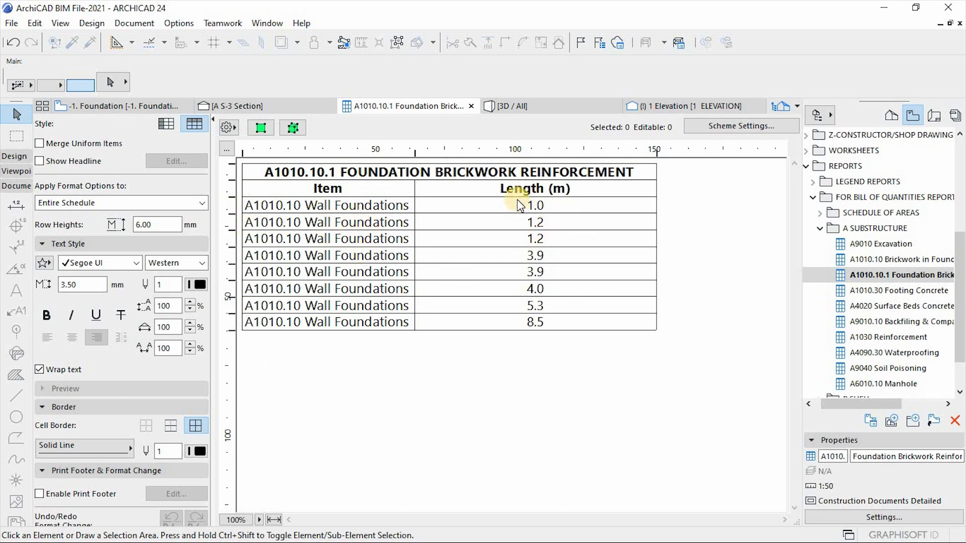
click(535, 238)
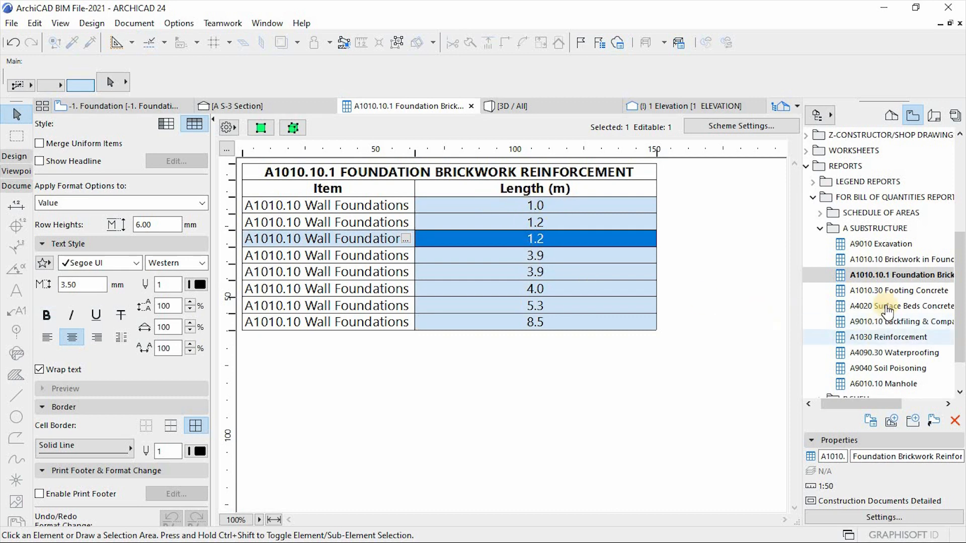
Step: Open the A1010.30 Footing Concrete schedule and toggle merging identical footing rows
click(895, 291)
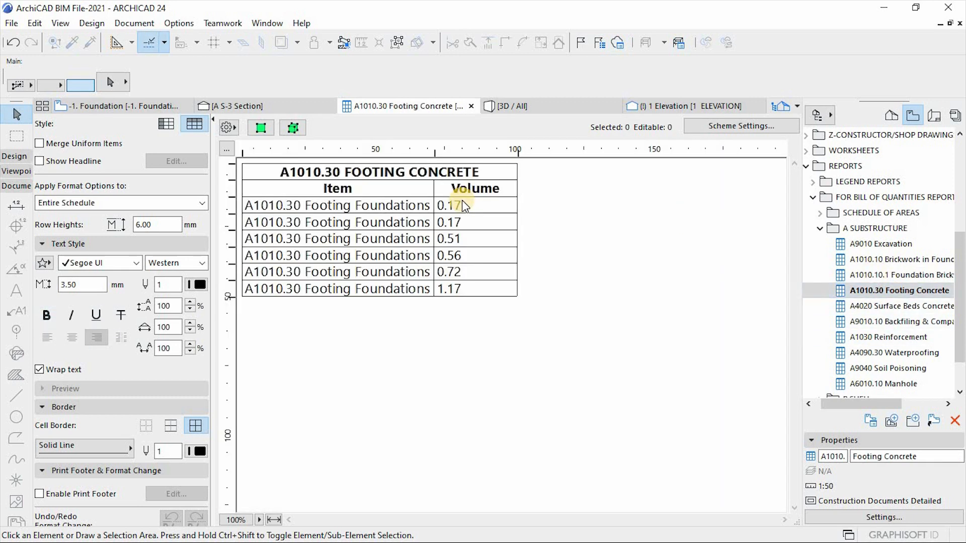
click(41, 144)
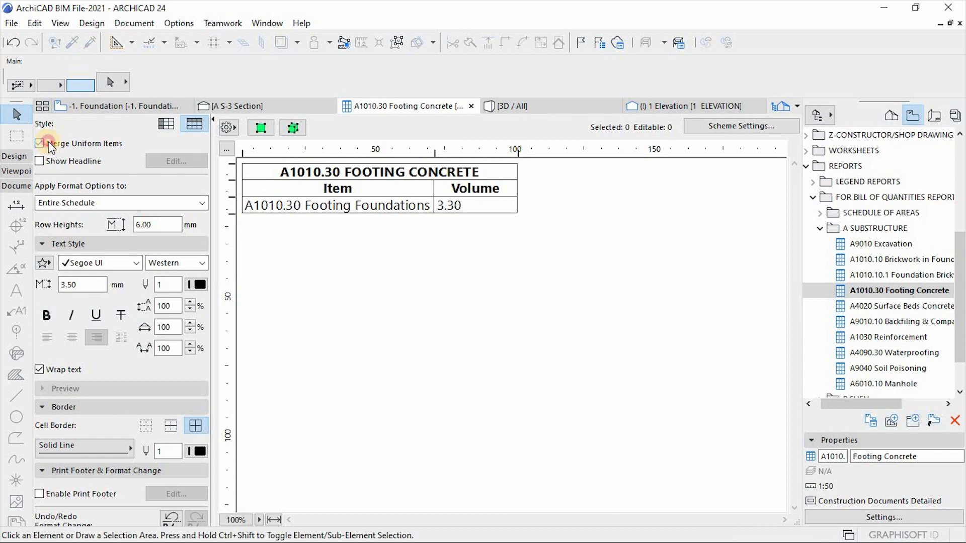
click(41, 143)
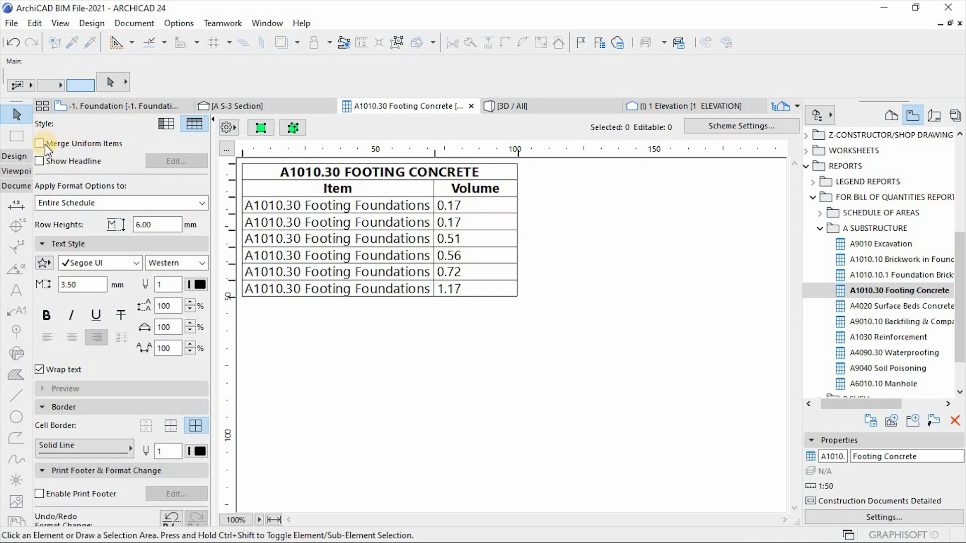
click(40, 143)
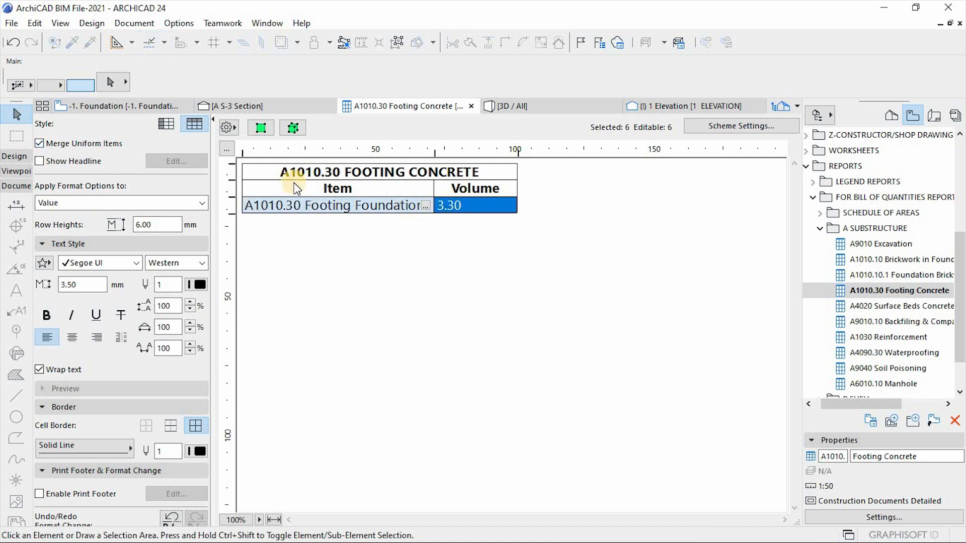
mouse_move(343, 209)
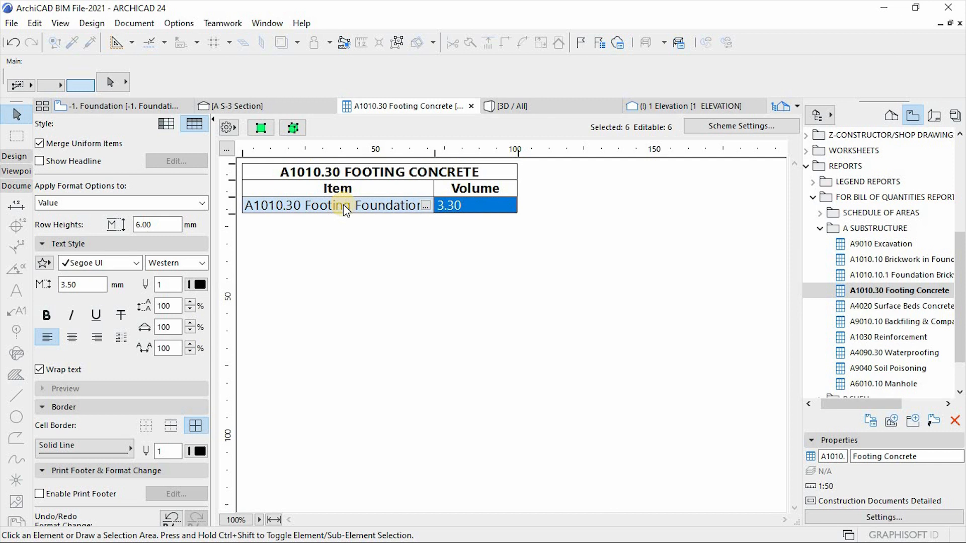
mouse_move(702, 271)
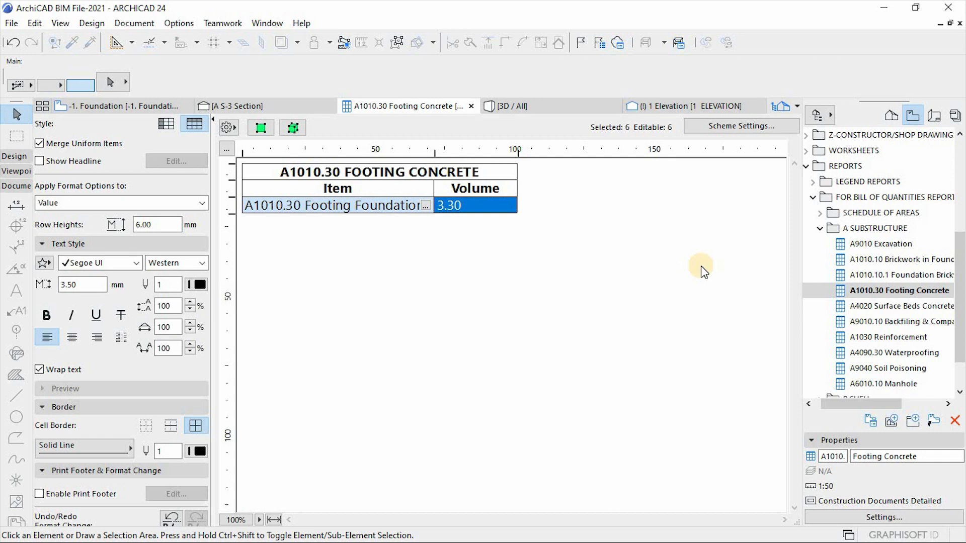
mouse_move(698, 249)
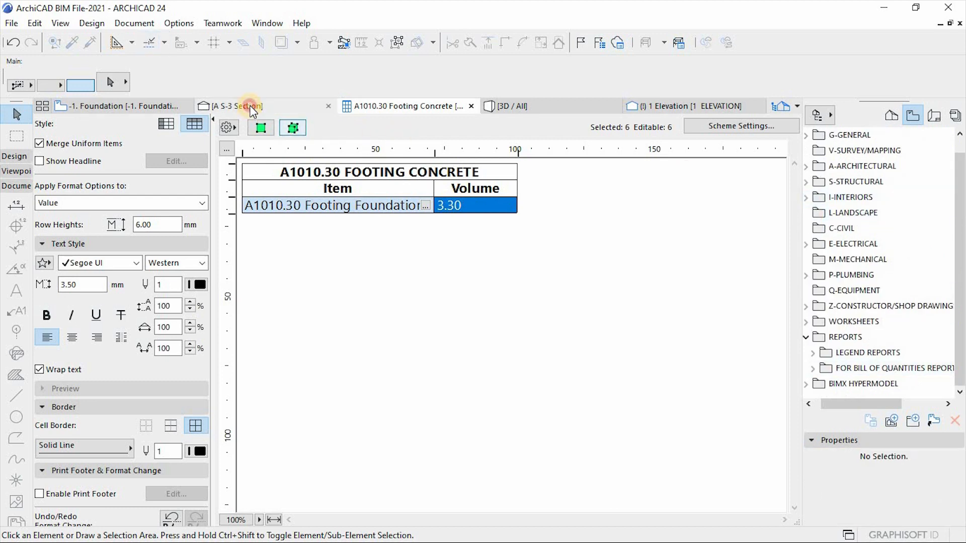
Step: Bring the A S-3 Section view with wall, footing and backfill to the front
click(240, 106)
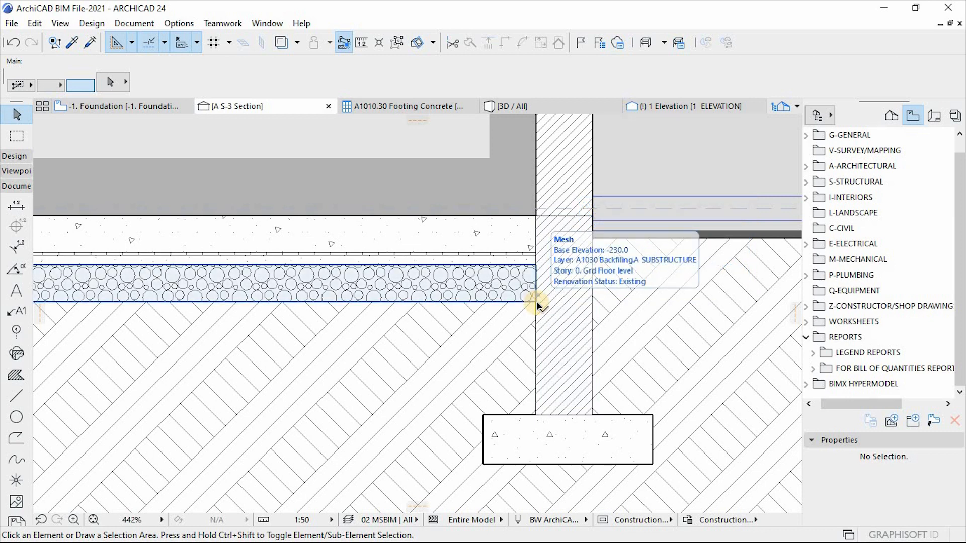
click(179, 23)
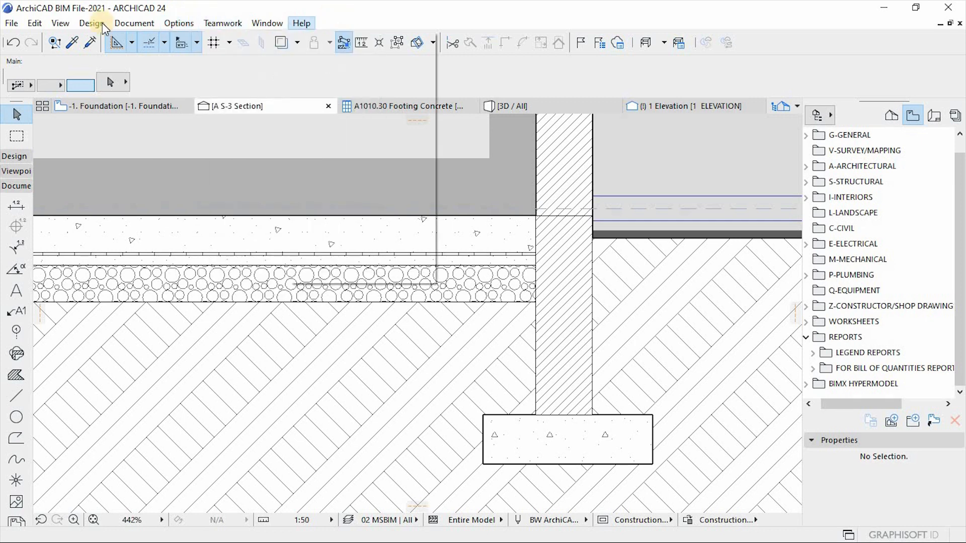
click(92, 23)
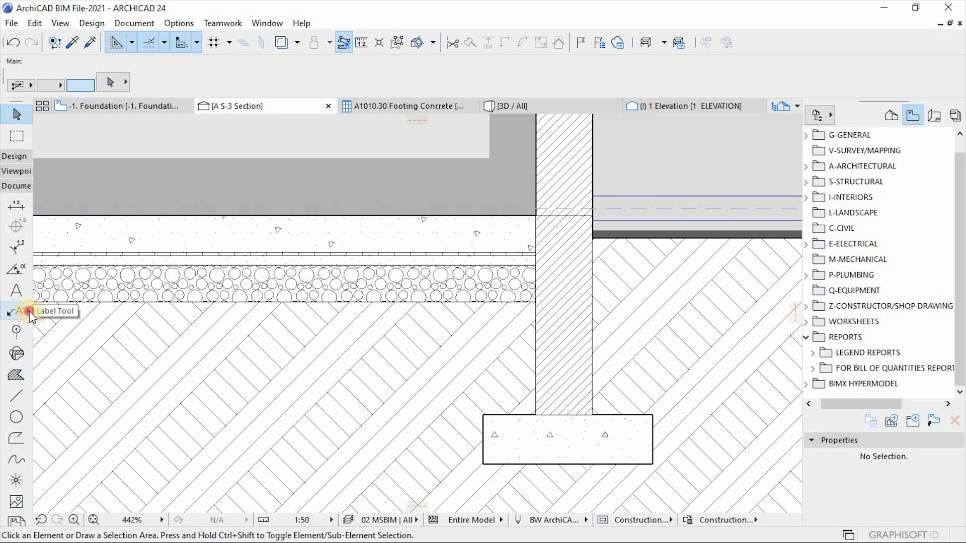
Step: Select the Label Tool and load the Z GENERAL > ANNOTATION LABEL > ELEMENT PROPERTY LABEL B favourite
click(14, 311)
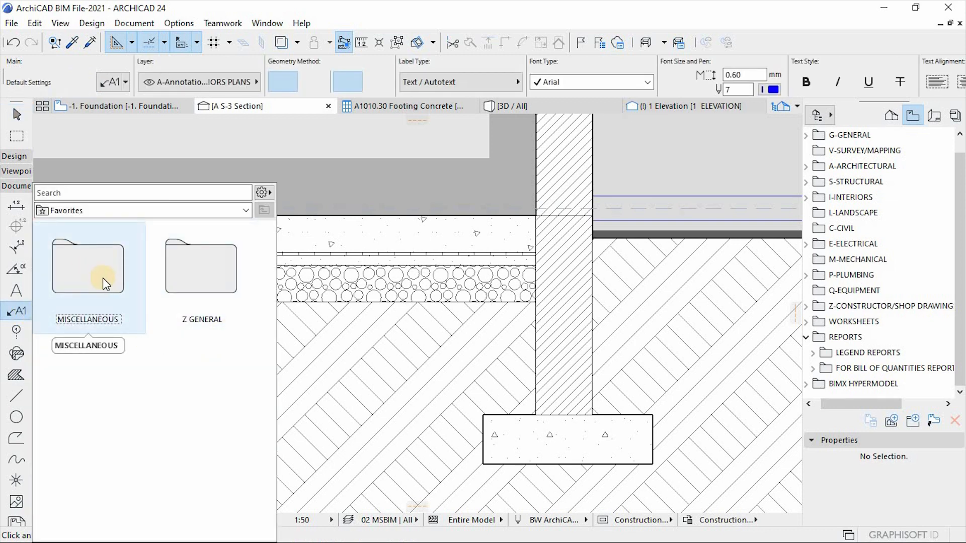
double_click(88, 268)
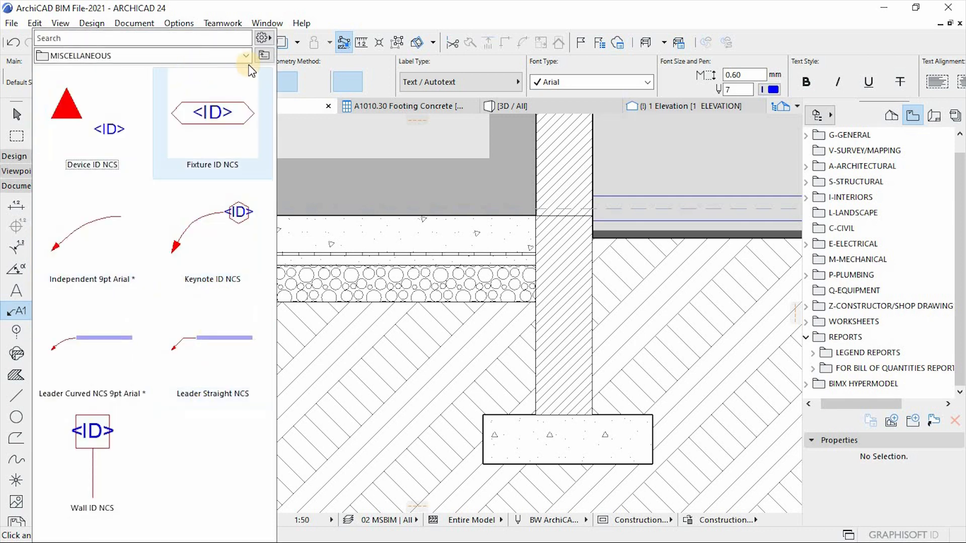
click(264, 55)
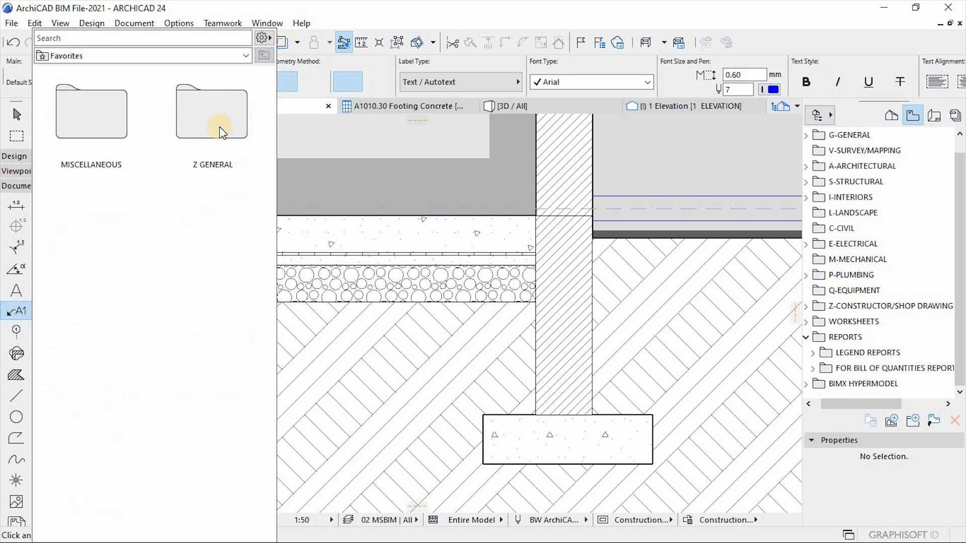
double_click(212, 113)
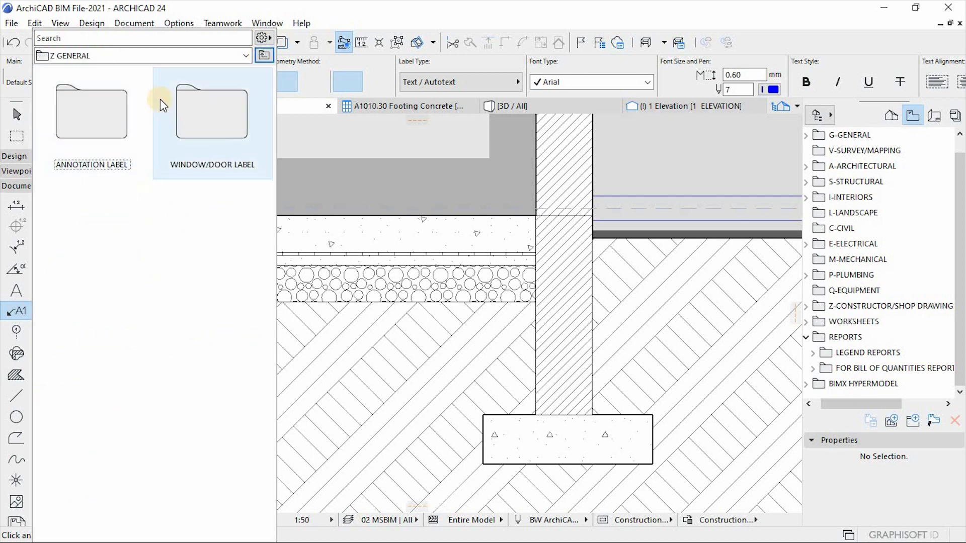
click(92, 126)
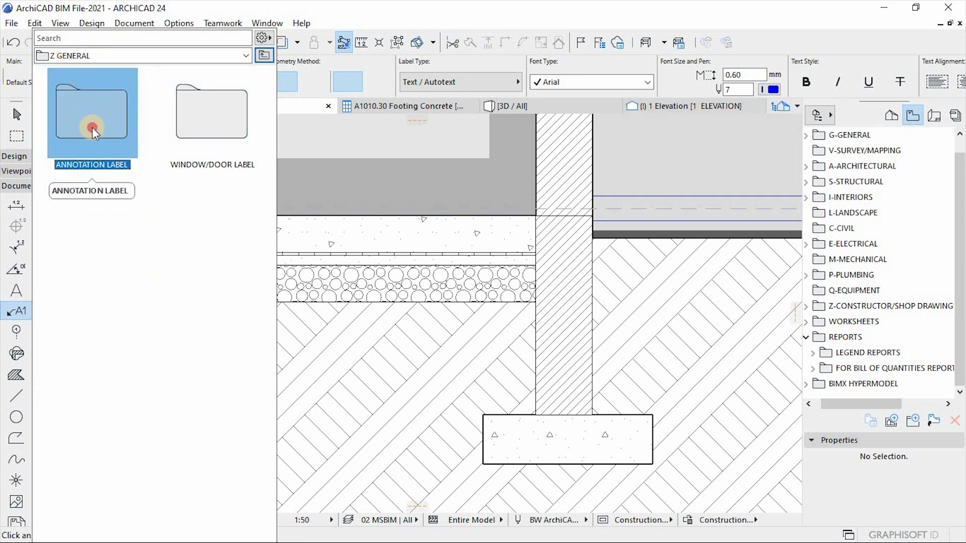
double_click(92, 115)
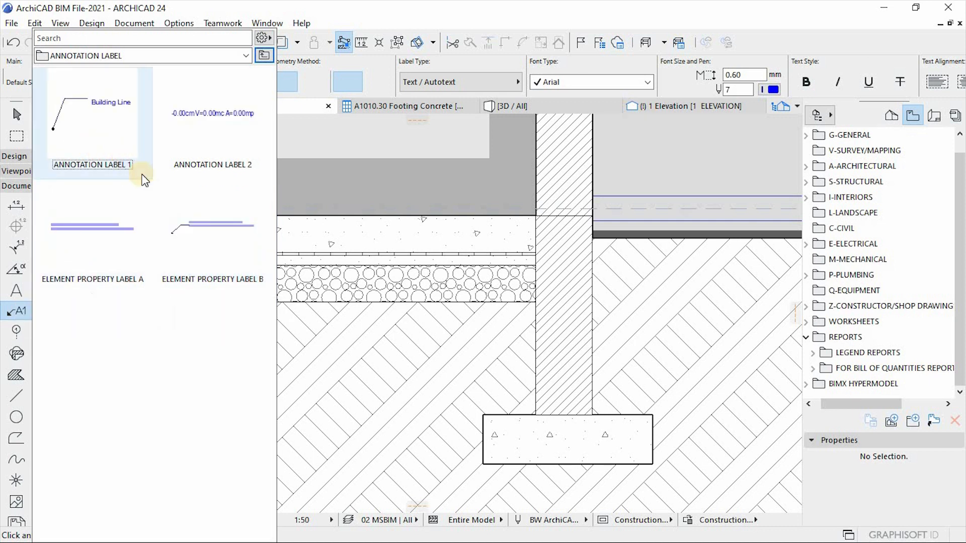
mouse_move(205, 242)
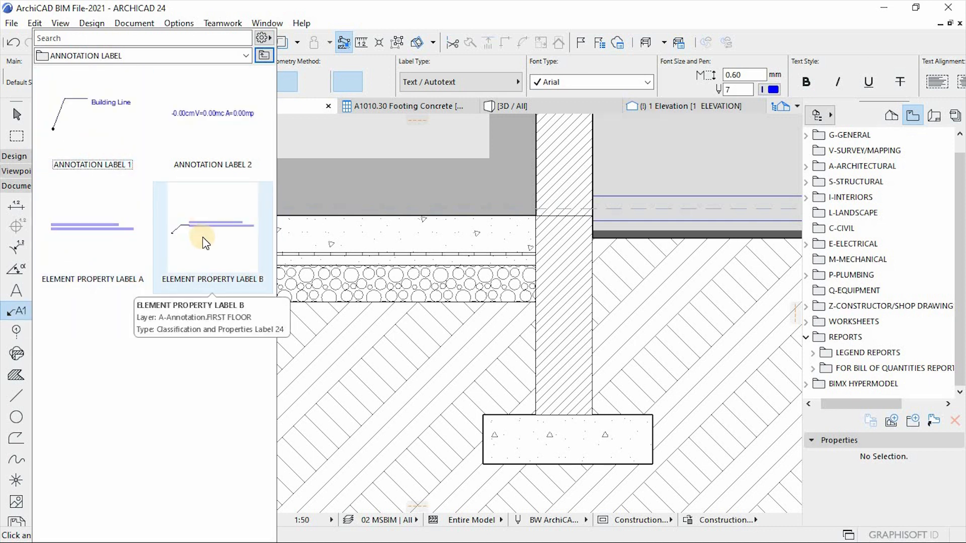
mouse_move(209, 233)
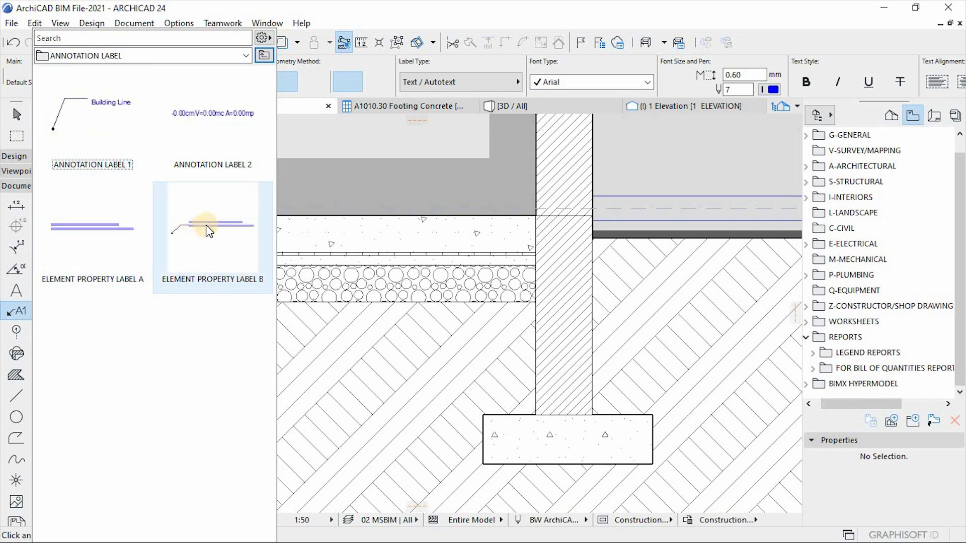
click(211, 236)
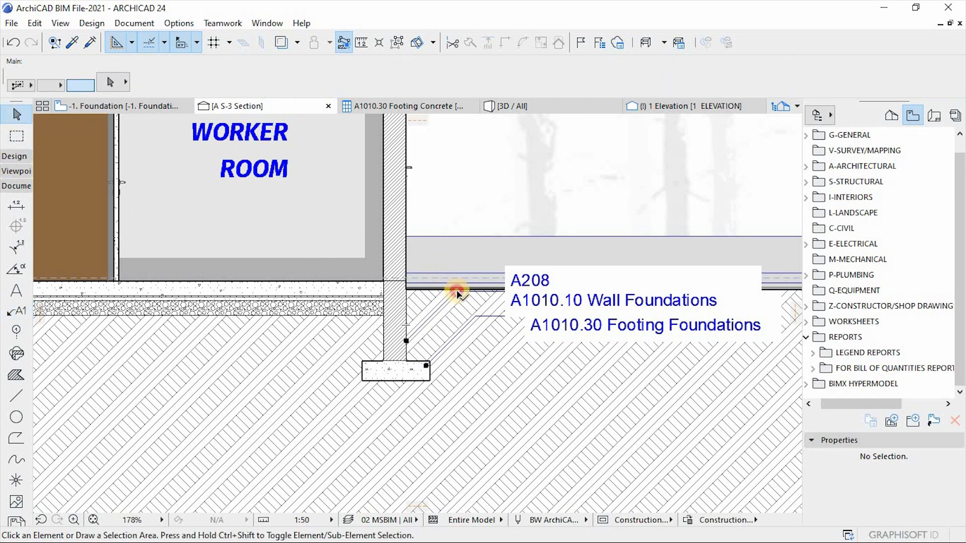
Step: Label the footing, backfill and sand layers, moving the backfill label below the sand label
click(456, 293)
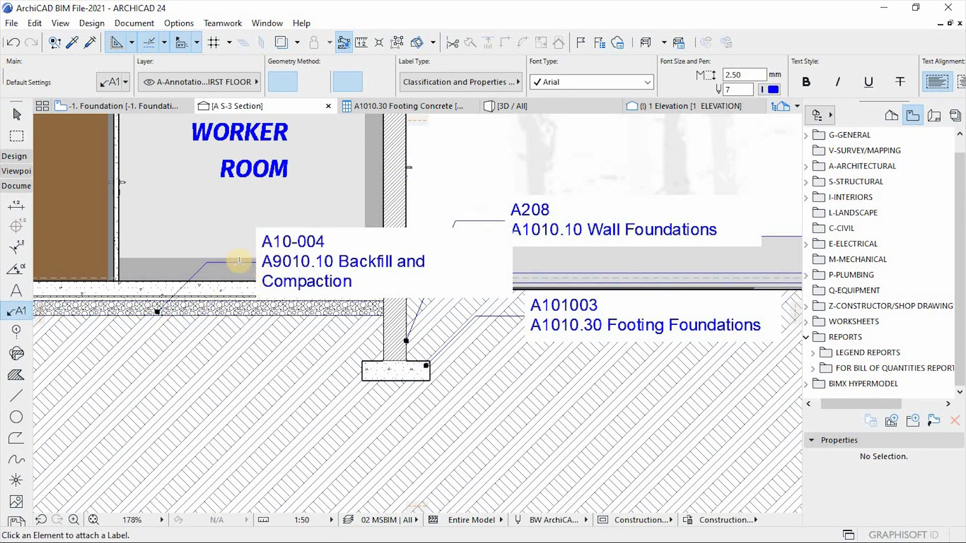
click(251, 263)
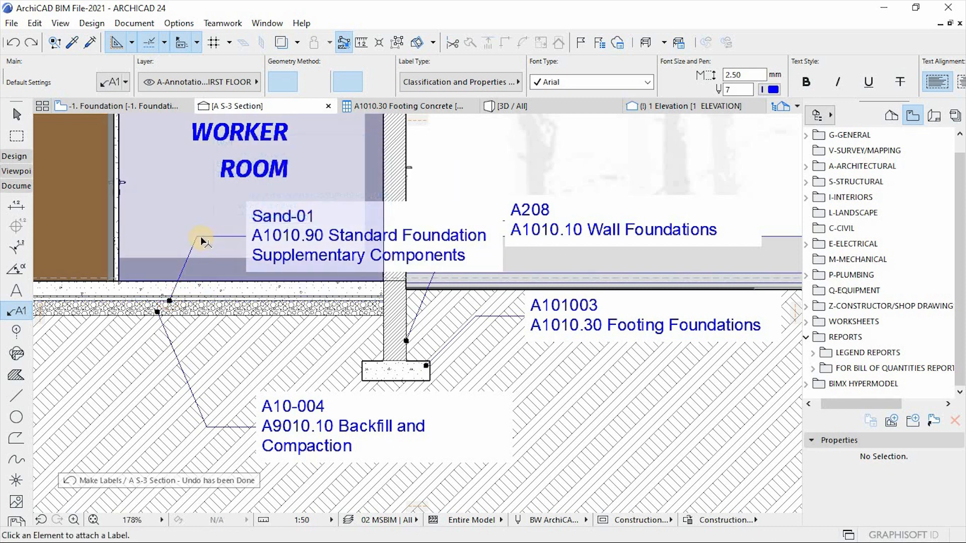
click(201, 241)
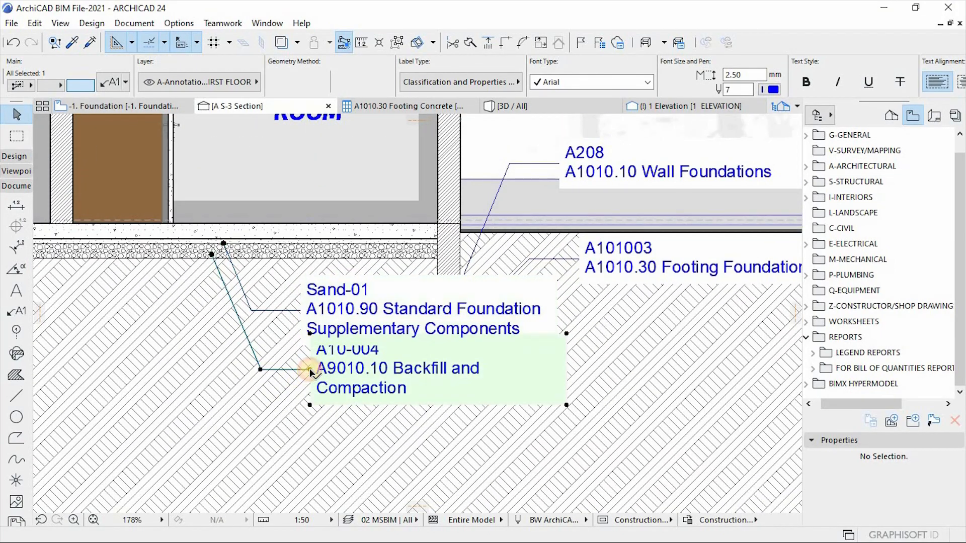
drag(310, 374, 310, 434)
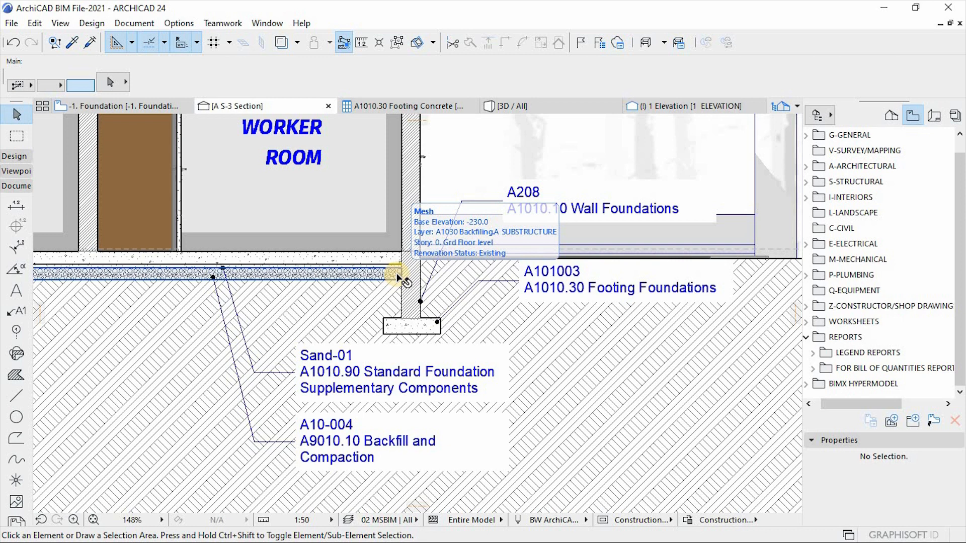
mouse_move(406, 285)
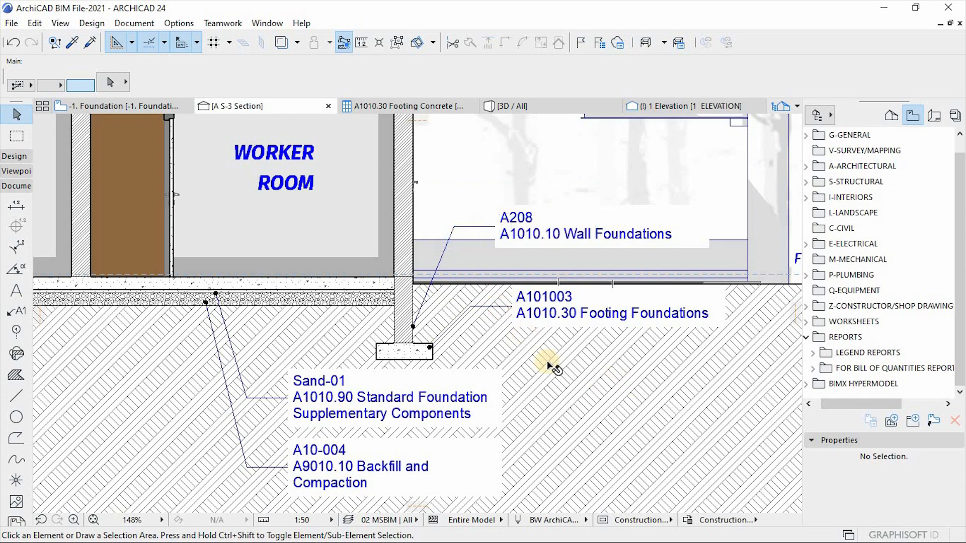
scroll(down, 3)
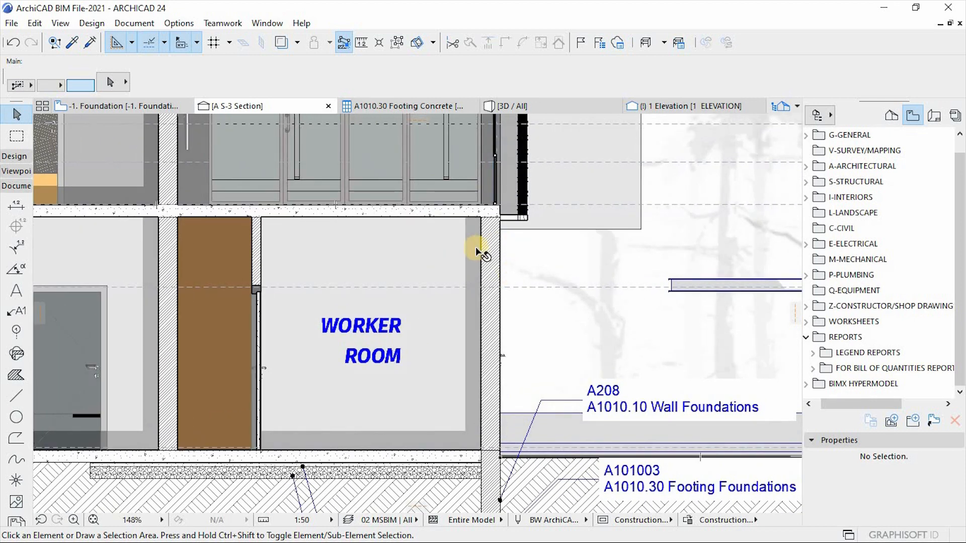
mouse_move(477, 252)
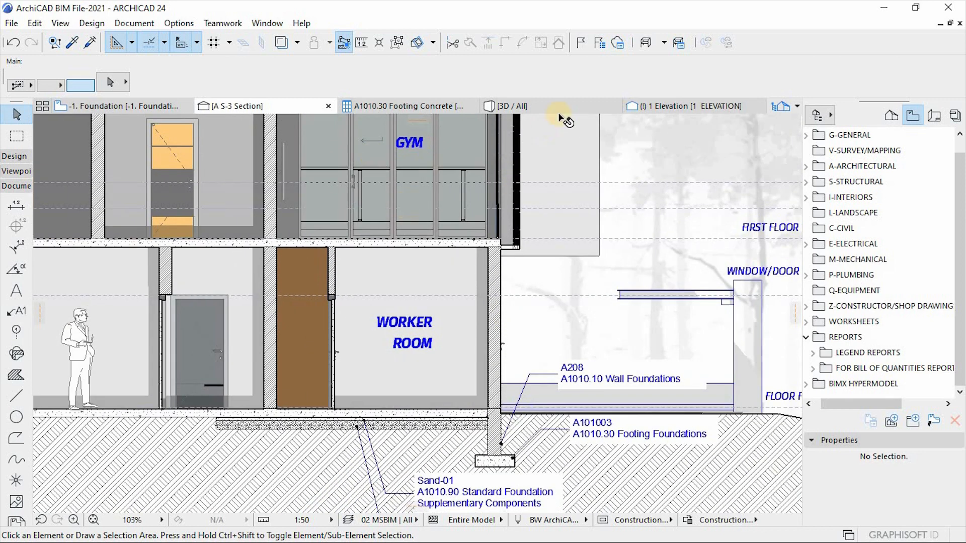
Step: Switch to the 3D / All view and orbit around the house's facades, balcony and corners
click(512, 105)
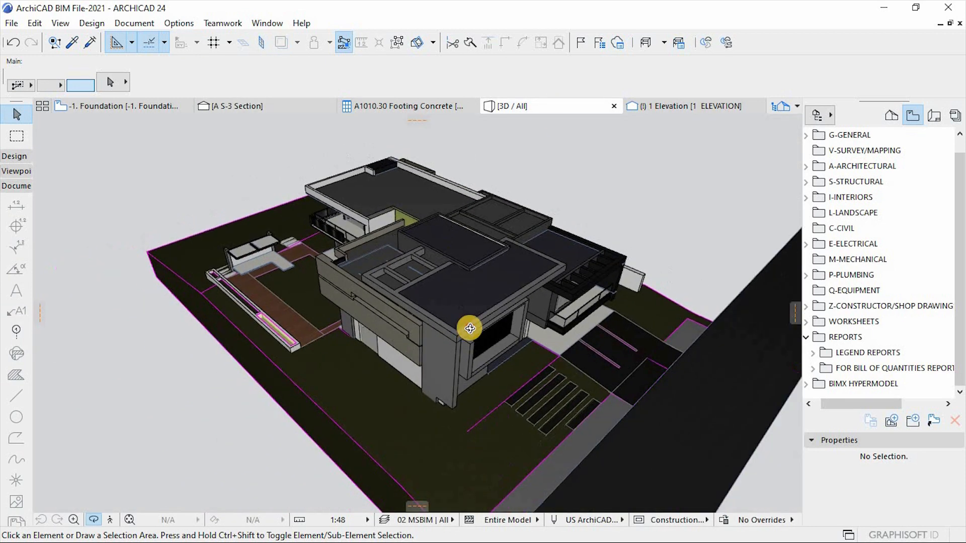
drag(469, 329, 631, 362)
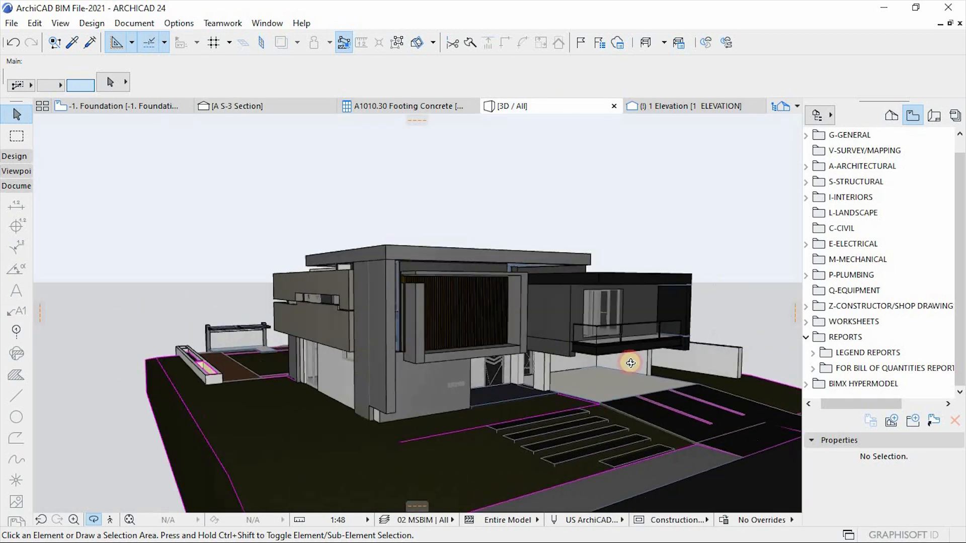
drag(630, 362, 604, 334)
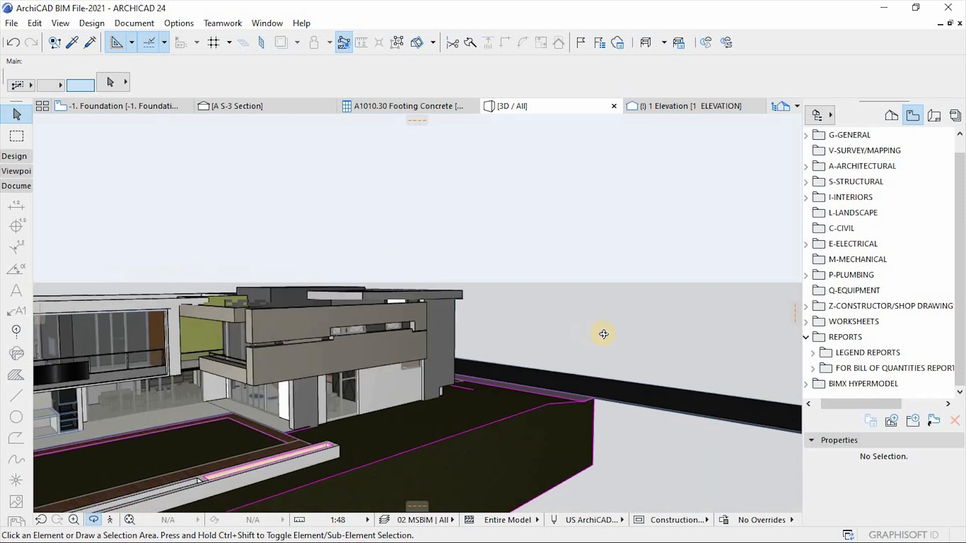
drag(603, 334, 431, 374)
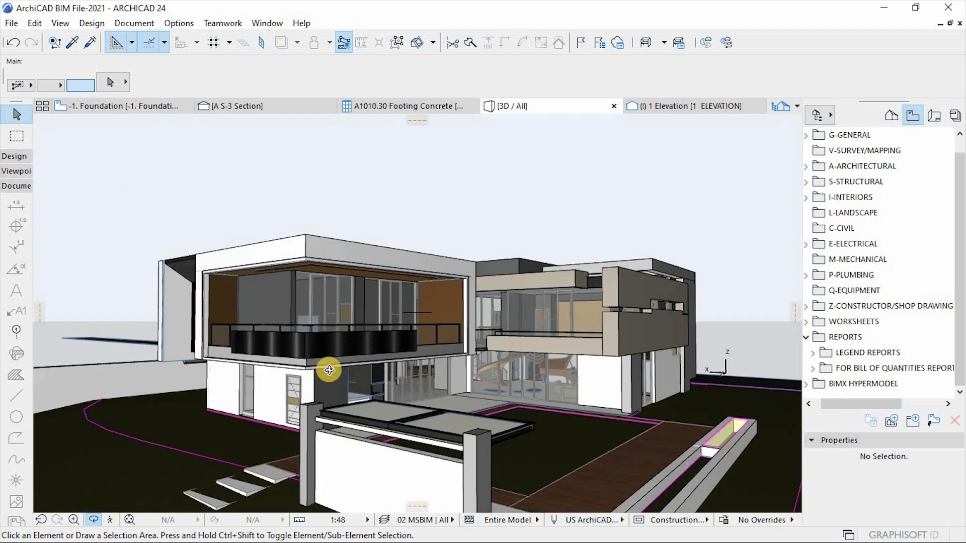
drag(328, 370, 489, 421)
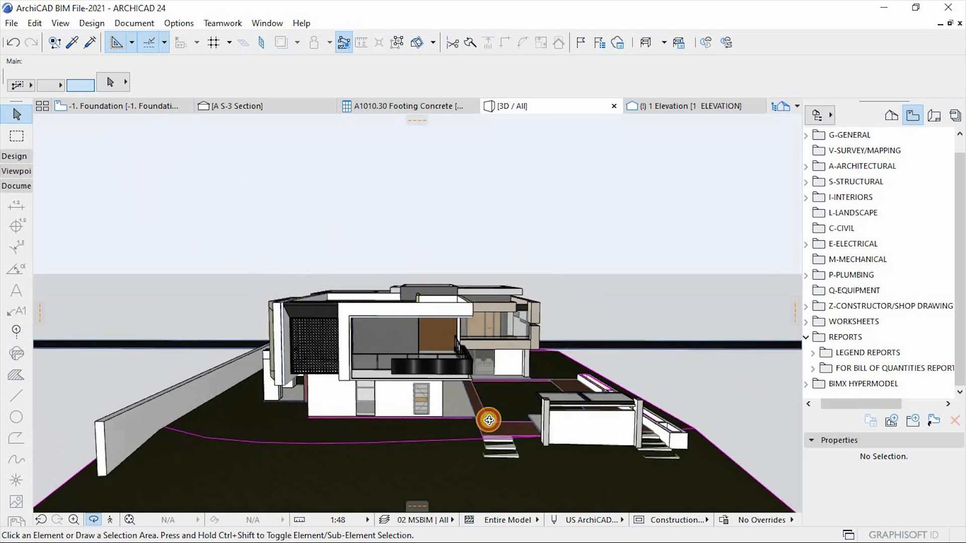
drag(489, 422, 321, 403)
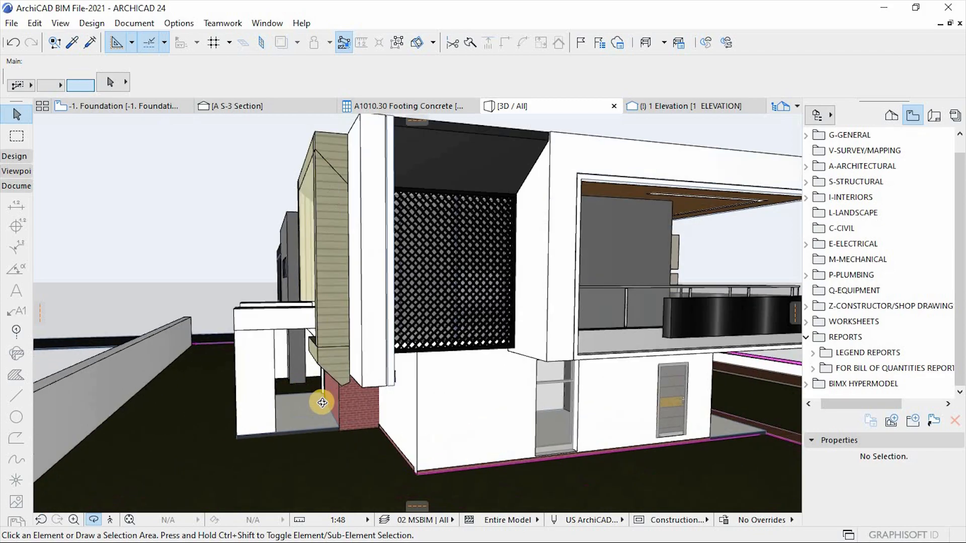